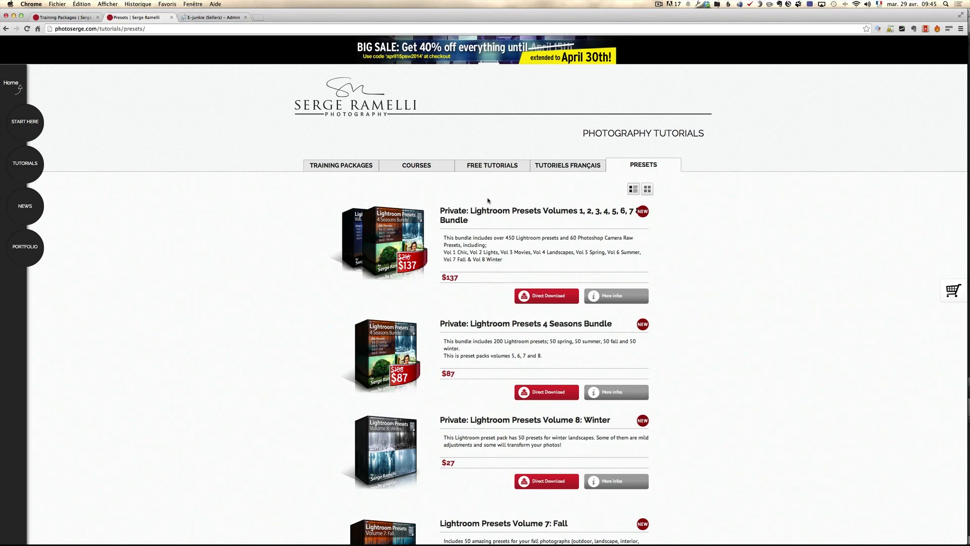
{"action": "mouse_move", "coordinate": [741, 355]}
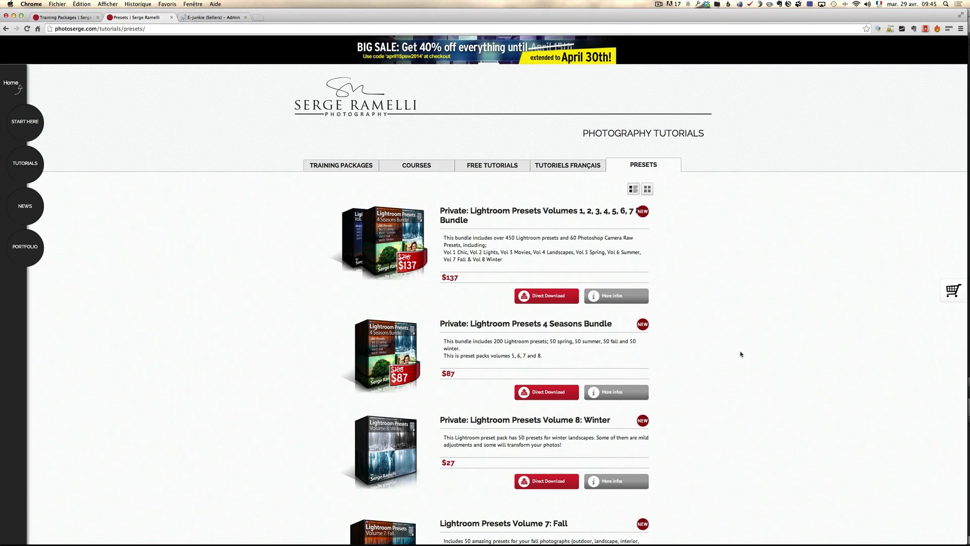
Open the Lightroom Presets Volume 8: Winter details and scroll through its before-and-after renderings.
{"action": "scroll", "scroll_direction": "down", "scroll_amount": 3}
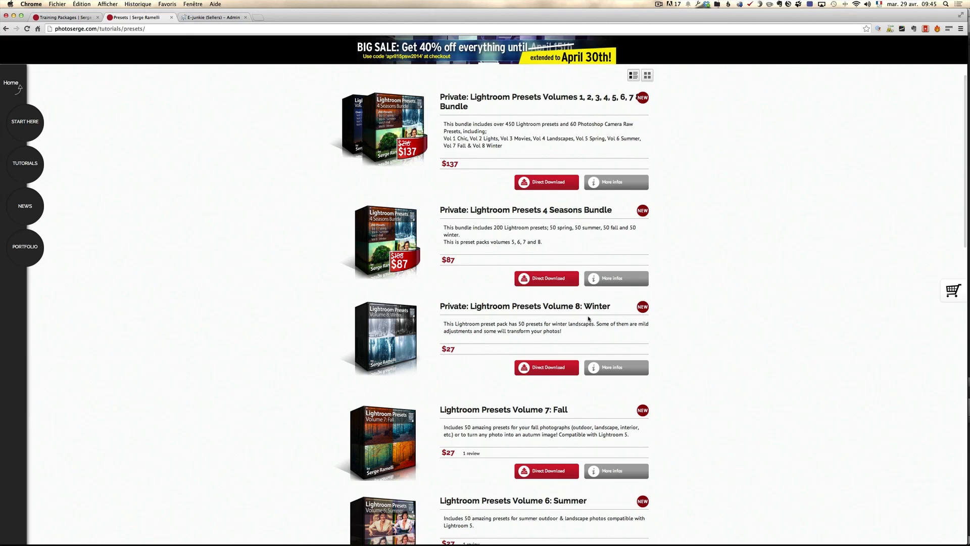
{"action": "left_click", "coordinate": [617, 368]}
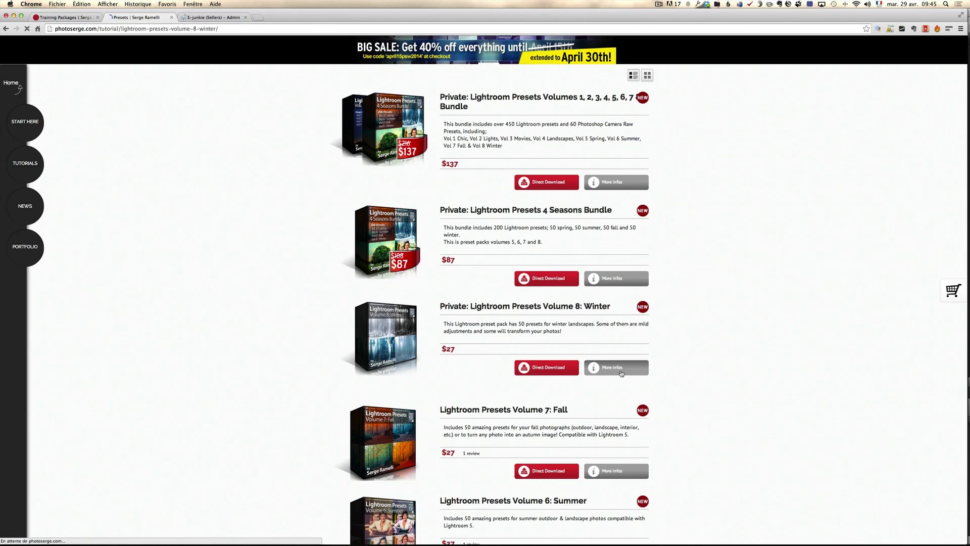
{"action": "left_click", "coordinate": [617, 368]}
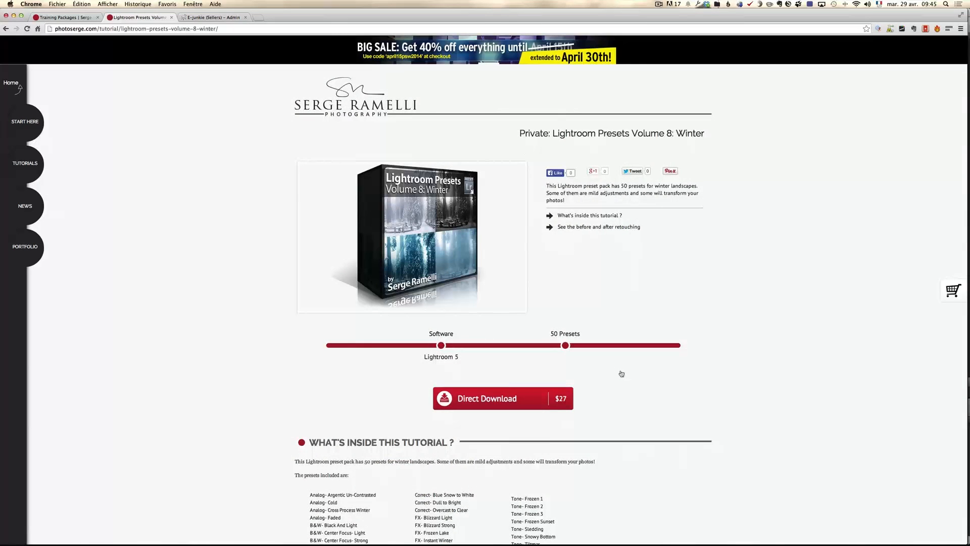
{"action": "scroll", "scroll_direction": "down", "scroll_amount": 3}
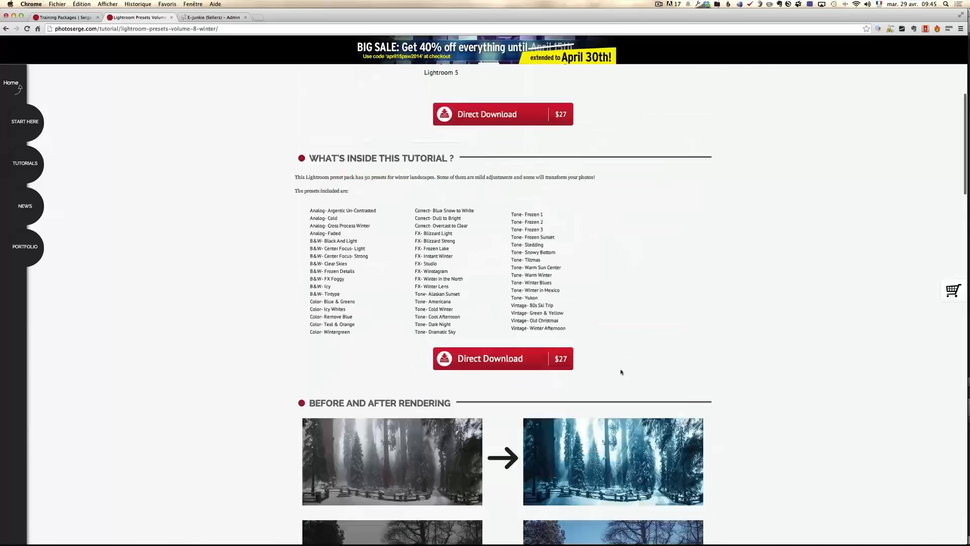
{"action": "scroll", "scroll_direction": "down", "scroll_amount": 3}
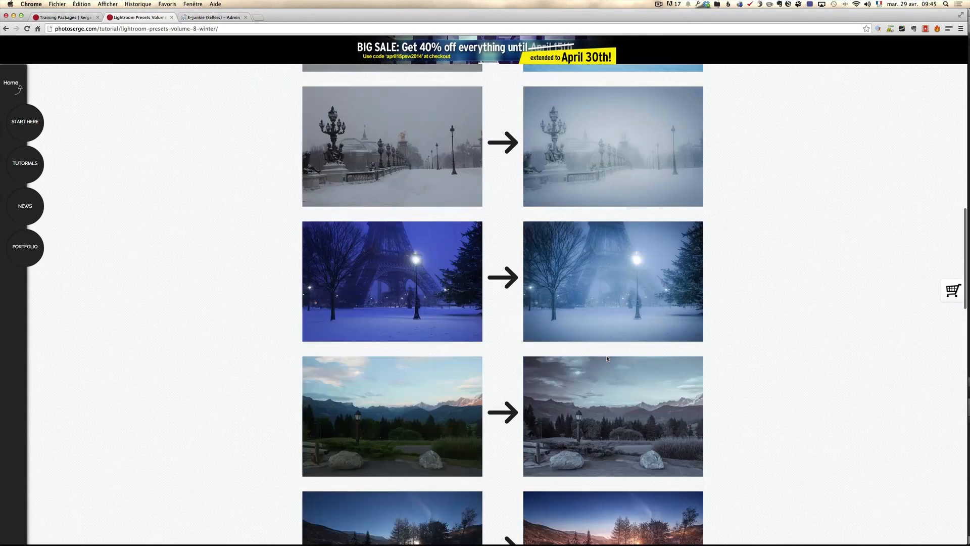
{"action": "scroll", "scroll_direction": "down", "scroll_amount": 3}
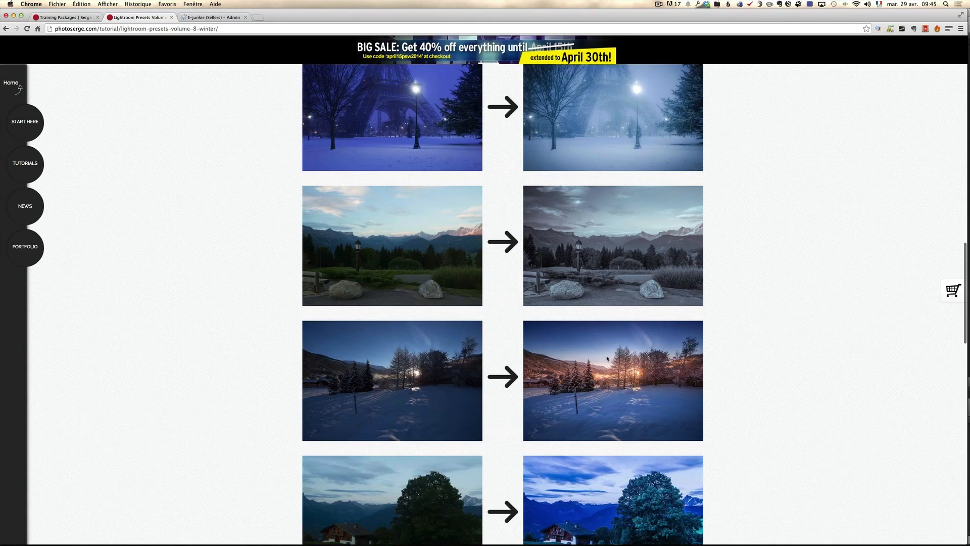
{"action": "mouse_move", "coordinate": [157, 220]}
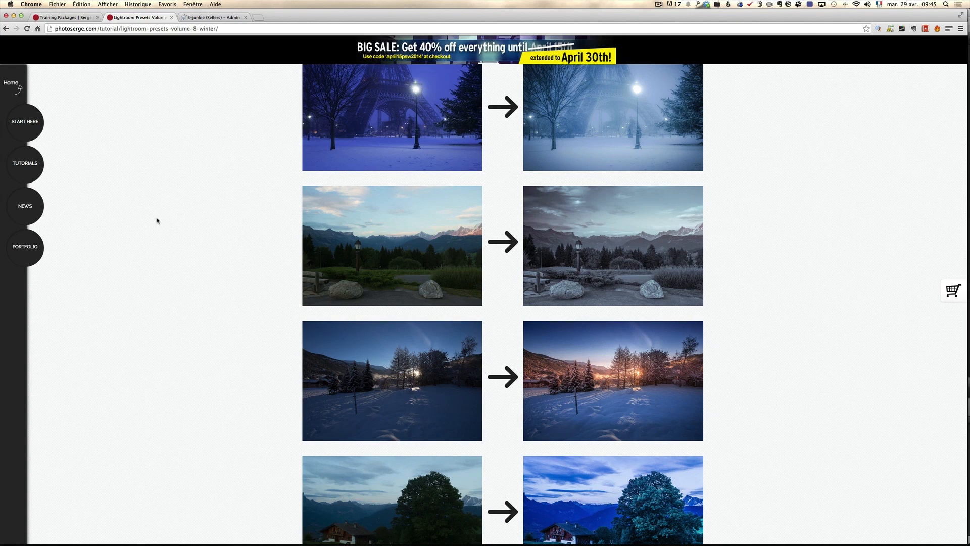
{"action": "left_click", "coordinate": [23, 164]}
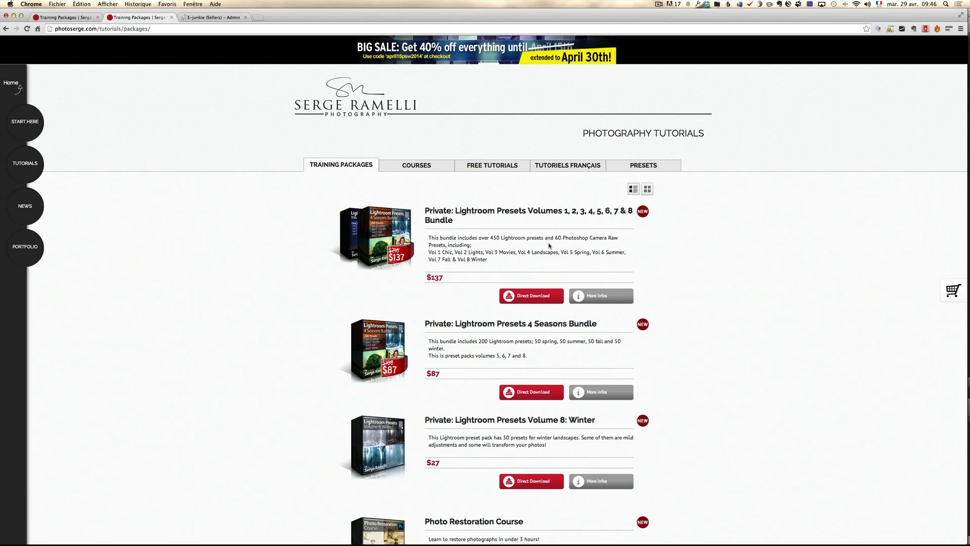
Return to the Presets listing and scroll down to the Volume 6: Summer pack.
{"action": "scroll", "scroll_direction": "down", "scroll_amount": 3}
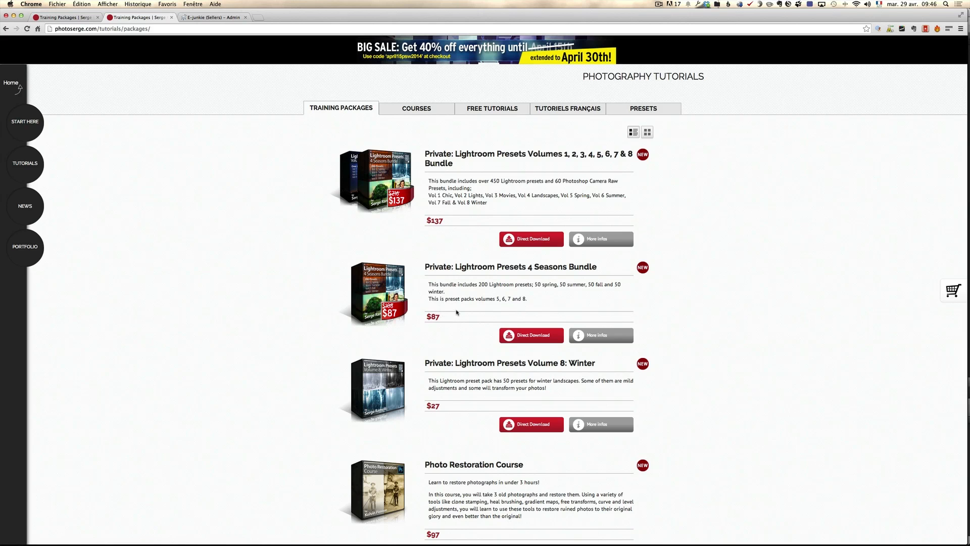
{"action": "mouse_move", "coordinate": [645, 108]}
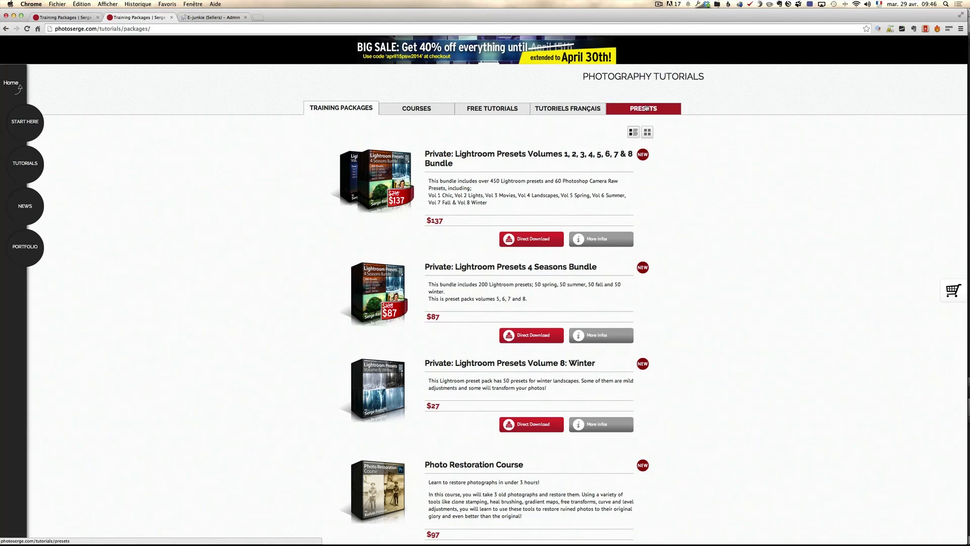
{"action": "left_click", "coordinate": [643, 108]}
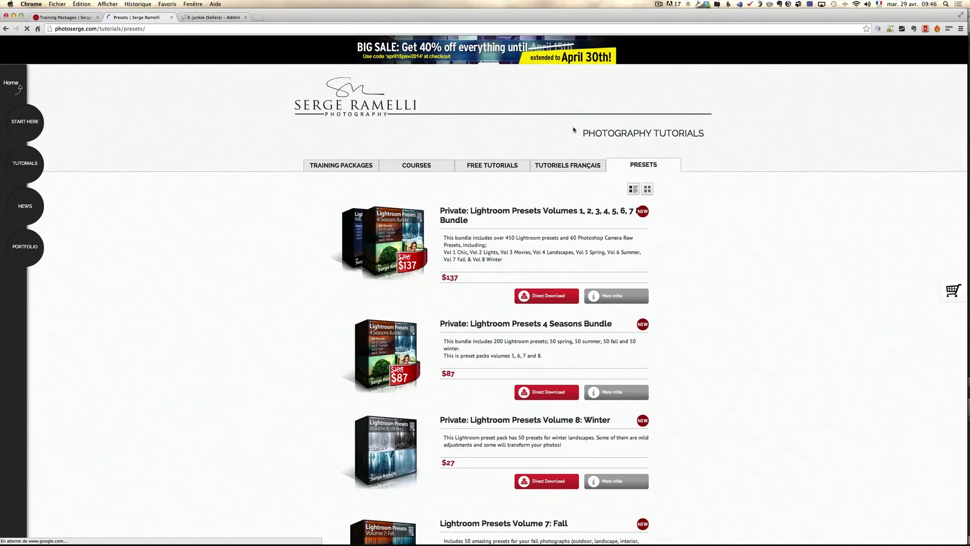
{"action": "scroll", "scroll_direction": "down", "scroll_amount": 3}
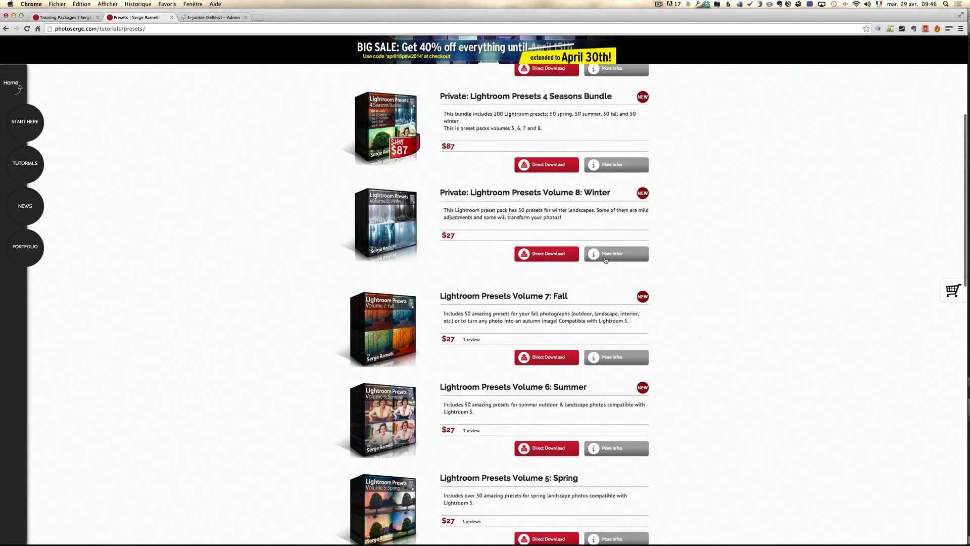
{"action": "scroll", "scroll_direction": "down", "scroll_amount": 3}
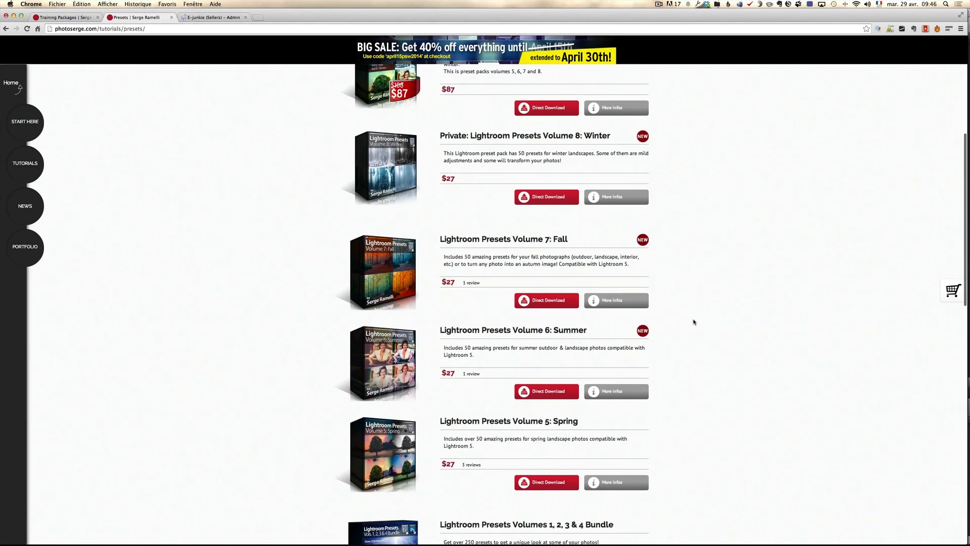
{"action": "scroll", "scroll_direction": "down", "scroll_amount": 3}
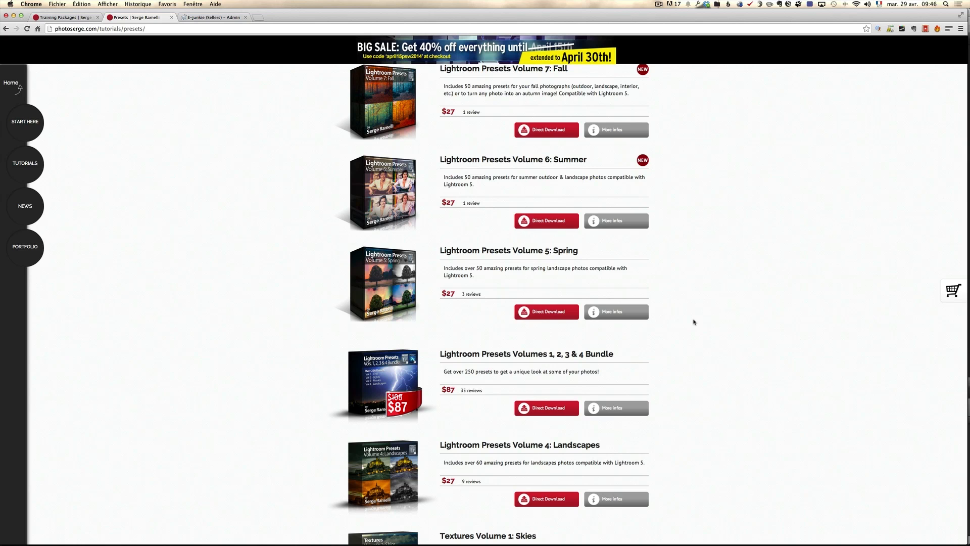
Open the Volume 6: Summer details and scroll through its before-and-after renderings.
{"action": "left_click", "coordinate": [617, 220]}
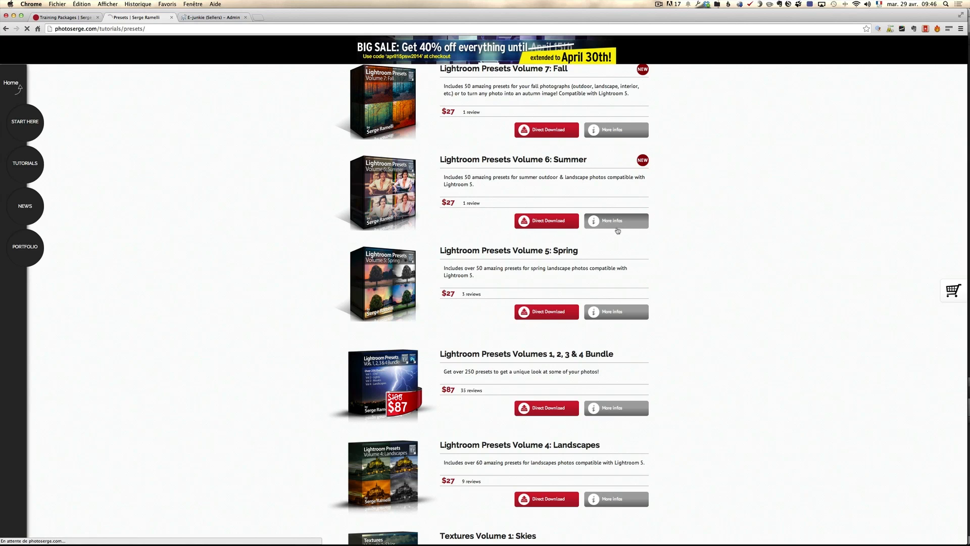
{"action": "left_click", "coordinate": [617, 221]}
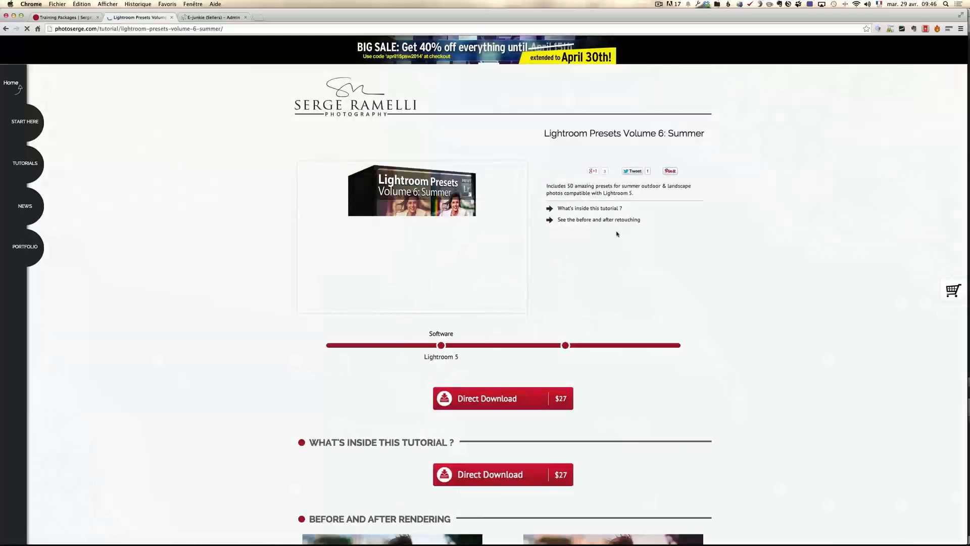
{"action": "scroll", "scroll_direction": "down", "scroll_amount": 3}
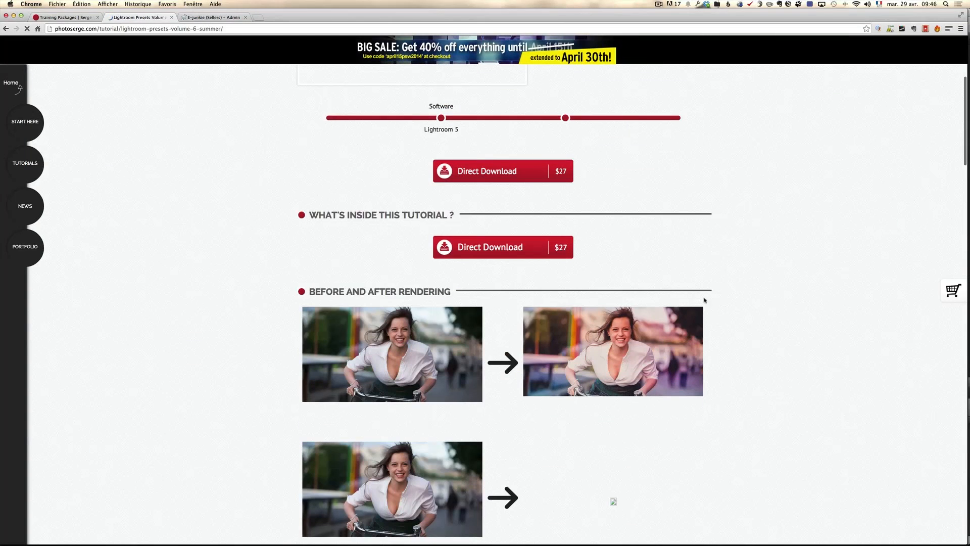
{"action": "scroll", "scroll_direction": "down", "scroll_amount": 3}
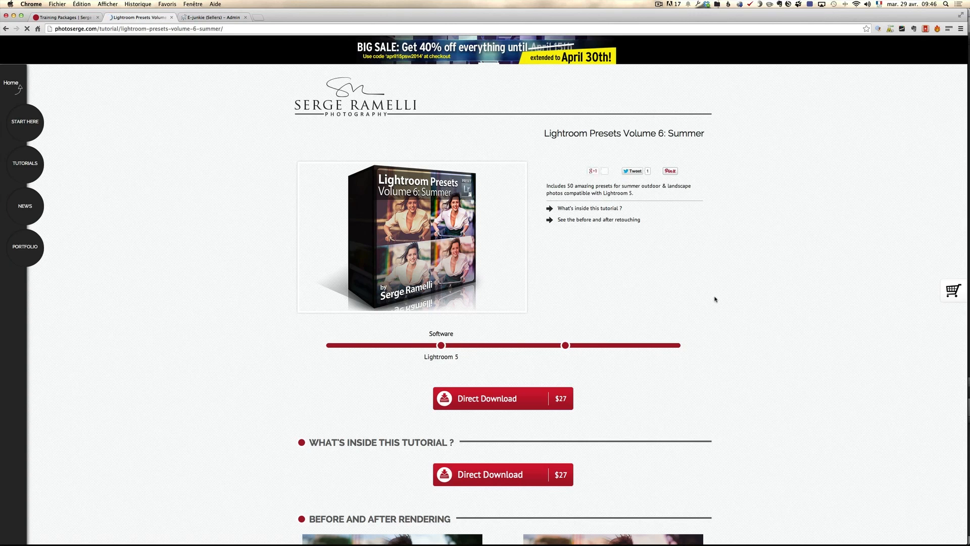
{"action": "scroll", "scroll_direction": "down", "scroll_amount": 3}
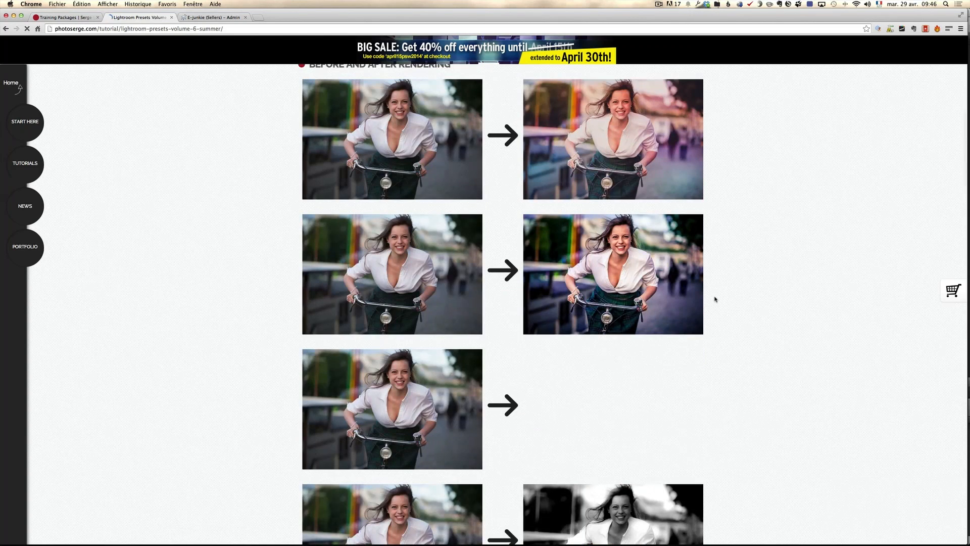
{"action": "scroll", "scroll_direction": "down", "scroll_amount": 3}
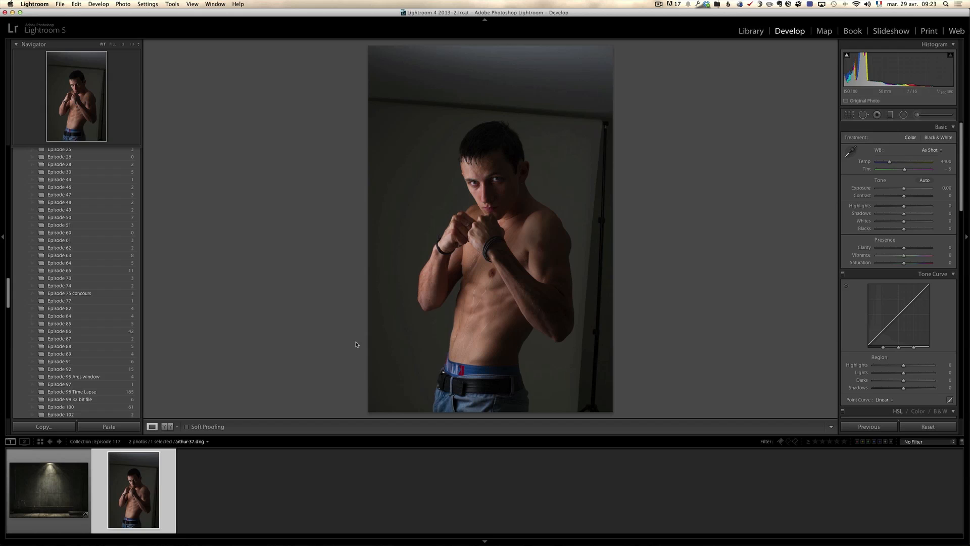
{"action": "mouse_move", "coordinate": [411, 323]}
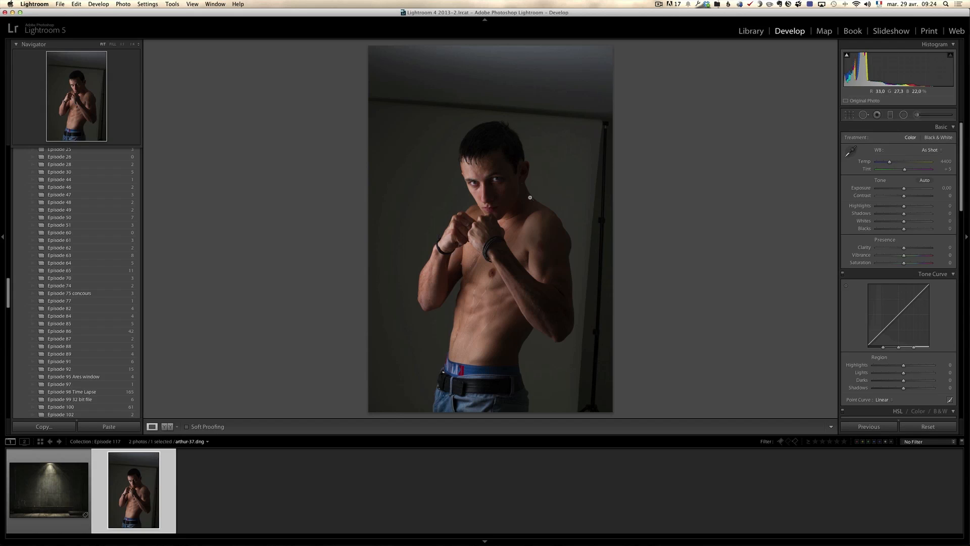
{"action": "mouse_move", "coordinate": [525, 196]}
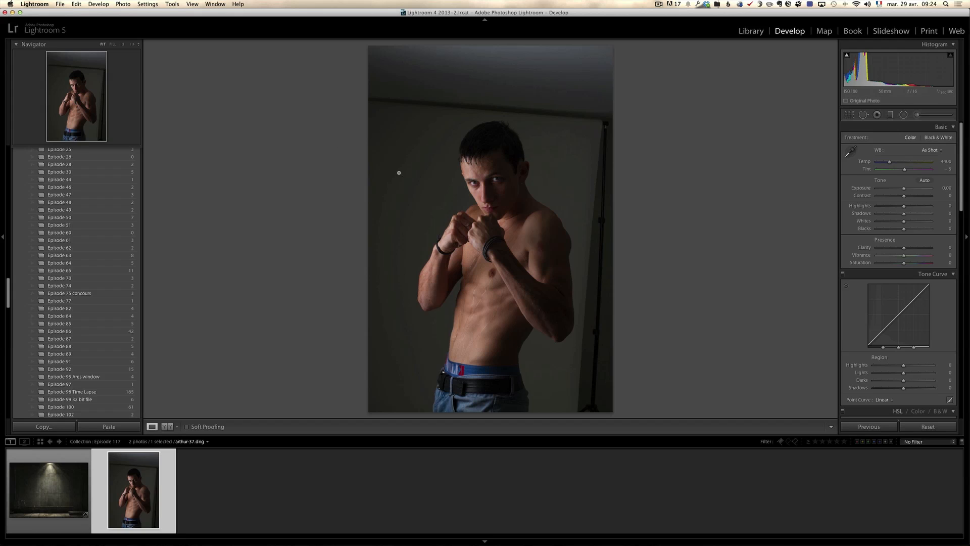
{"action": "mouse_move", "coordinate": [602, 367]}
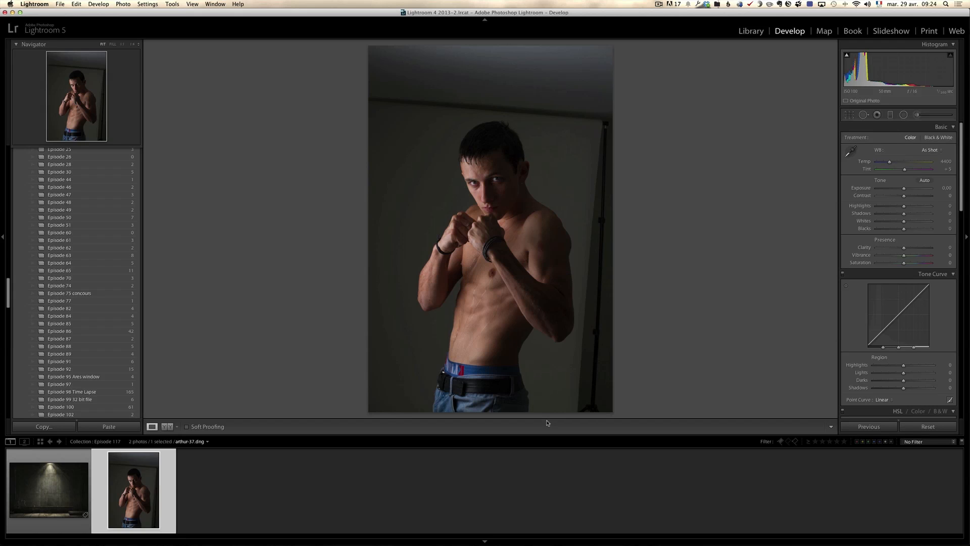
{"action": "mouse_move", "coordinate": [488, 196]}
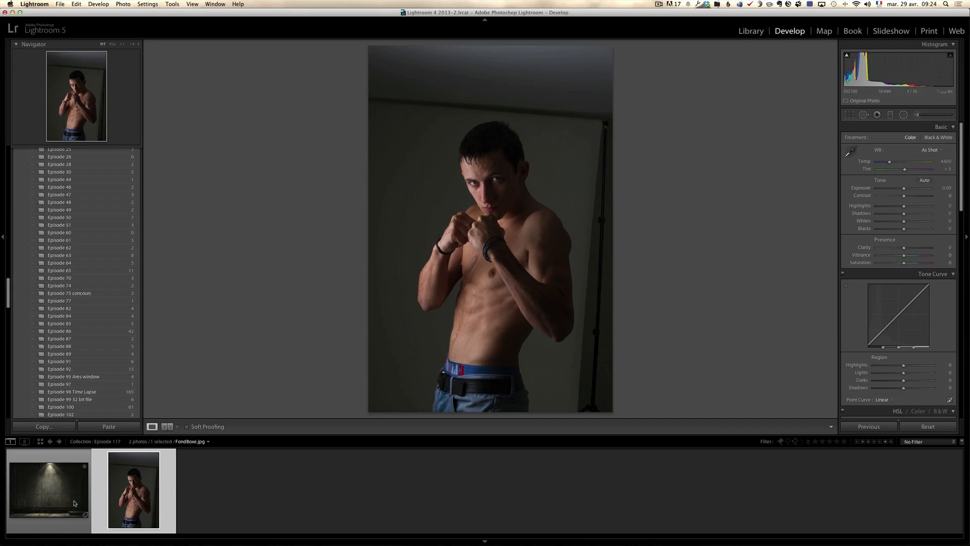
{"action": "left_click", "coordinate": [46, 491]}
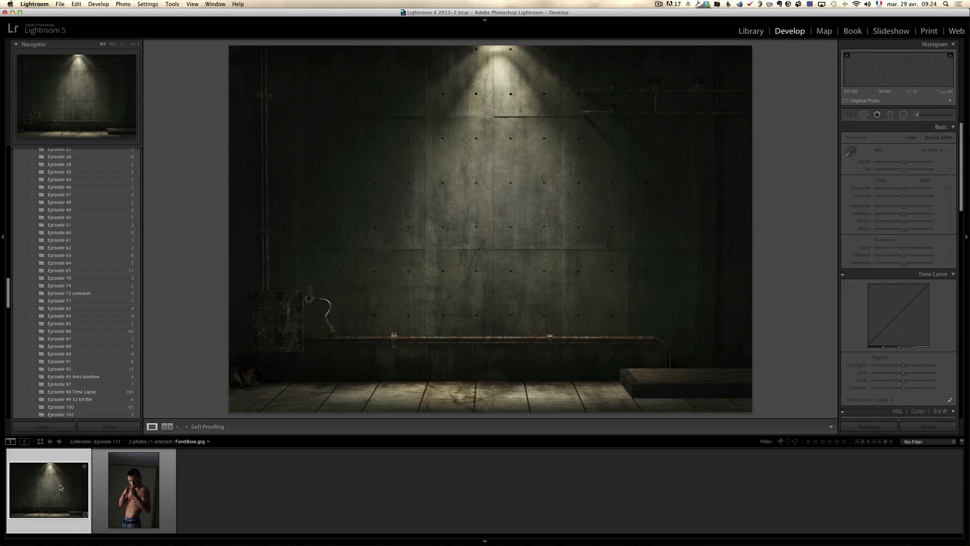
{"action": "left_click", "coordinate": [54, 354]}
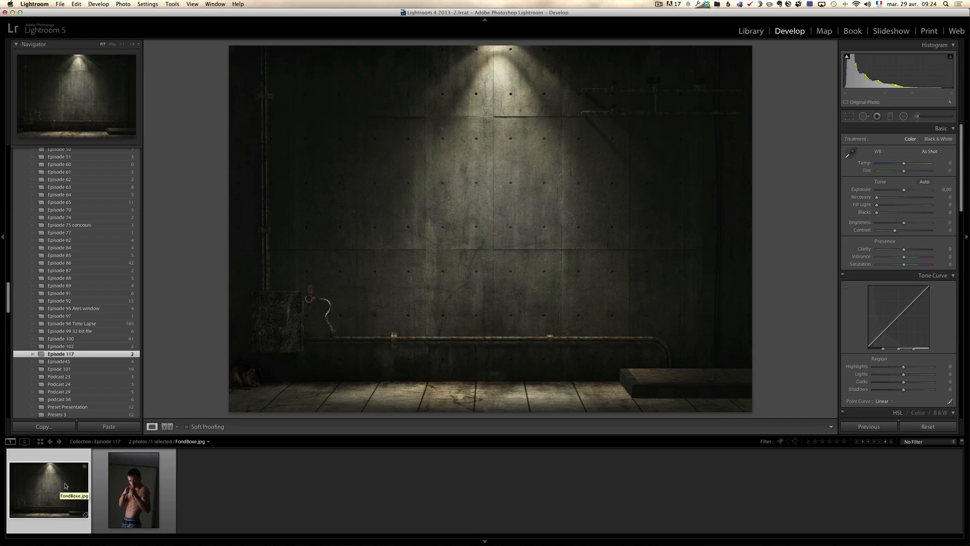
{"action": "left_click", "coordinate": [133, 497]}
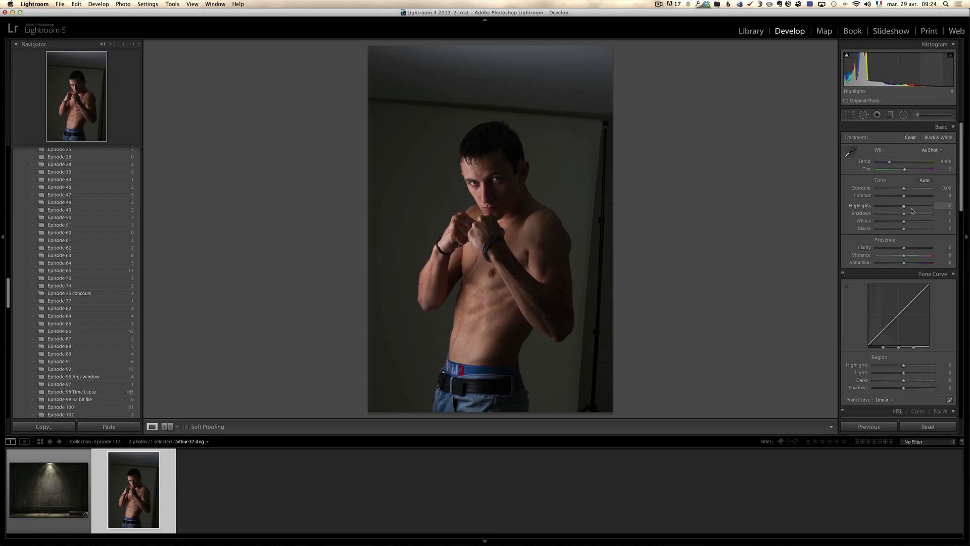
Lift the boxer's Shadows to +80 in the Basic panel and nudge Exposure up to +0.15.
{"action": "left_click_drag", "start_coordinate": [903, 213], "coordinate": [919, 214]}
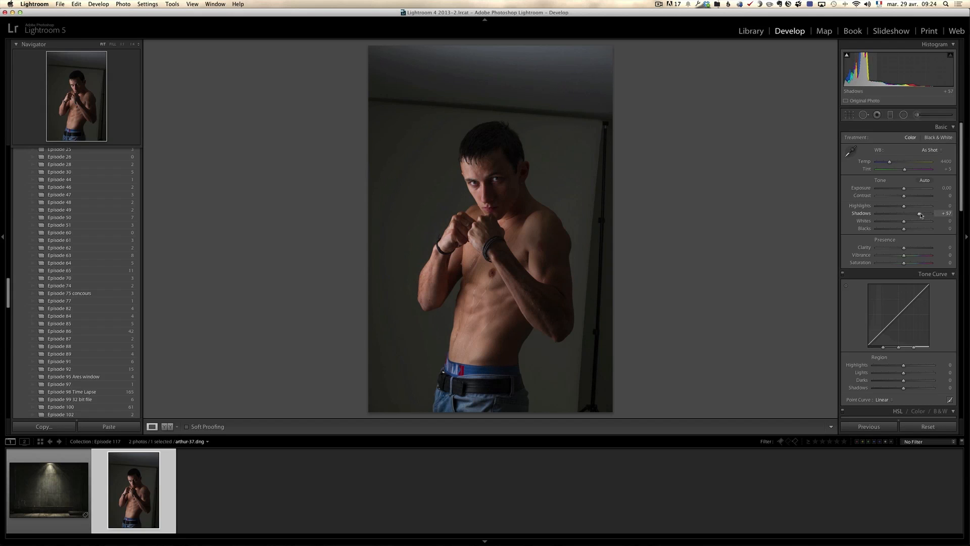
{"action": "left_click_drag", "start_coordinate": [919, 213], "coordinate": [926, 213]}
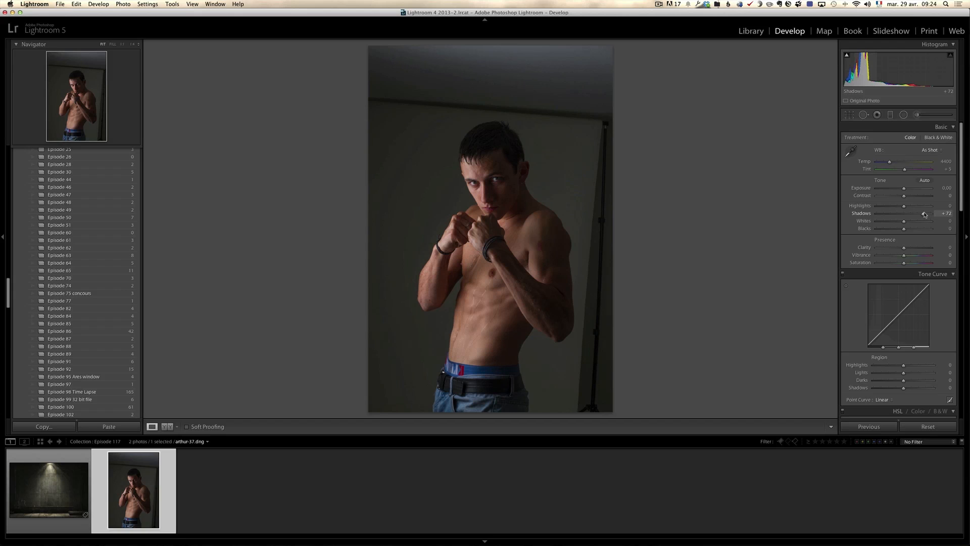
{"action": "left_click_drag", "start_coordinate": [922, 214], "coordinate": [928, 213]}
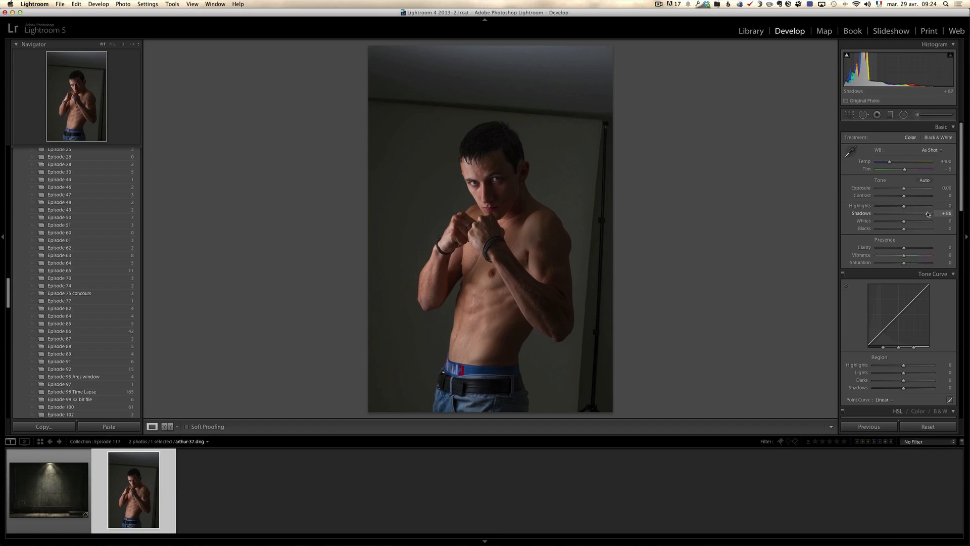
{"action": "left_click_drag", "start_coordinate": [913, 246], "coordinate": [918, 247]}
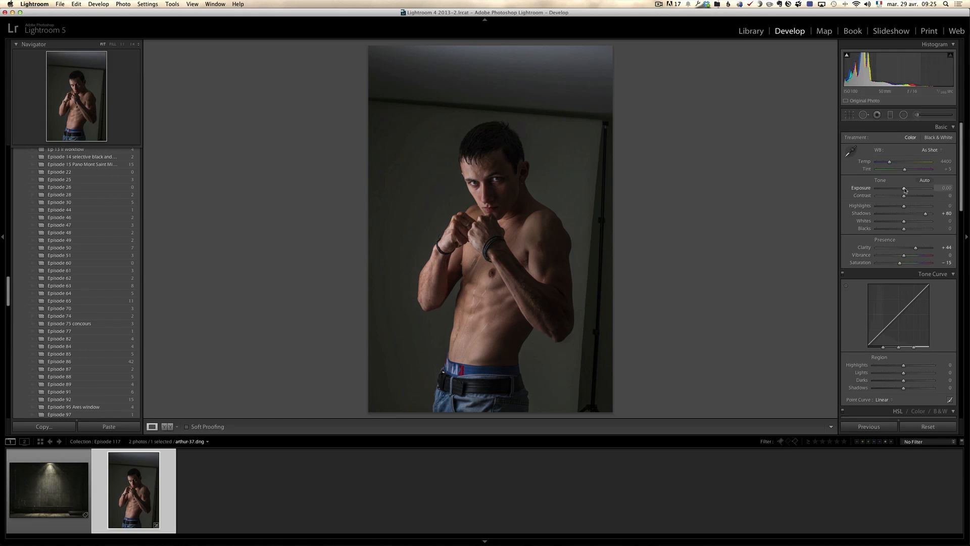
{"action": "mouse_move", "coordinate": [904, 188]}
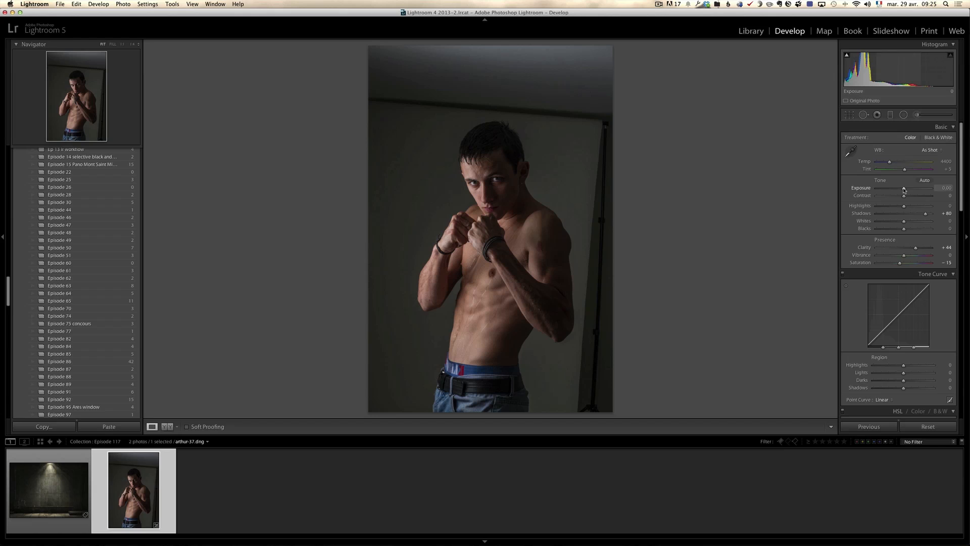
{"action": "left_click_drag", "start_coordinate": [904, 188], "coordinate": [905, 188]}
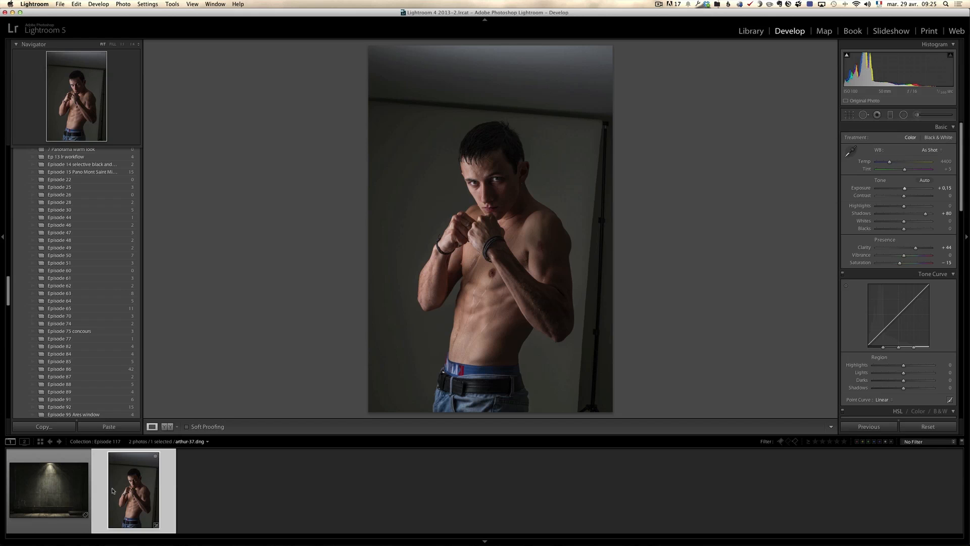
Send the boxer photo to Photoshop CC via Edit In and bring up the Filter menu.
{"action": "right_click", "coordinate": [113, 492]}
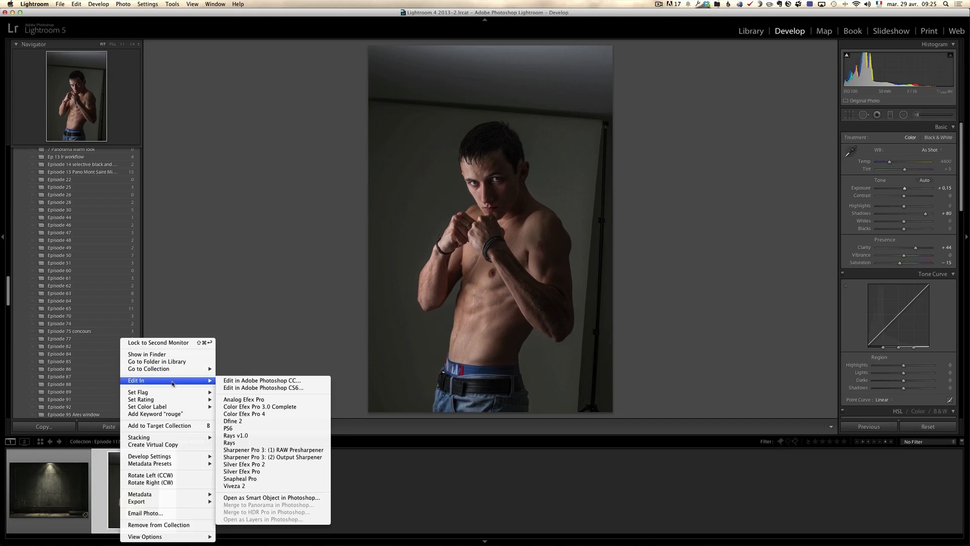
{"action": "left_click", "coordinate": [262, 380]}
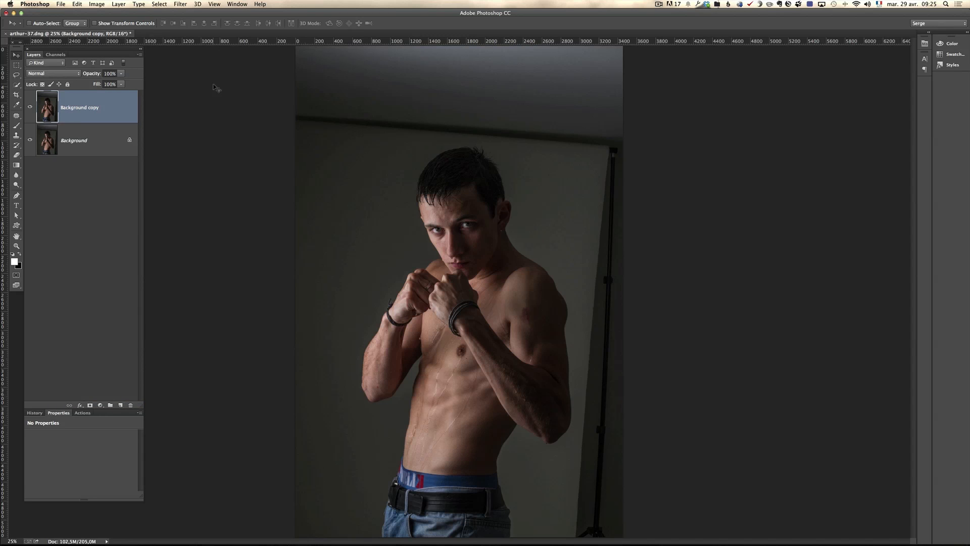
{"action": "left_click", "coordinate": [192, 4]}
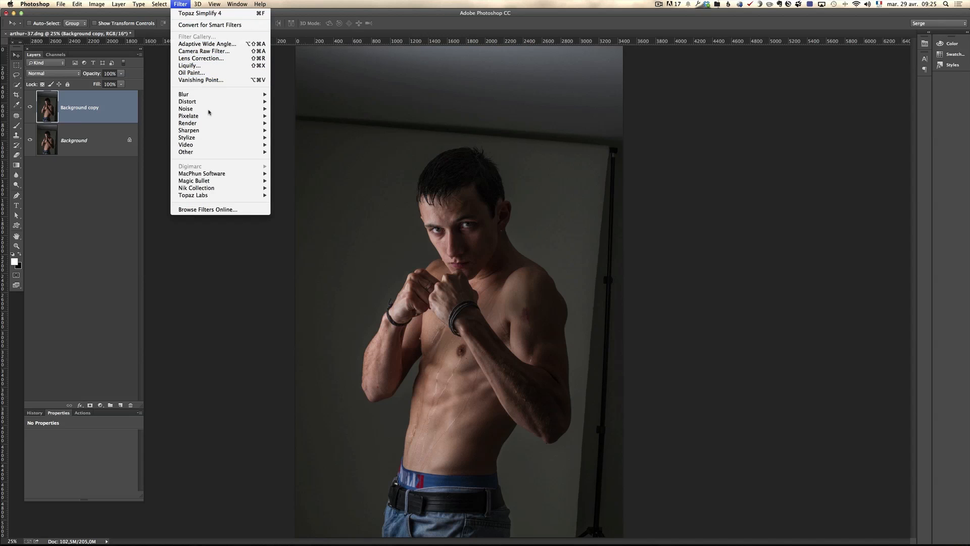
{"action": "mouse_move", "coordinate": [193, 195]}
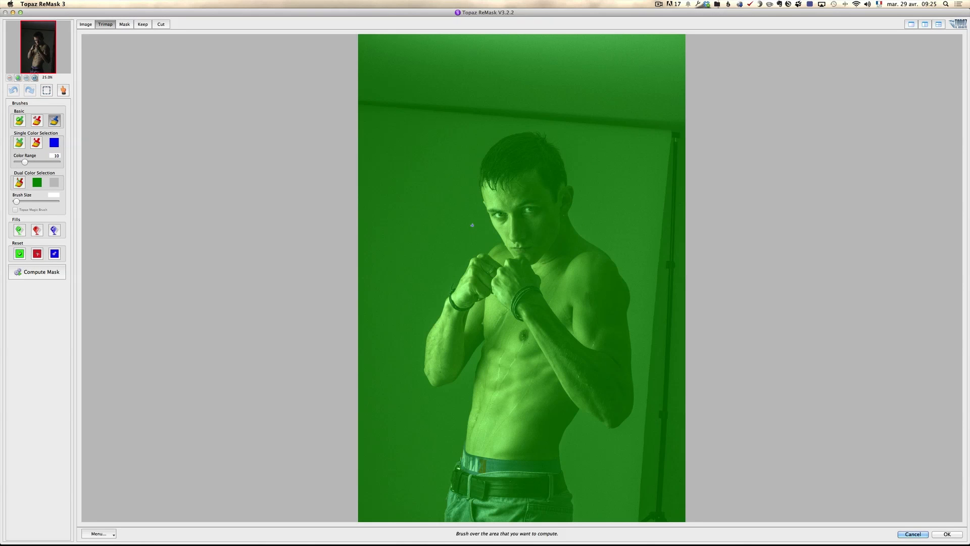
{"action": "mouse_move", "coordinate": [424, 174]}
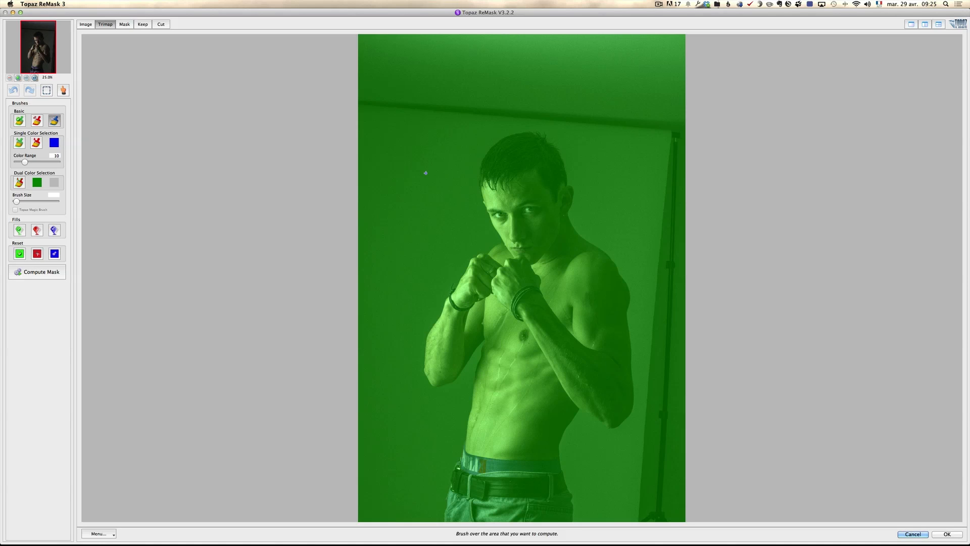
{"action": "mouse_move", "coordinate": [646, 246]}
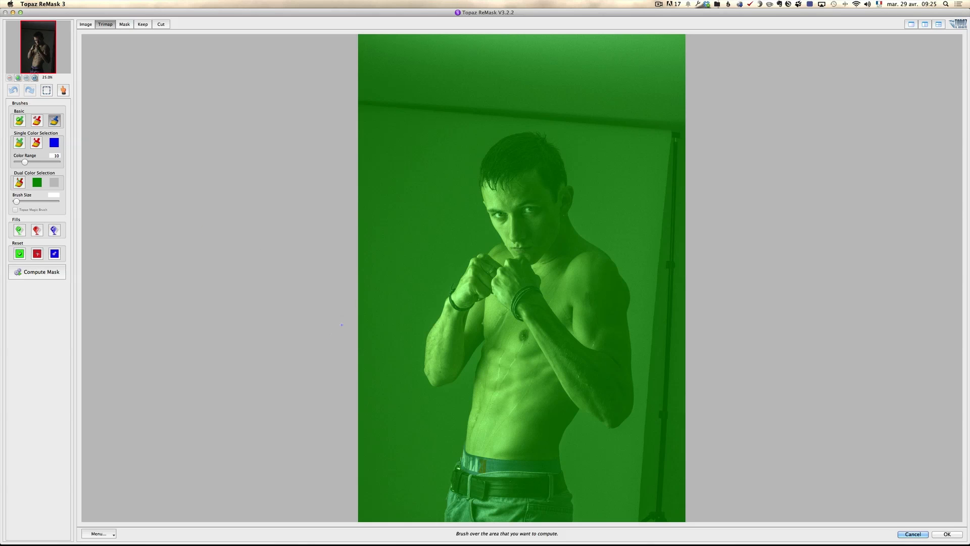
{"action": "mouse_move", "coordinate": [466, 384]}
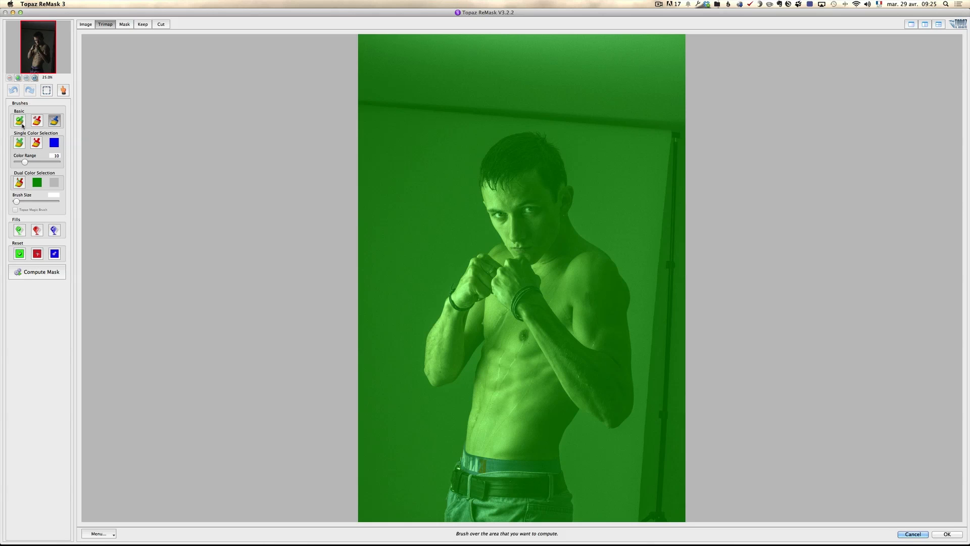
{"action": "mouse_move", "coordinate": [55, 120]}
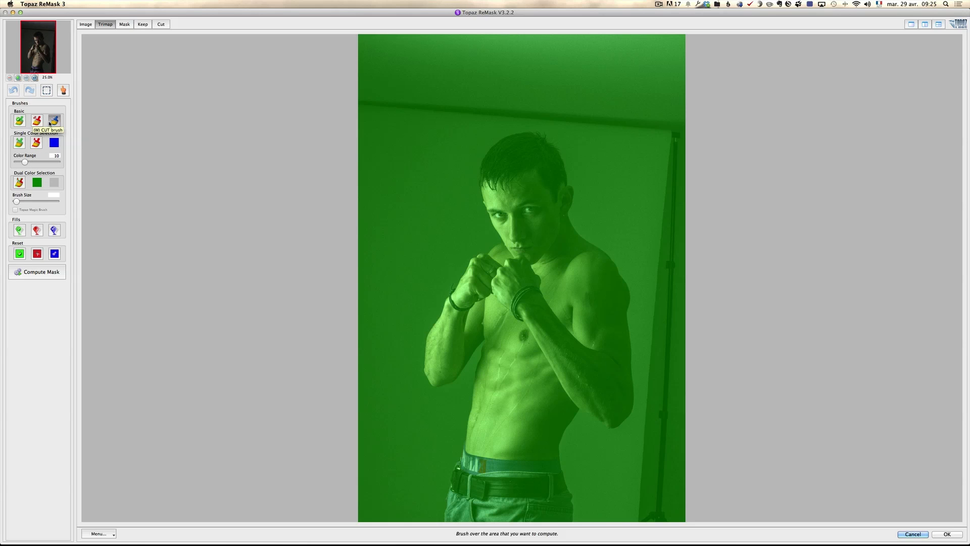
{"action": "mouse_move", "coordinate": [53, 120]}
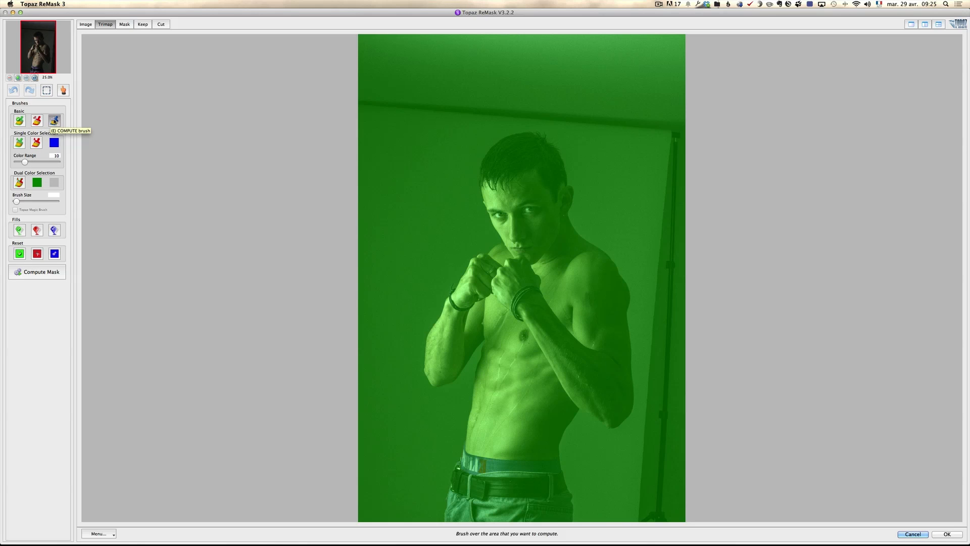
{"action": "mouse_move", "coordinate": [16, 201]}
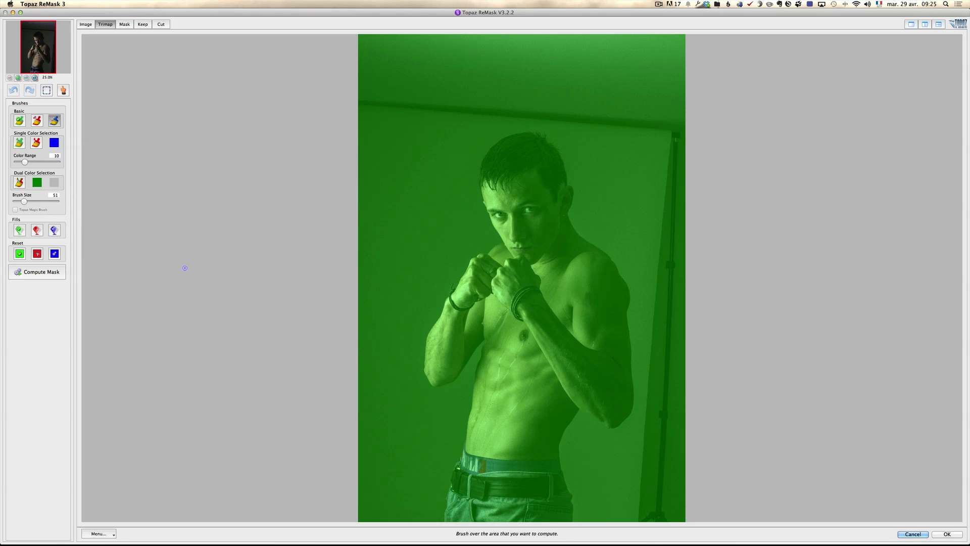
{"action": "mouse_move", "coordinate": [25, 201]}
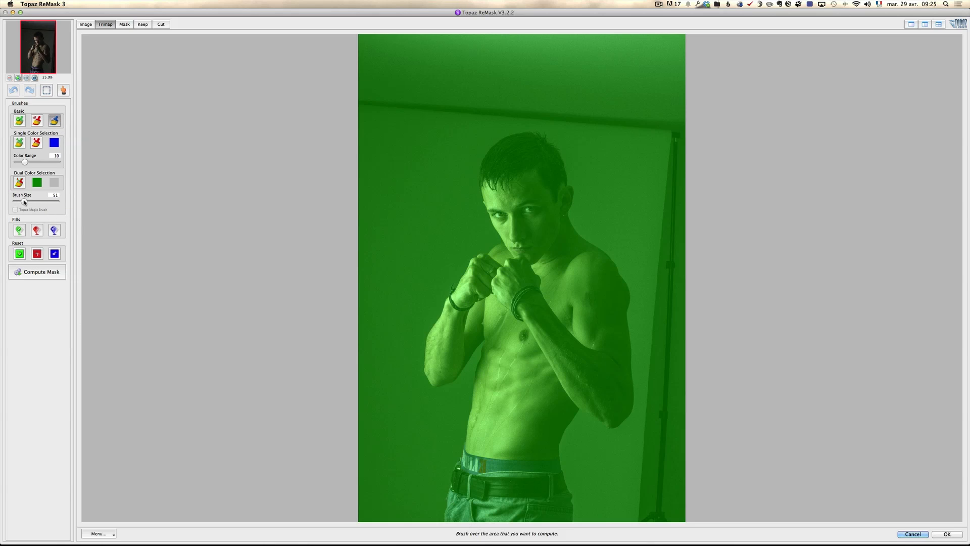
Raise the ReMask compute brush size to about 82.
{"action": "left_click_drag", "start_coordinate": [24, 201], "coordinate": [29, 201]}
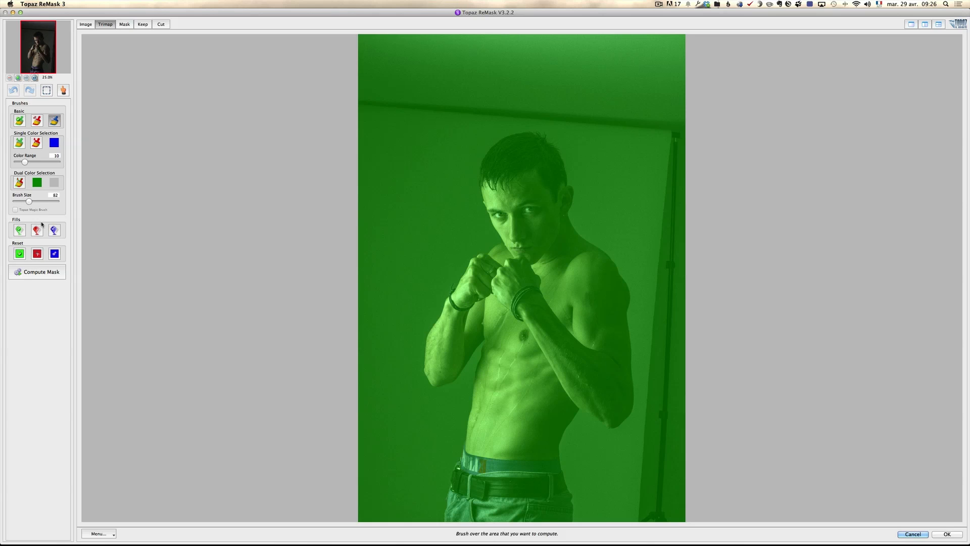
{"action": "mouse_move", "coordinate": [42, 224]}
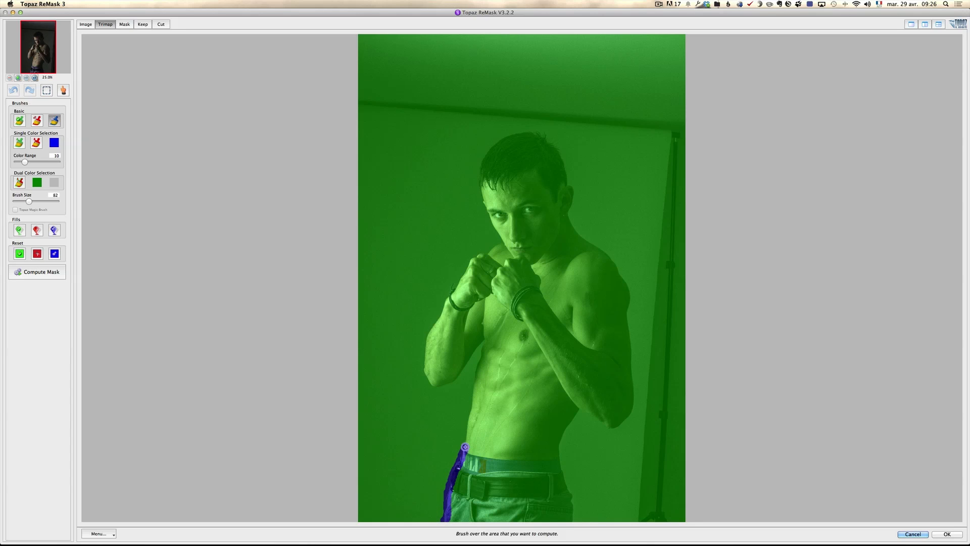
Paint the blue compute outline up the boxer's hip, waist, forearm, elbow and fist to the chin.
{"action": "left_click_drag", "start_coordinate": [464, 447], "coordinate": [476, 365]}
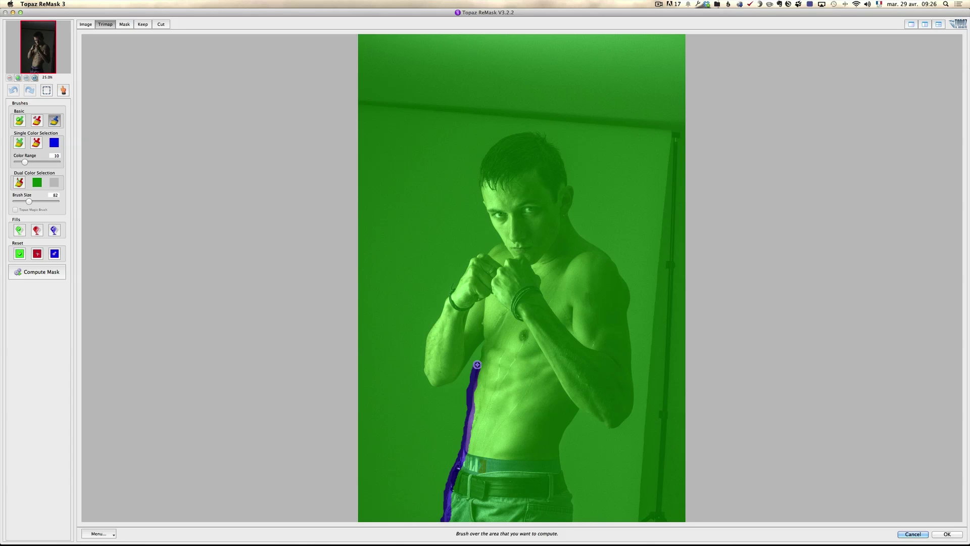
{"action": "left_click_drag", "start_coordinate": [477, 365], "coordinate": [463, 362]}
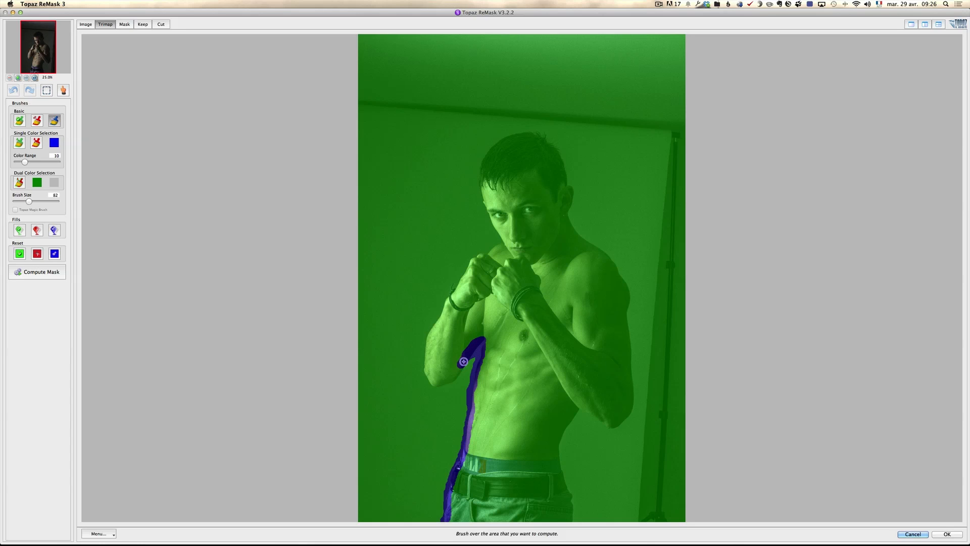
{"action": "left_click_drag", "start_coordinate": [463, 362], "coordinate": [414, 363]}
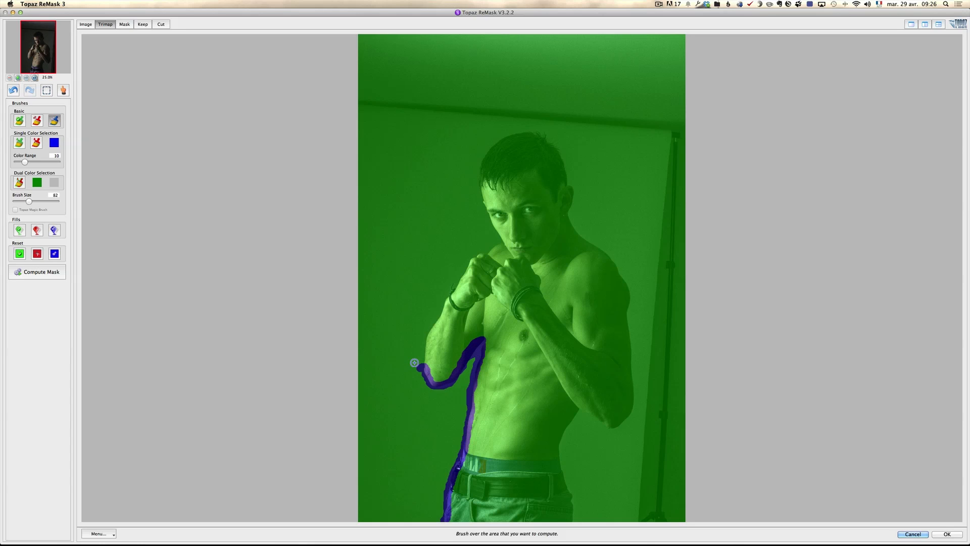
{"action": "left_click_drag", "start_coordinate": [414, 362], "coordinate": [427, 347]}
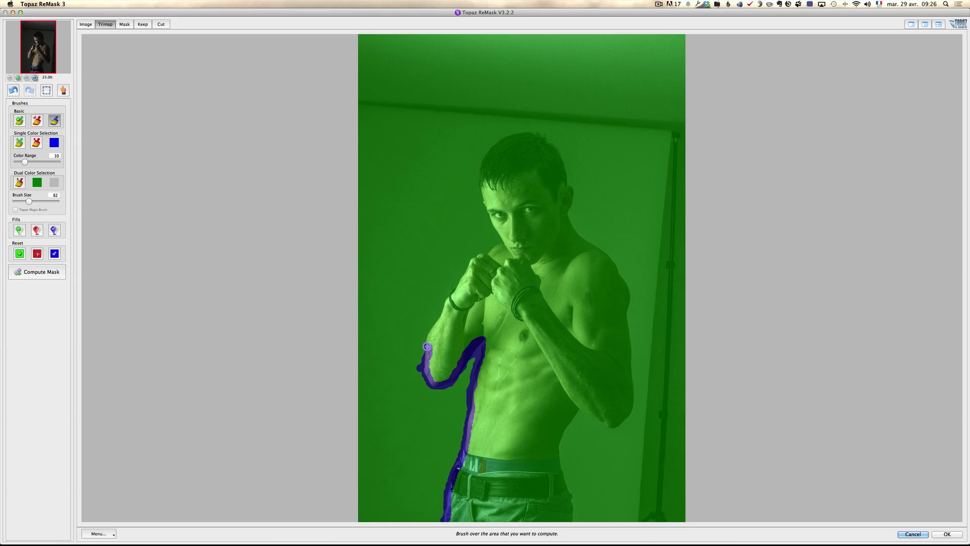
{"action": "left_click_drag", "start_coordinate": [426, 346], "coordinate": [467, 271]}
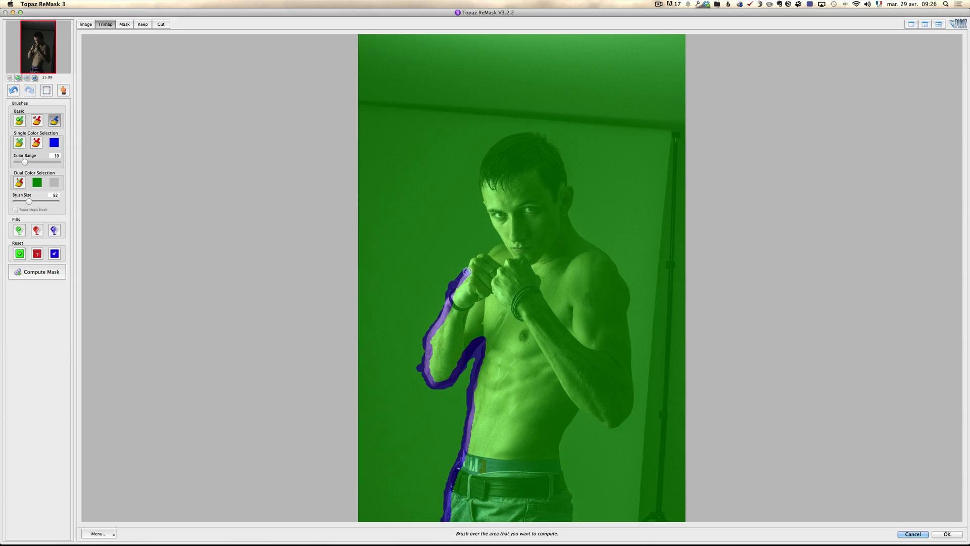
{"action": "left_click_drag", "start_coordinate": [467, 272], "coordinate": [507, 239]}
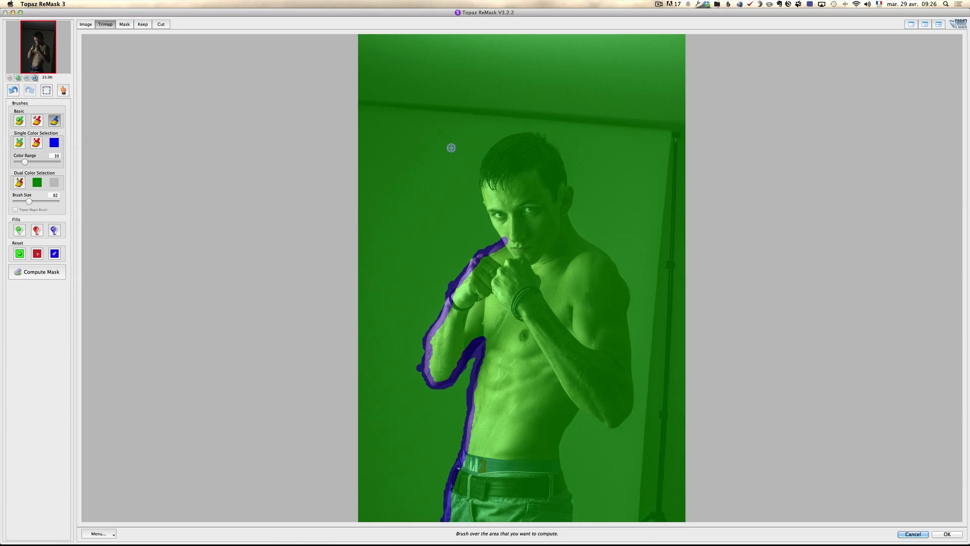
Continue the blue outline around the head and hair, down the right side of the face, shoulder and arm.
{"action": "left_click_drag", "start_coordinate": [451, 147], "coordinate": [482, 194]}
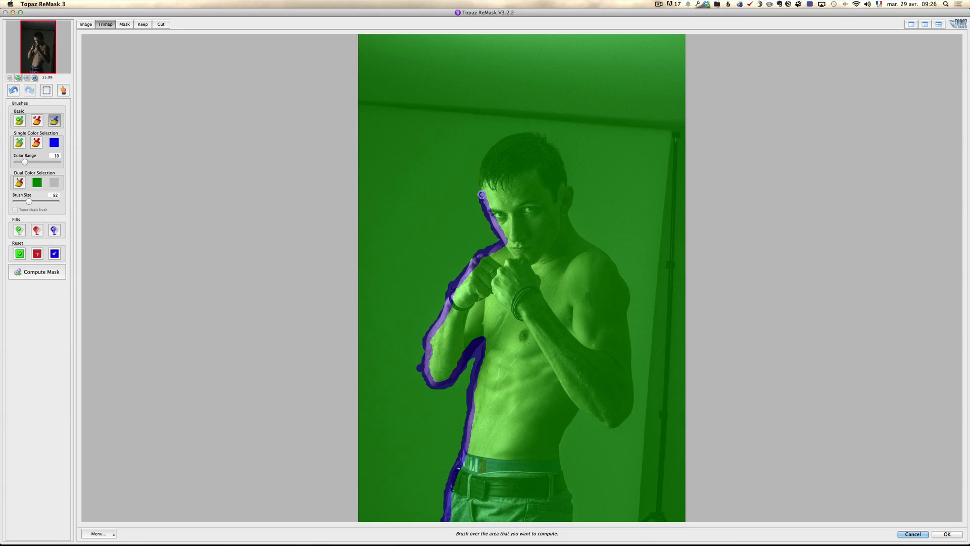
{"action": "left_click_drag", "start_coordinate": [481, 194], "coordinate": [529, 133]}
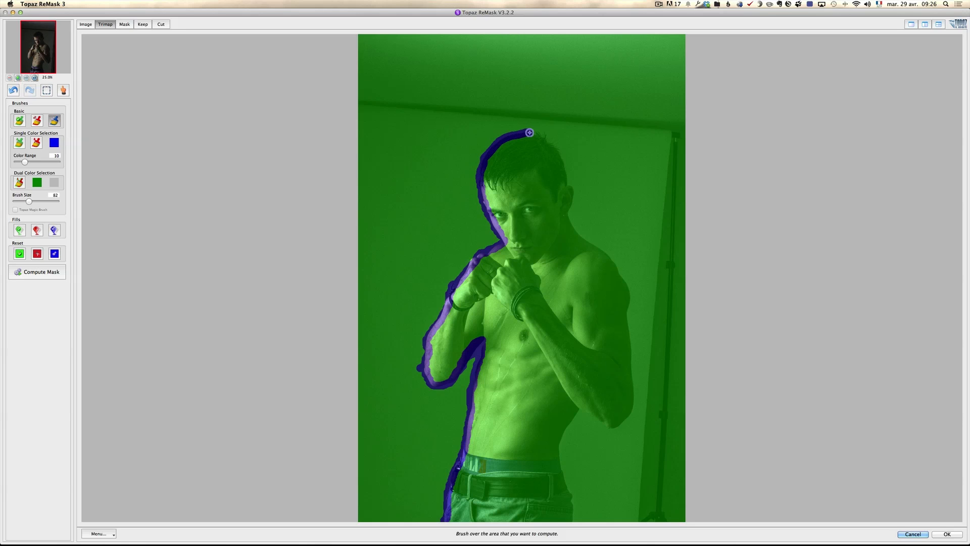
{"action": "left_click_drag", "start_coordinate": [529, 131], "coordinate": [562, 162]}
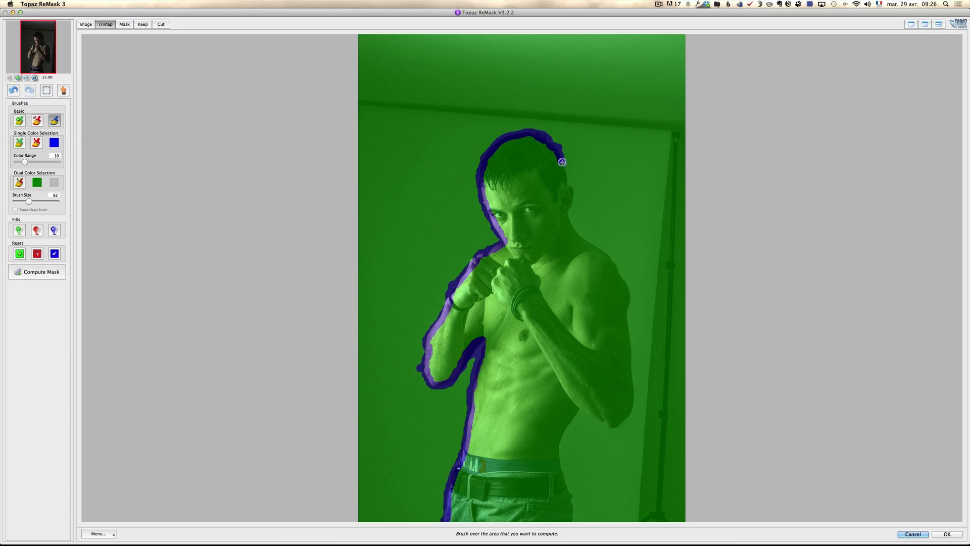
{"action": "left_click_drag", "start_coordinate": [560, 162], "coordinate": [564, 227]}
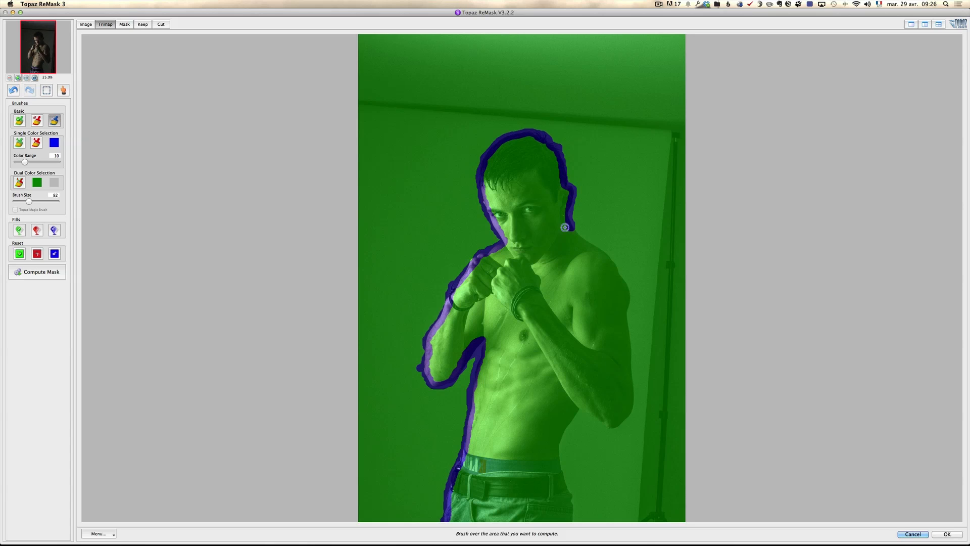
{"action": "mouse_move", "coordinate": [577, 231]}
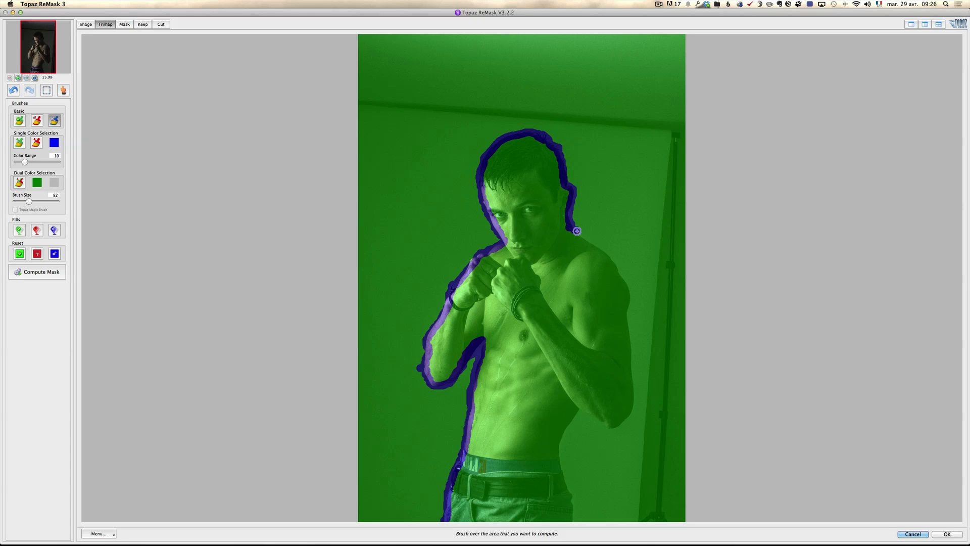
{"action": "left_click_drag", "start_coordinate": [575, 230], "coordinate": [622, 309]}
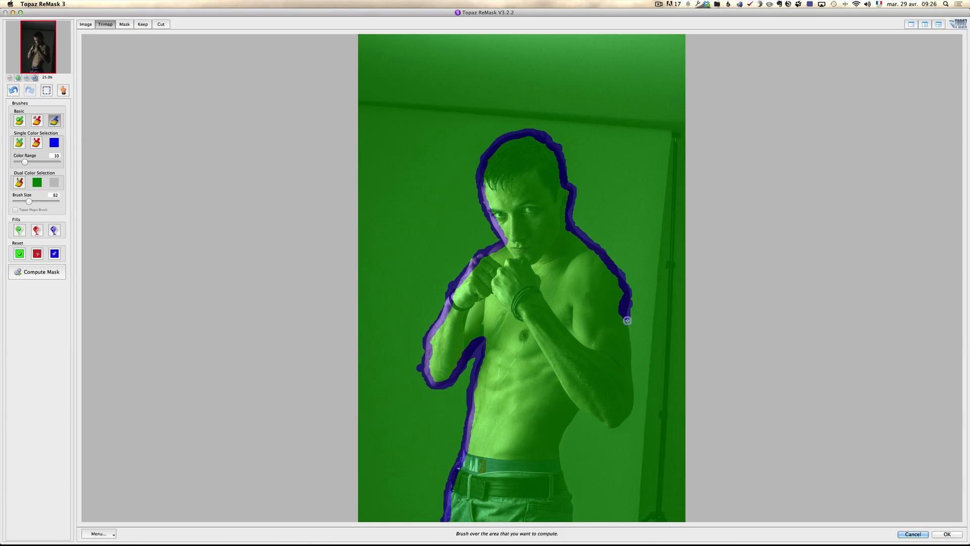
{"action": "left_click_drag", "start_coordinate": [626, 321], "coordinate": [627, 412]}
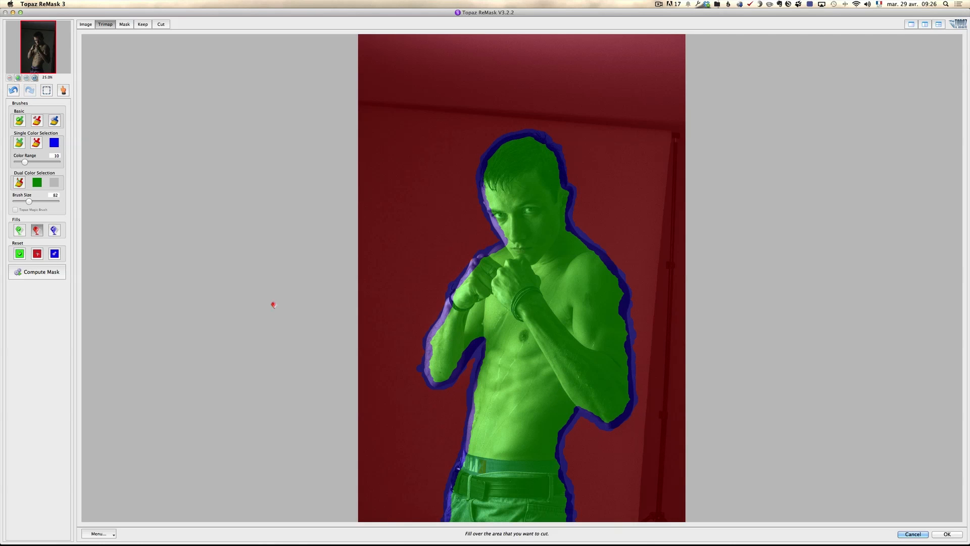
Compute the mask, showing the boxer as a white silhouette on black.
{"action": "left_click", "coordinate": [36, 272]}
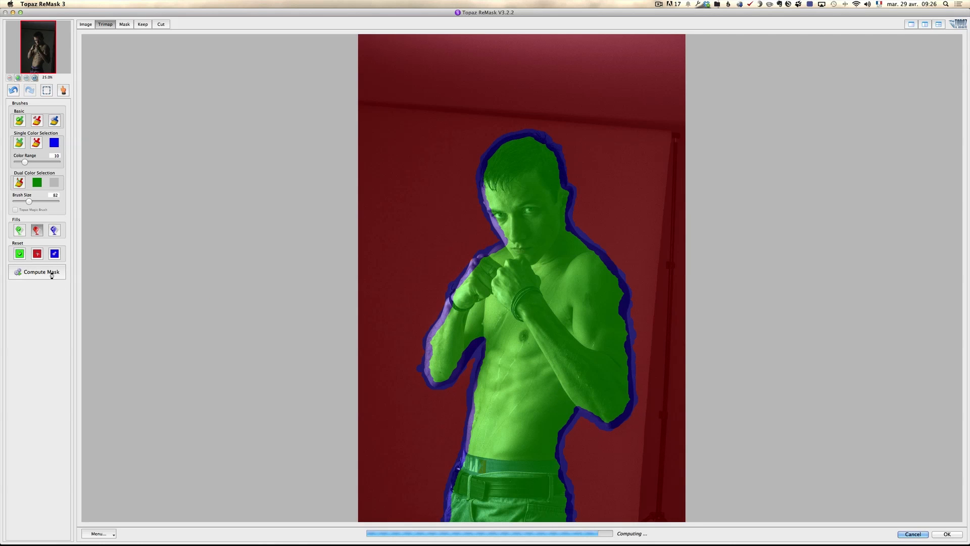
{"action": "left_click", "coordinate": [36, 271]}
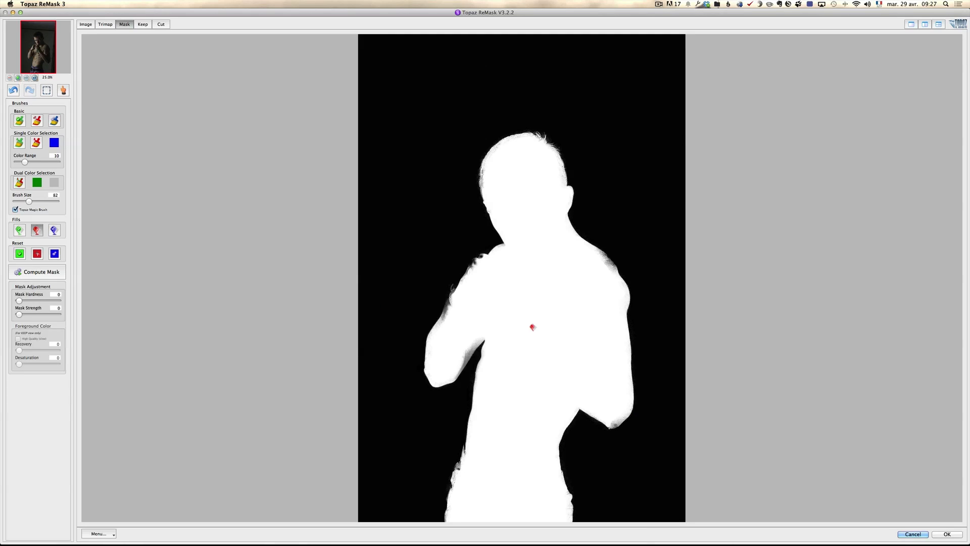
{"action": "mouse_move", "coordinate": [490, 168]}
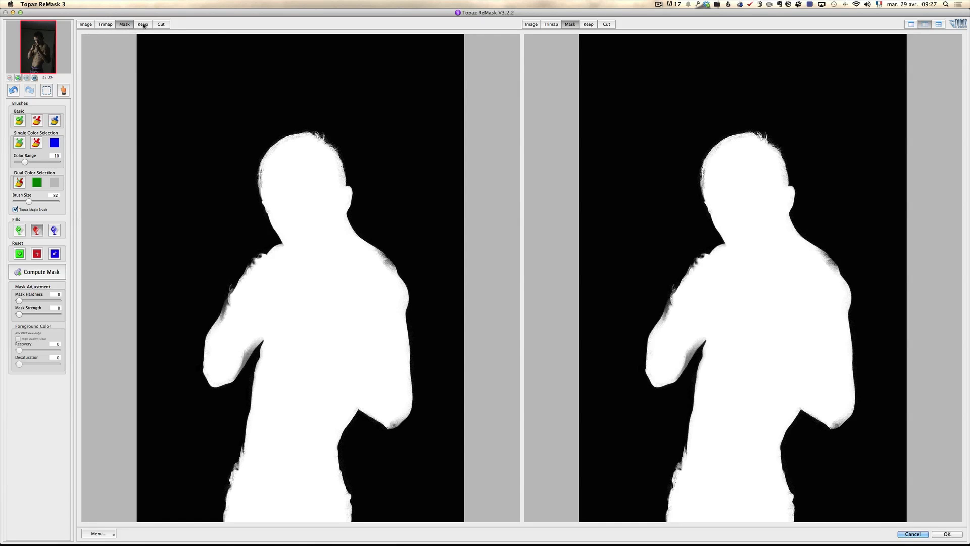
{"action": "mouse_move", "coordinate": [370, 150]}
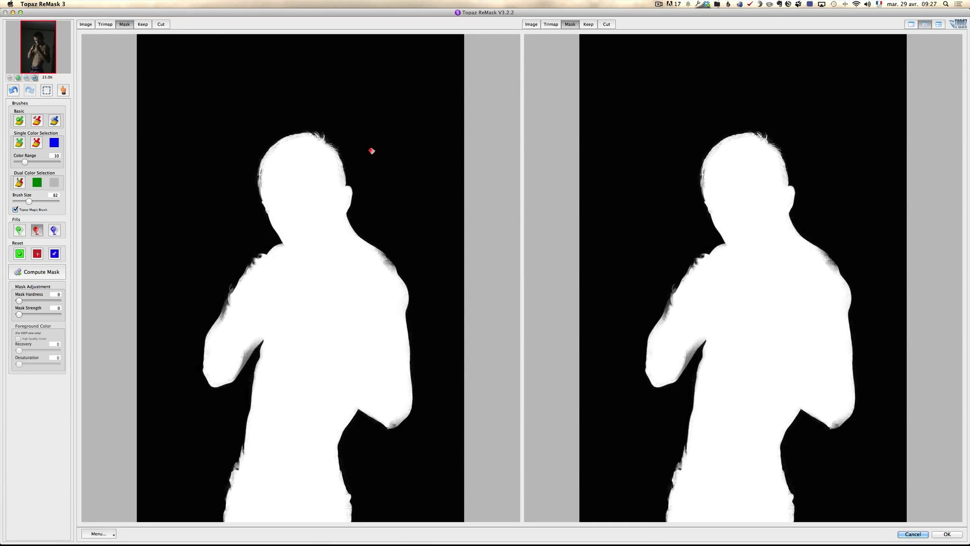
Set the right pane to the Keep cut-out preview, briefly compare with Image, then return to Keep.
{"action": "left_click", "coordinate": [588, 24]}
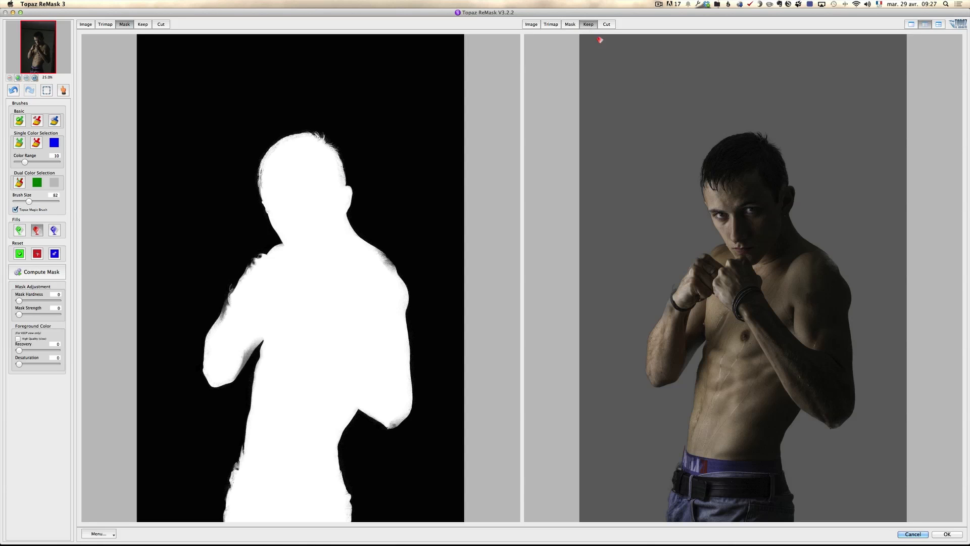
{"action": "mouse_move", "coordinate": [629, 129]}
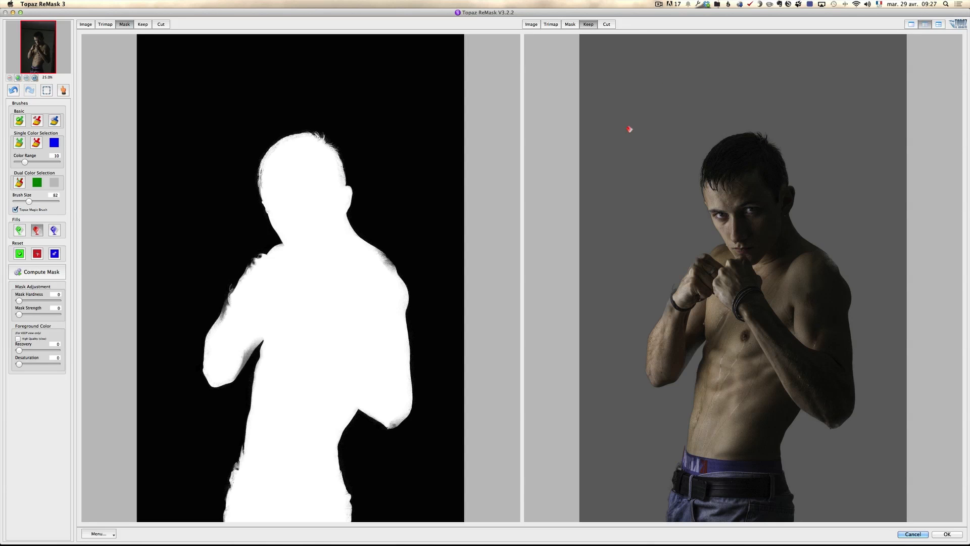
{"action": "left_click", "coordinate": [532, 25]}
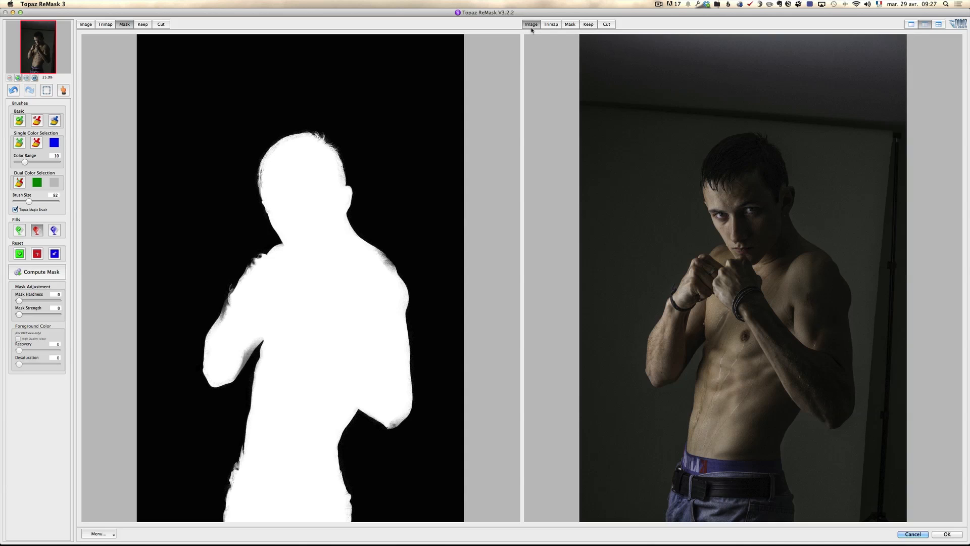
{"action": "left_click", "coordinate": [588, 24]}
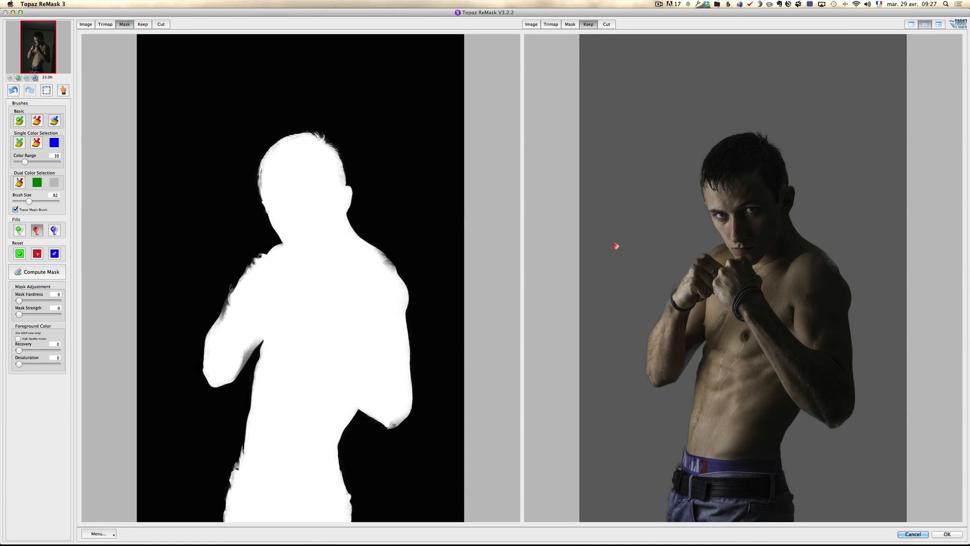
{"action": "mouse_move", "coordinate": [661, 191]}
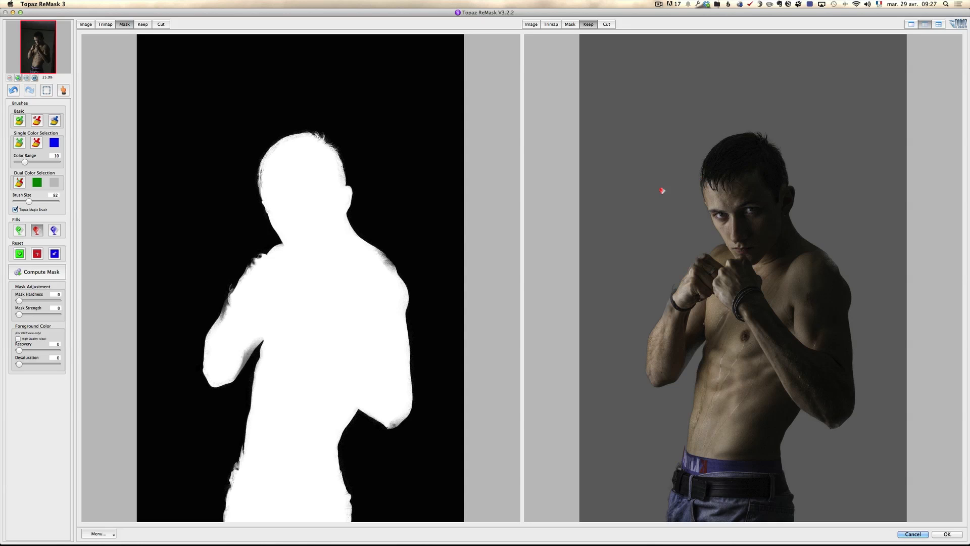
{"action": "mouse_move", "coordinate": [813, 279]}
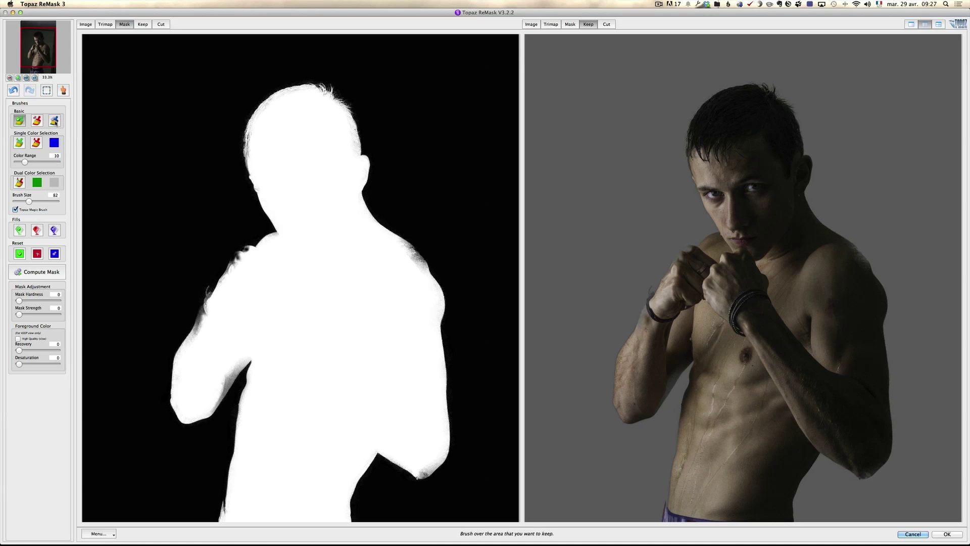
{"action": "mouse_move", "coordinate": [307, 75]}
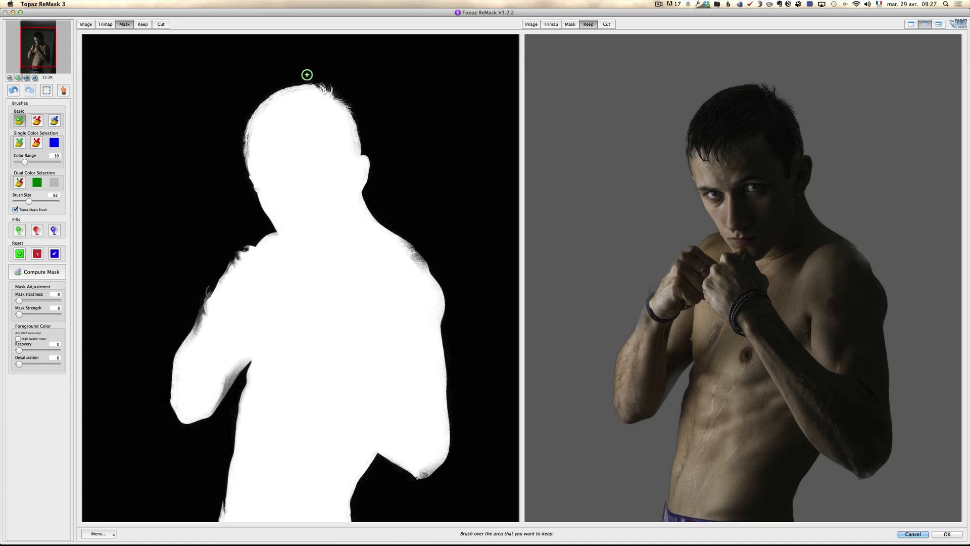
{"action": "mouse_move", "coordinate": [255, 148]}
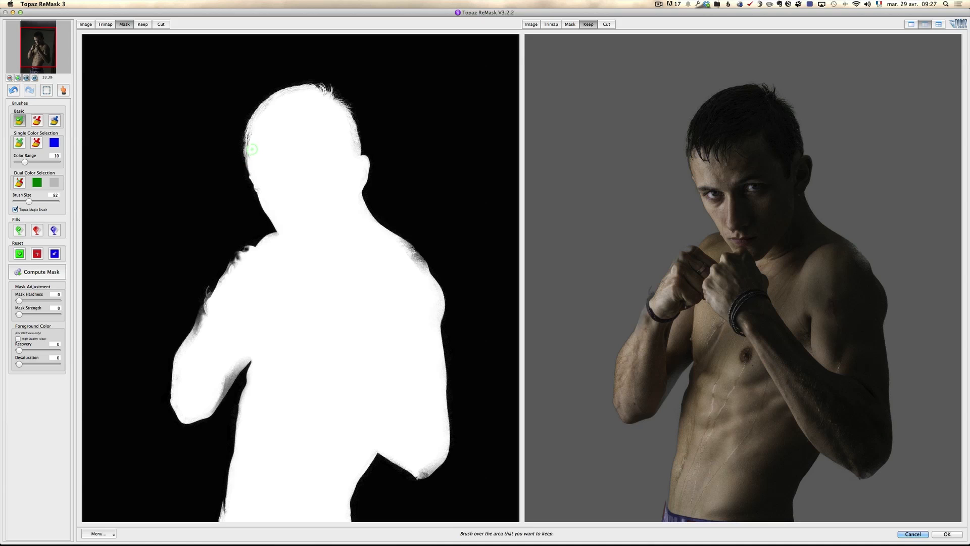
{"action": "mouse_move", "coordinate": [265, 110]}
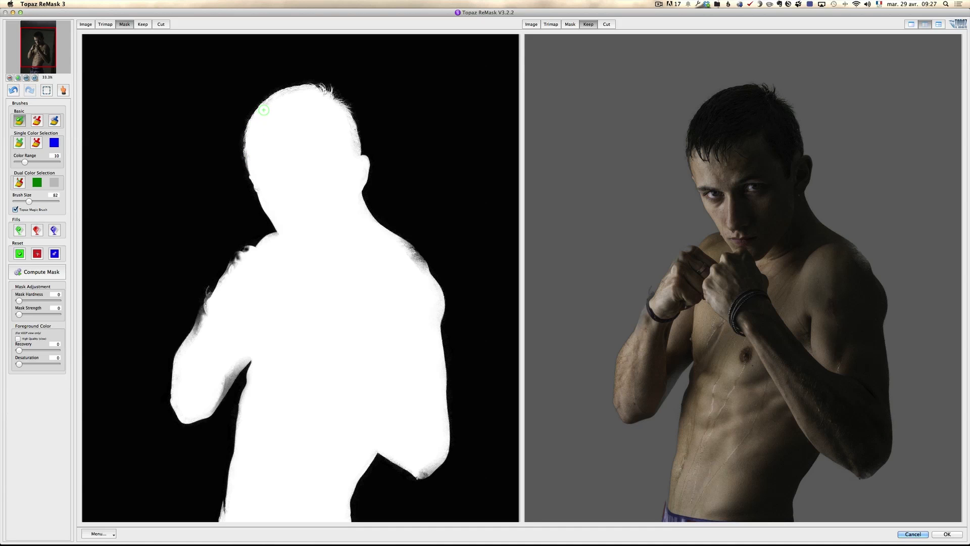
{"action": "mouse_move", "coordinate": [346, 126]}
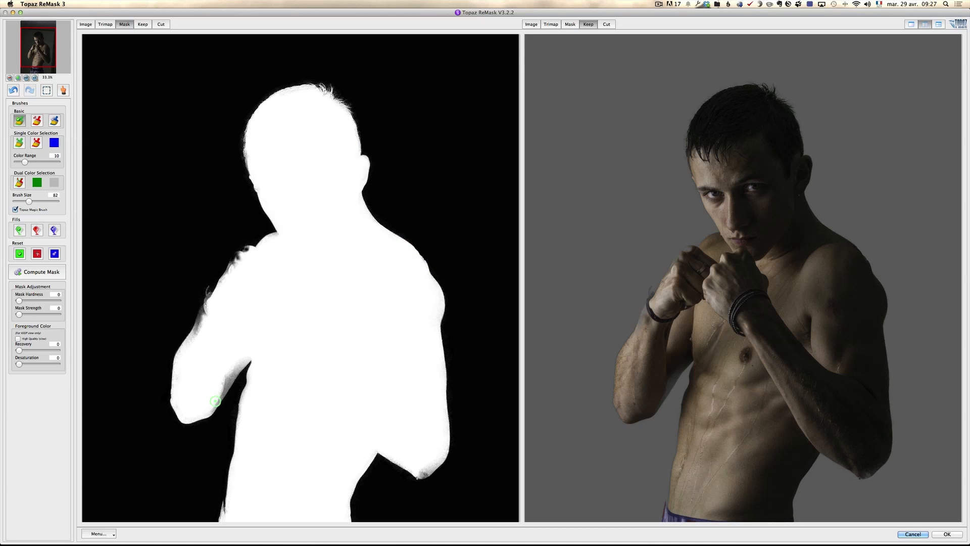
Touch up the mask with the green Keep brush along the boxer's forearm and shoulder edges.
{"action": "left_click", "coordinate": [36, 272]}
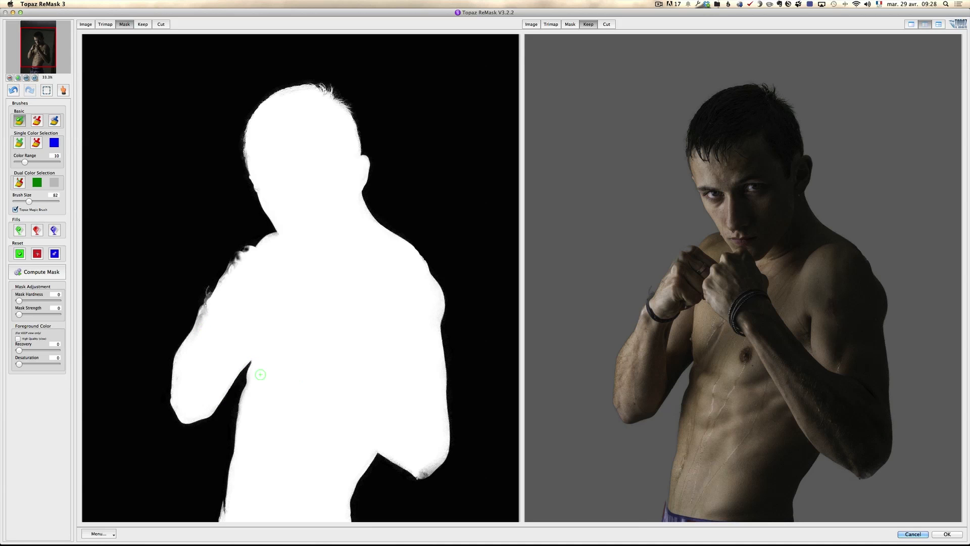
{"action": "mouse_move", "coordinate": [207, 312]}
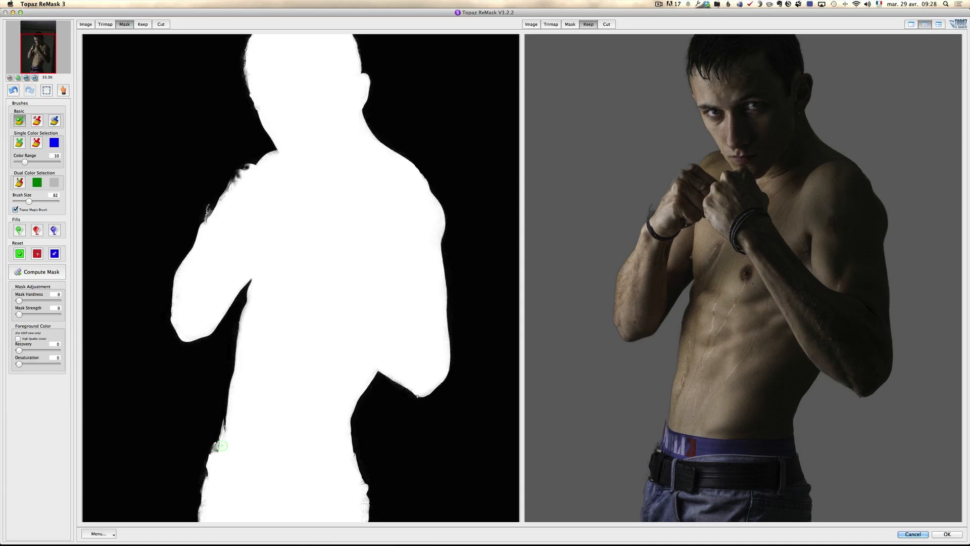
{"action": "mouse_move", "coordinate": [220, 458]}
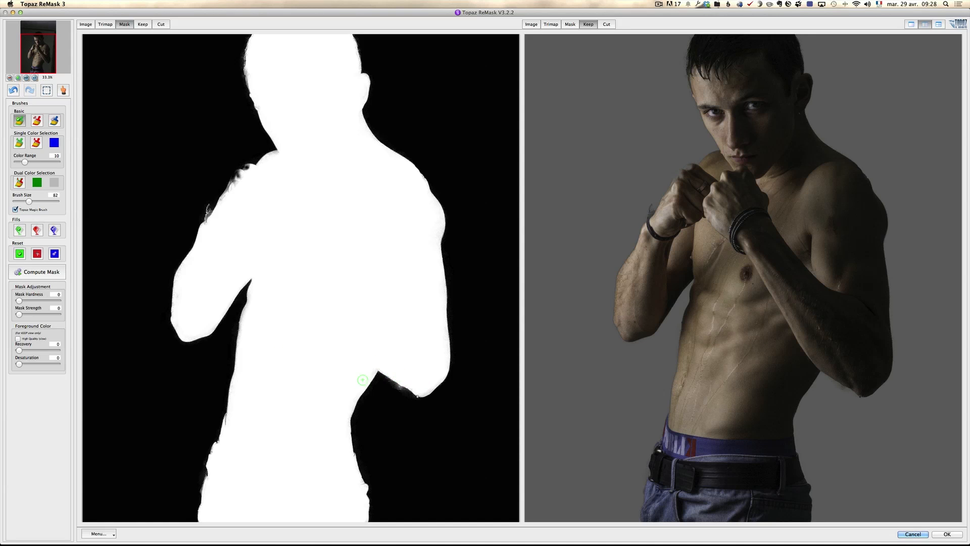
{"action": "mouse_move", "coordinate": [281, 298]}
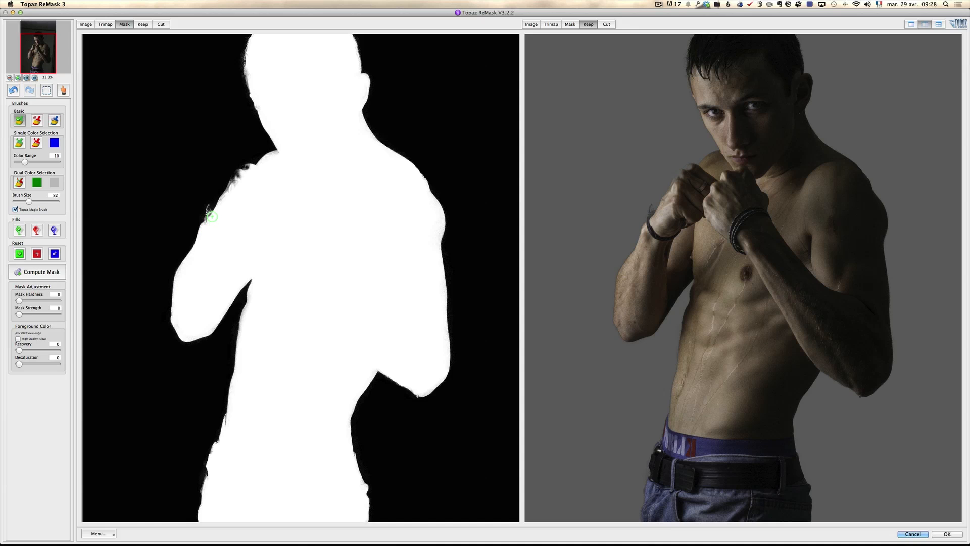
{"action": "left_click_drag", "start_coordinate": [212, 216], "coordinate": [247, 184]}
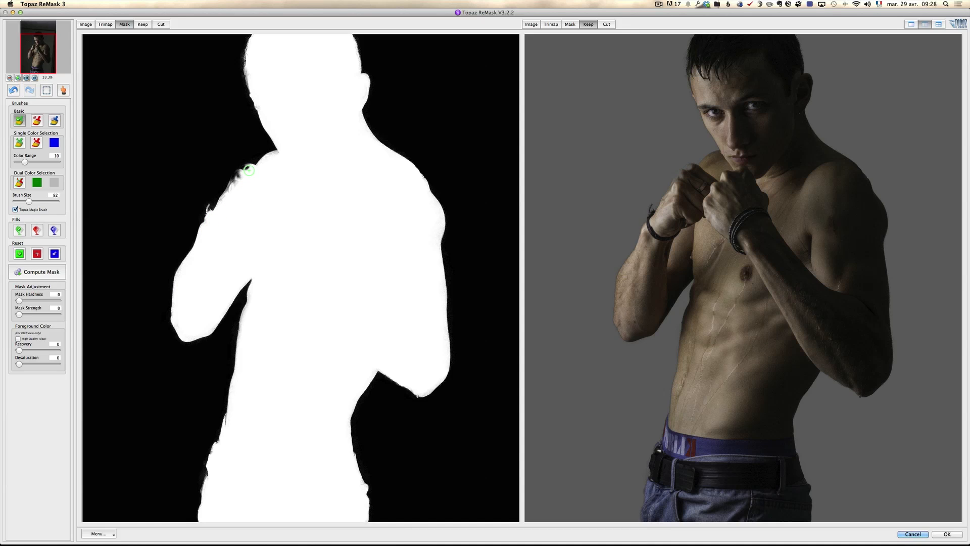
{"action": "left_click_drag", "start_coordinate": [248, 169], "coordinate": [235, 194]}
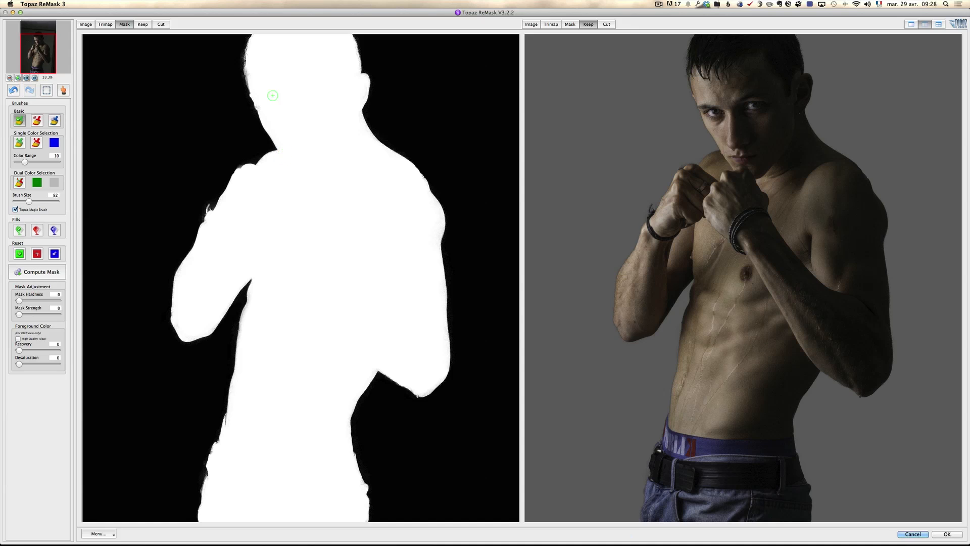
{"action": "mouse_move", "coordinate": [350, 97]}
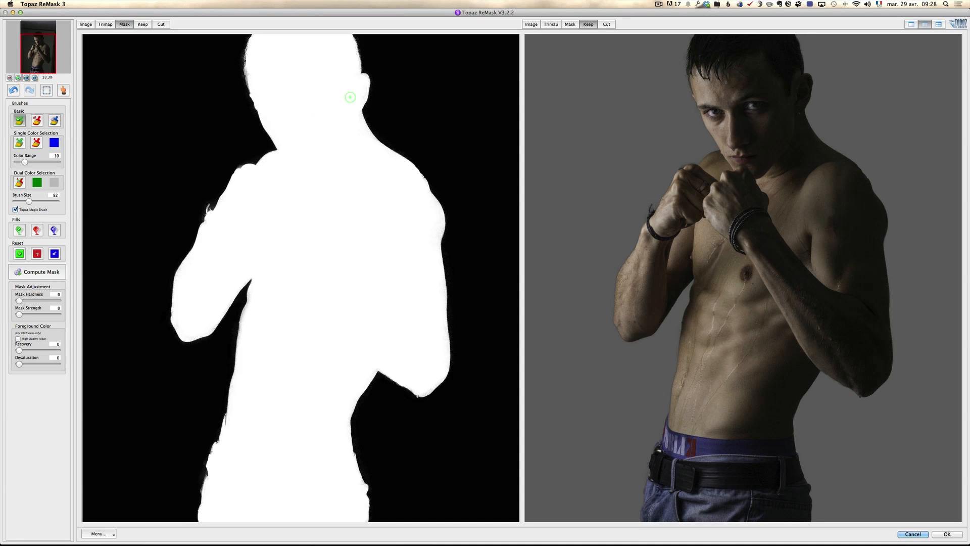
{"action": "mouse_move", "coordinate": [363, 132]}
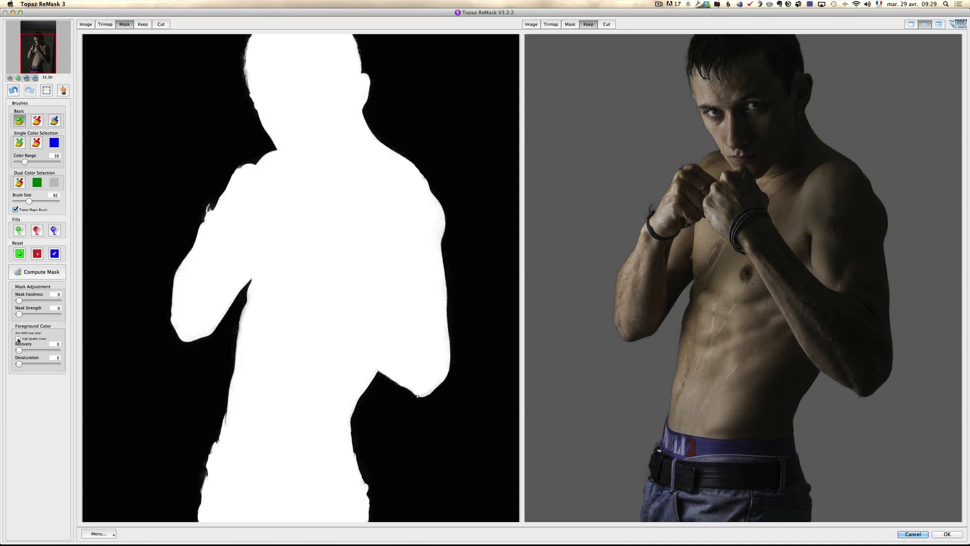
Enable higher-quality foreground colour recovery and recompute the boxer mask.
{"action": "left_click", "coordinate": [17, 338]}
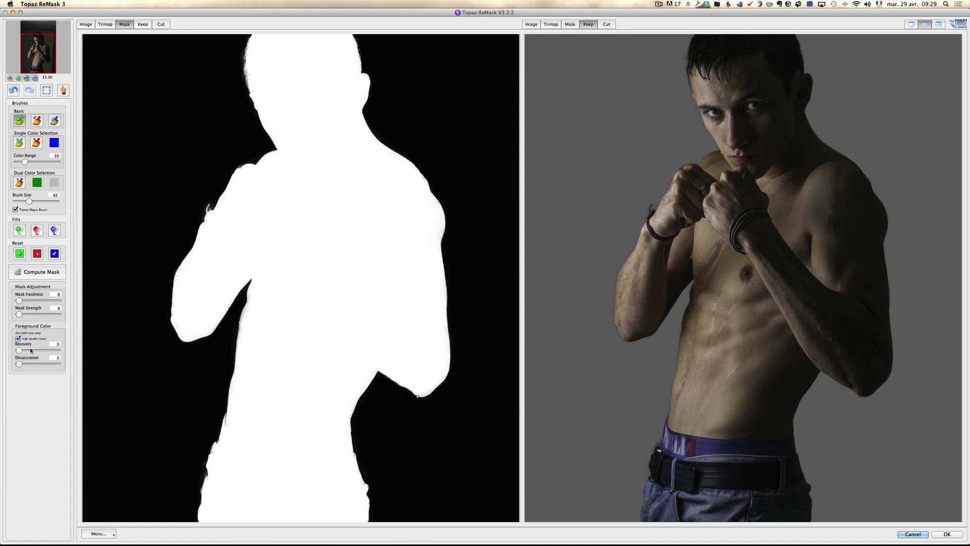
{"action": "left_click", "coordinate": [36, 272]}
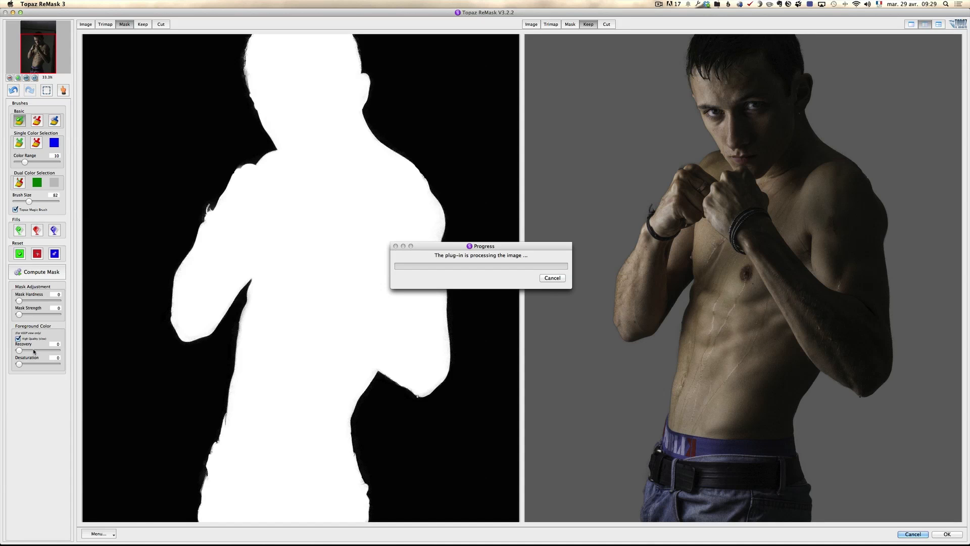
{"action": "mouse_move", "coordinate": [760, 148]}
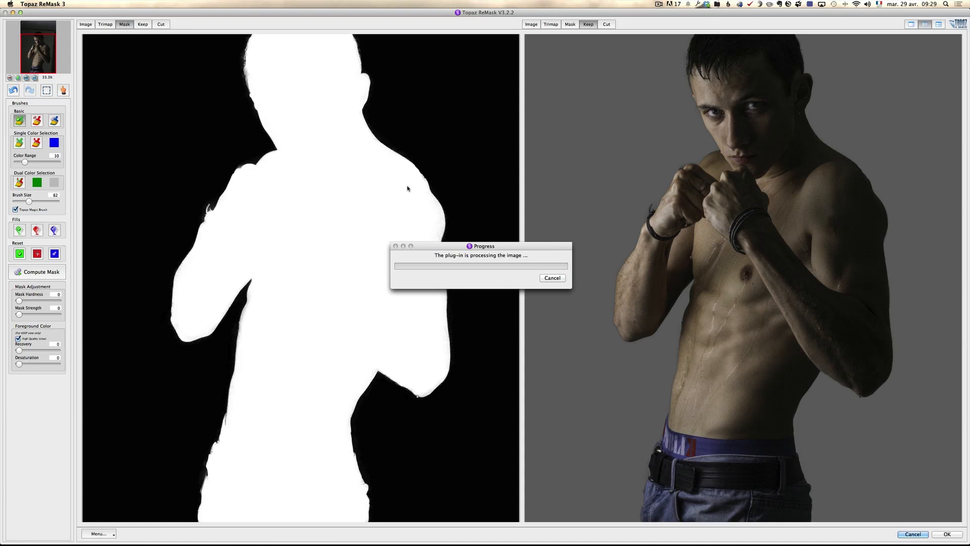
{"action": "mouse_move", "coordinate": [594, 273]}
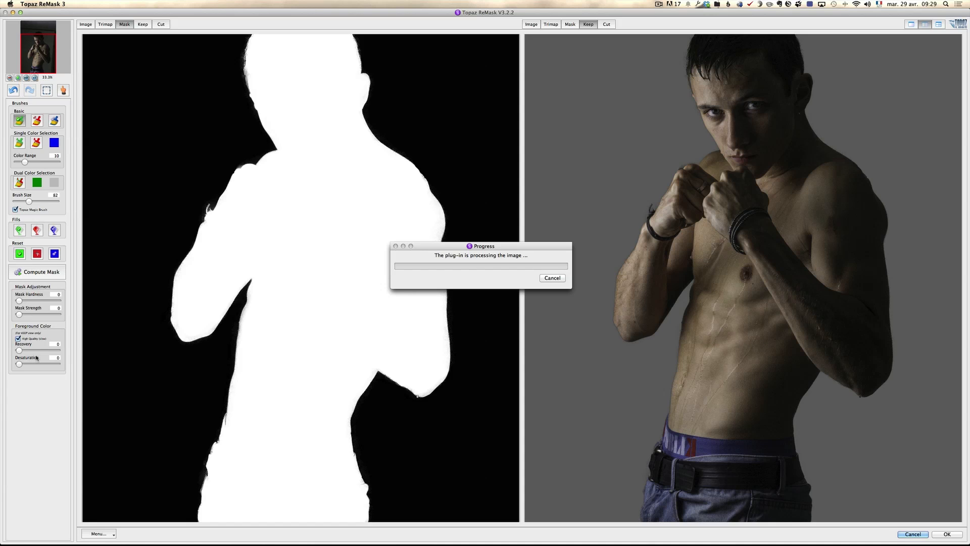
{"action": "mouse_move", "coordinate": [477, 315]}
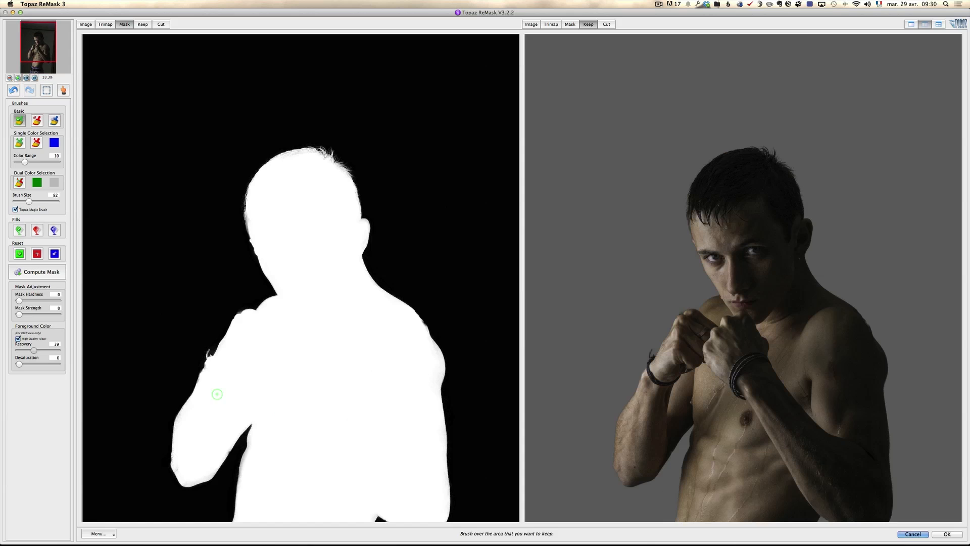
{"action": "mouse_move", "coordinate": [364, 203]}
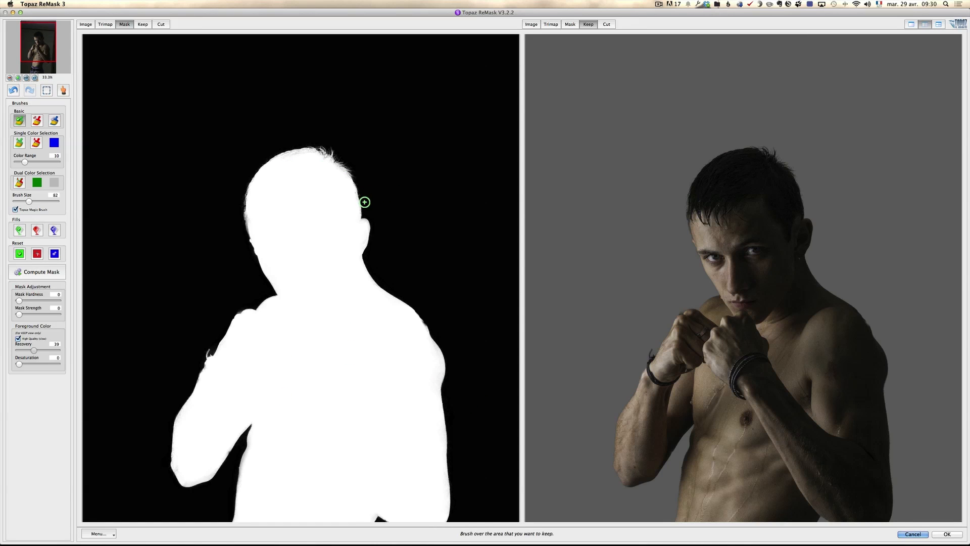
{"action": "mouse_move", "coordinate": [119, 136]}
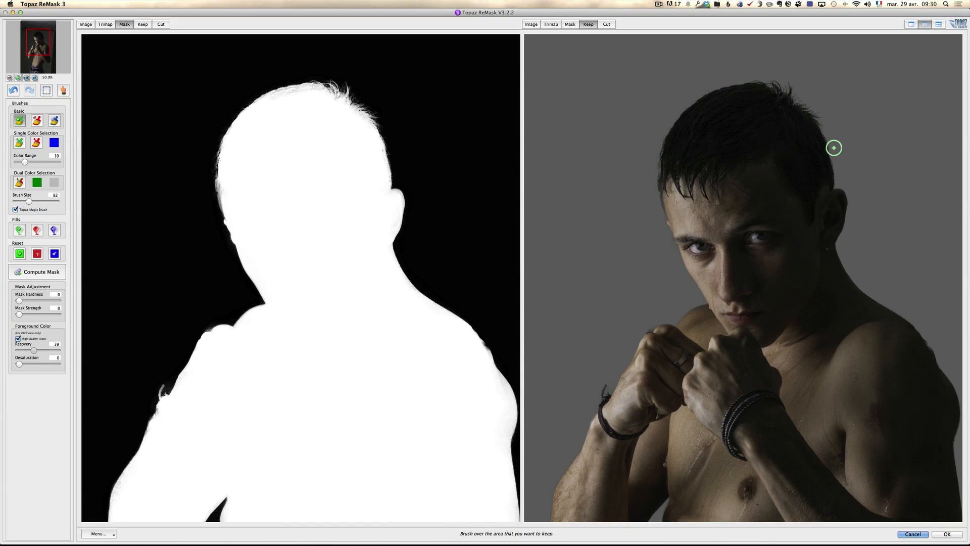
{"action": "mouse_move", "coordinate": [274, 99]}
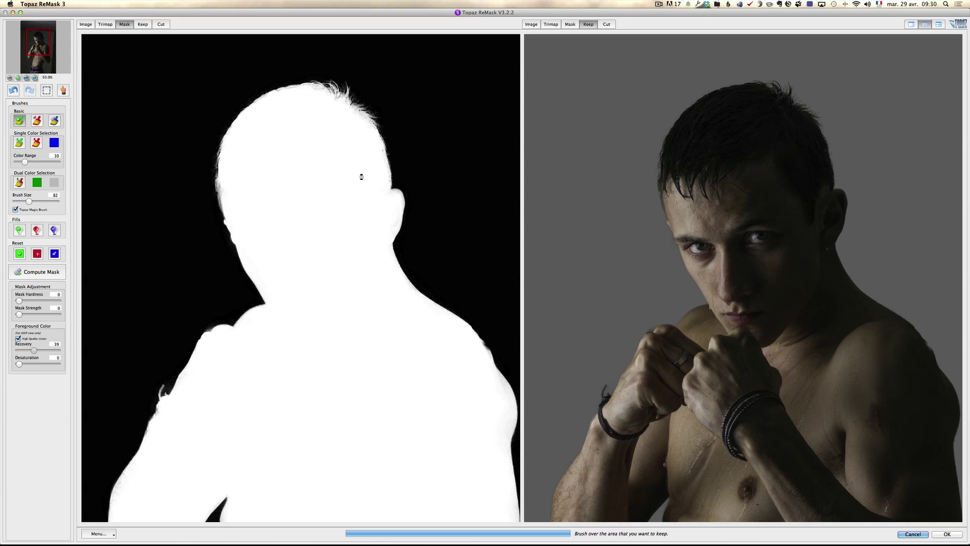
{"action": "mouse_move", "coordinate": [221, 349]}
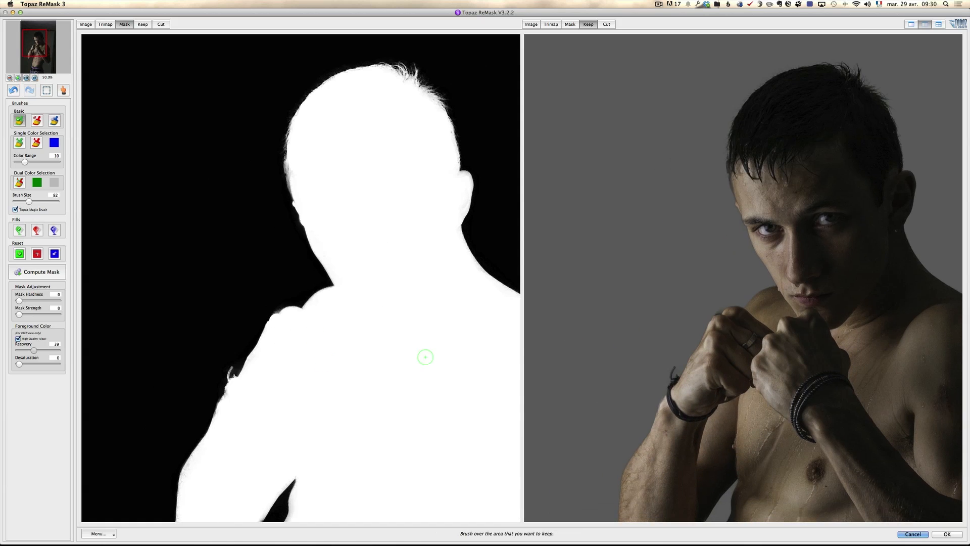
{"action": "mouse_move", "coordinate": [237, 311]}
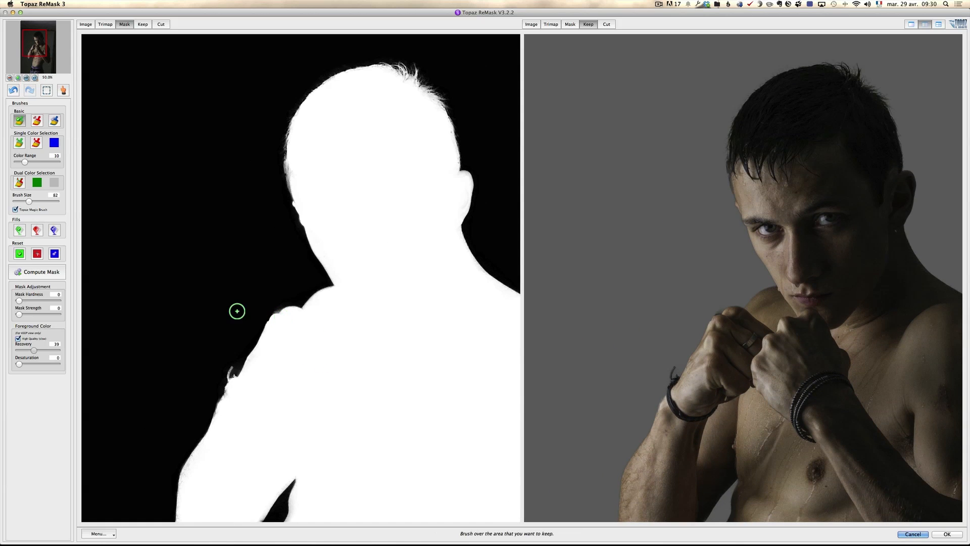
{"action": "mouse_move", "coordinate": [69, 185]}
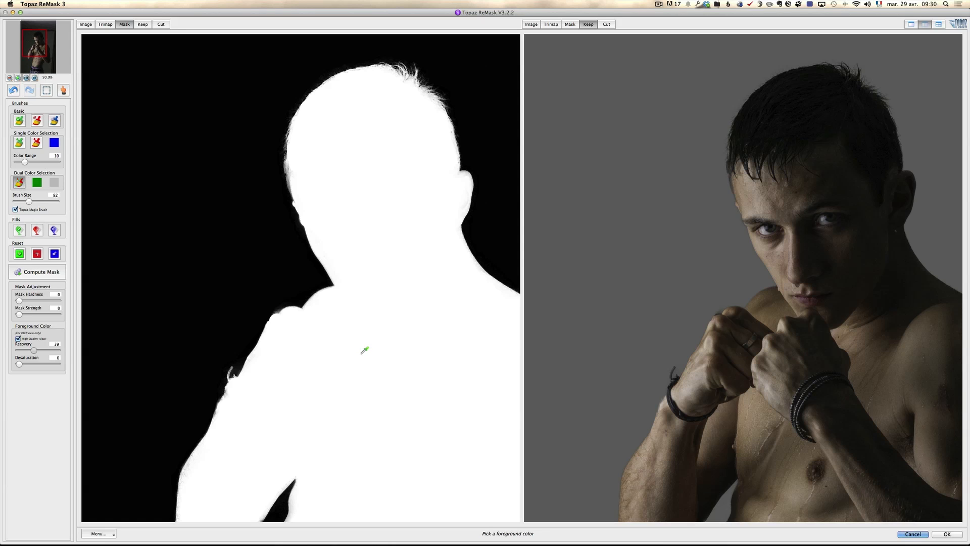
{"action": "mouse_move", "coordinate": [719, 298]}
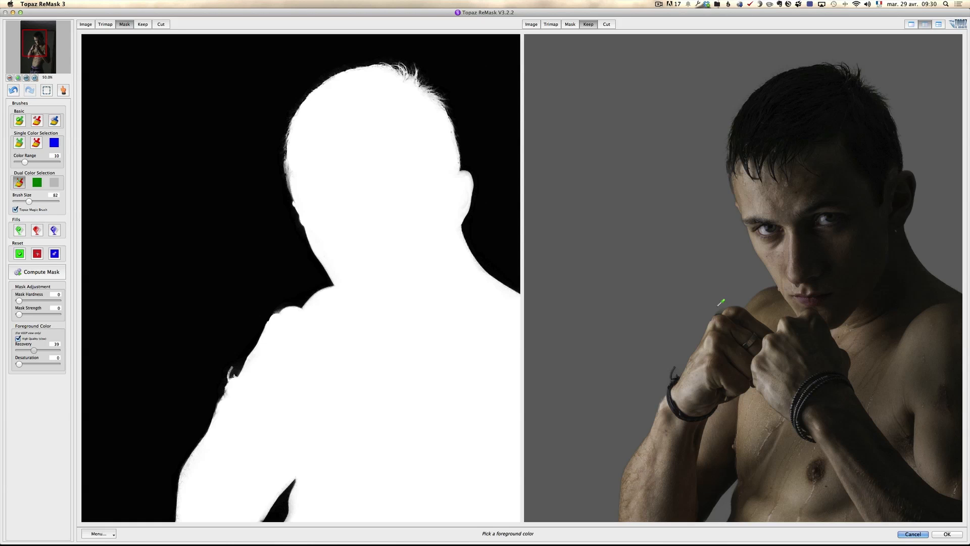
{"action": "mouse_move", "coordinate": [730, 320]}
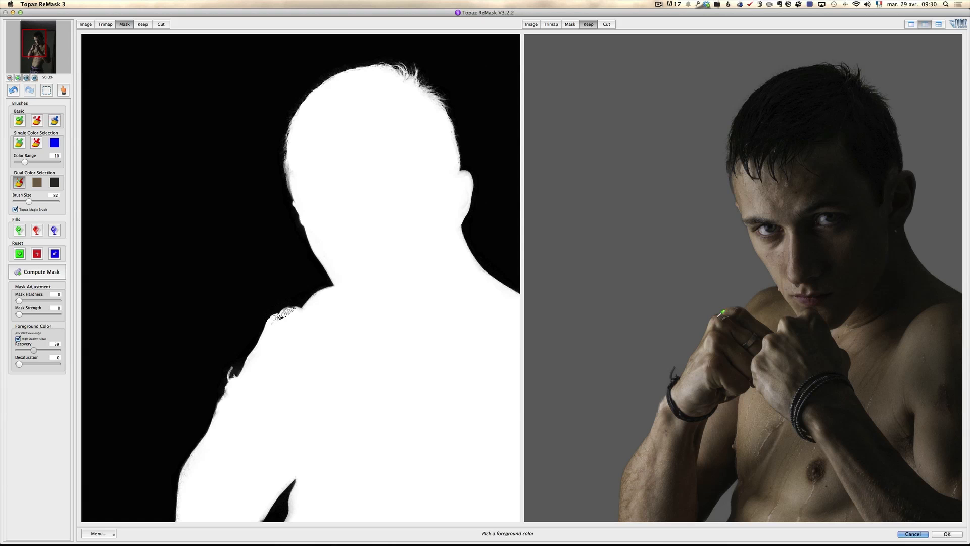
Sample skin and hair as selection colours, brush the shoulder edge and recompute the mask.
{"action": "left_click", "coordinate": [721, 314]}
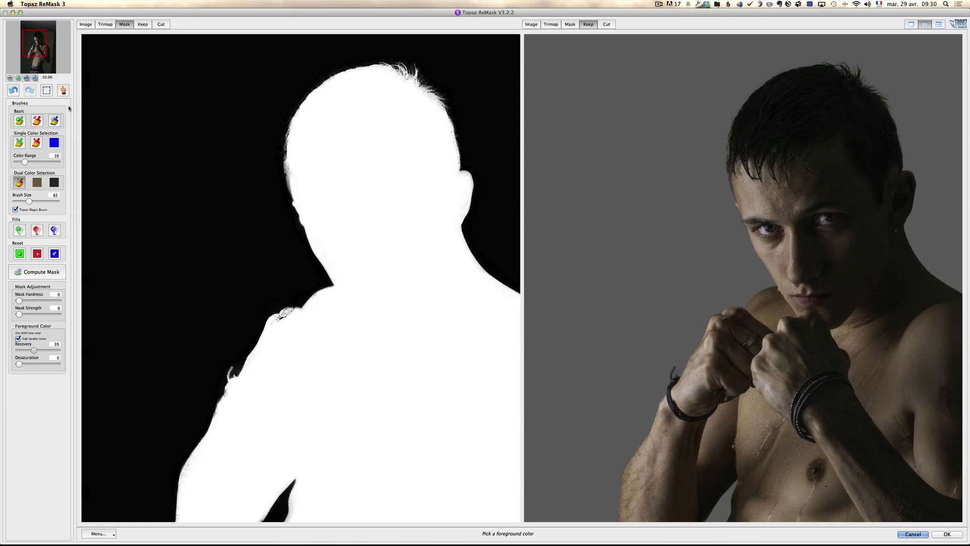
{"action": "left_click", "coordinate": [55, 120]}
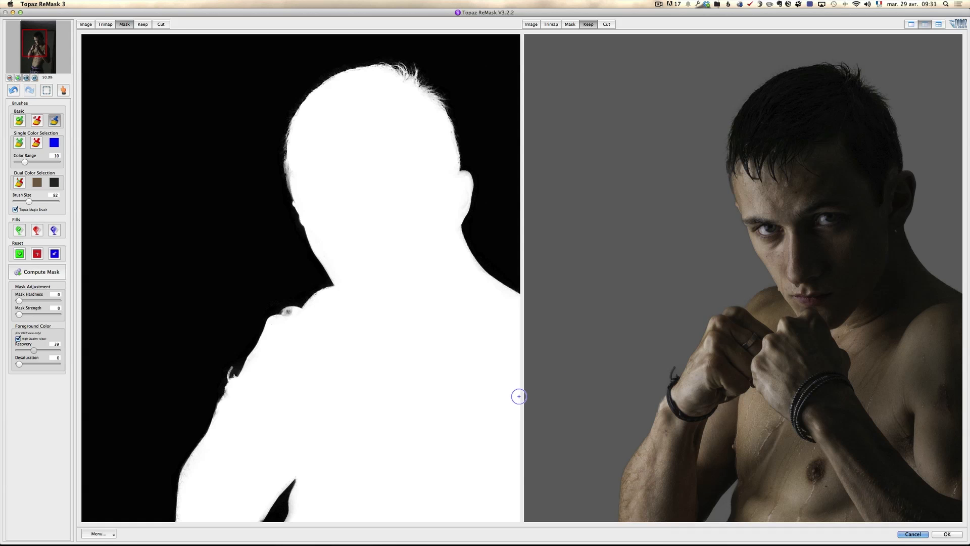
{"action": "mouse_move", "coordinate": [323, 338]}
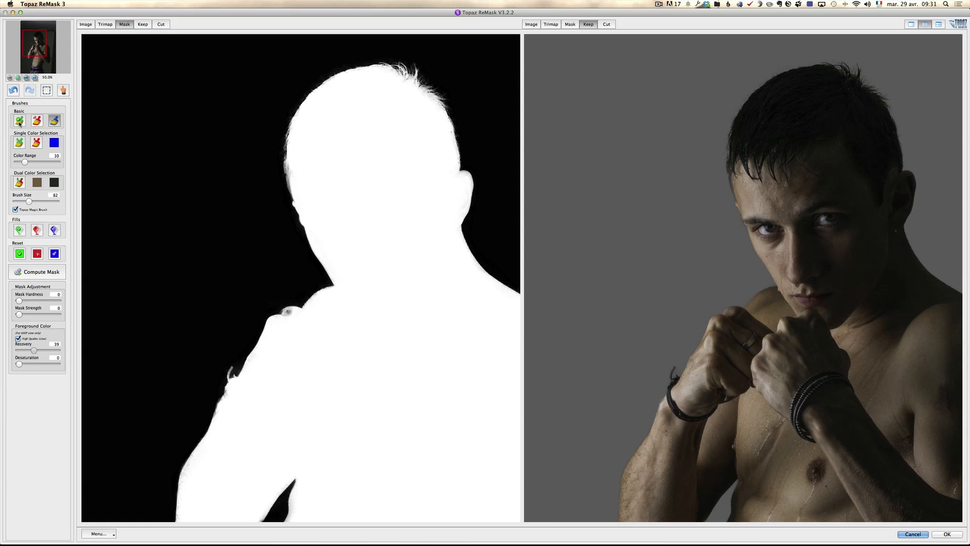
{"action": "left_click", "coordinate": [20, 119]}
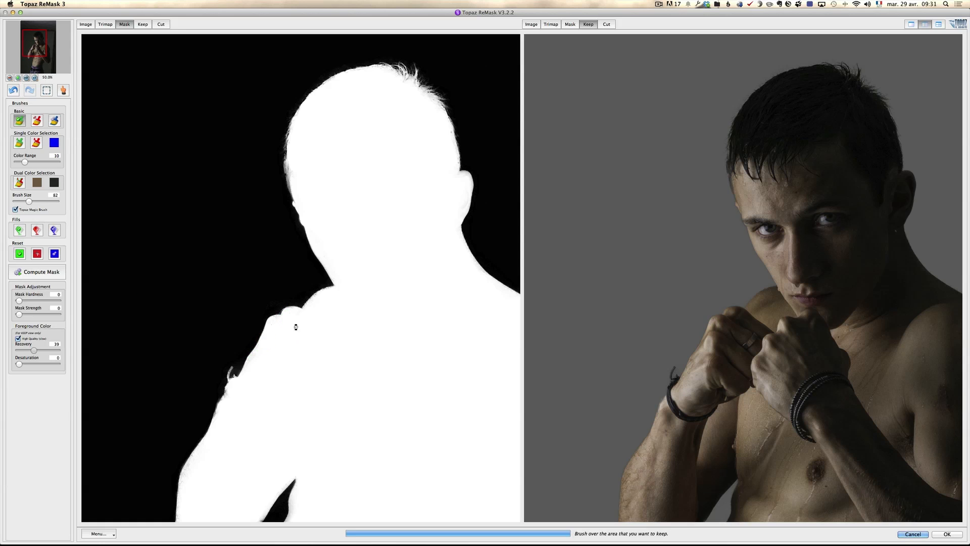
{"action": "mouse_move", "coordinate": [282, 111]}
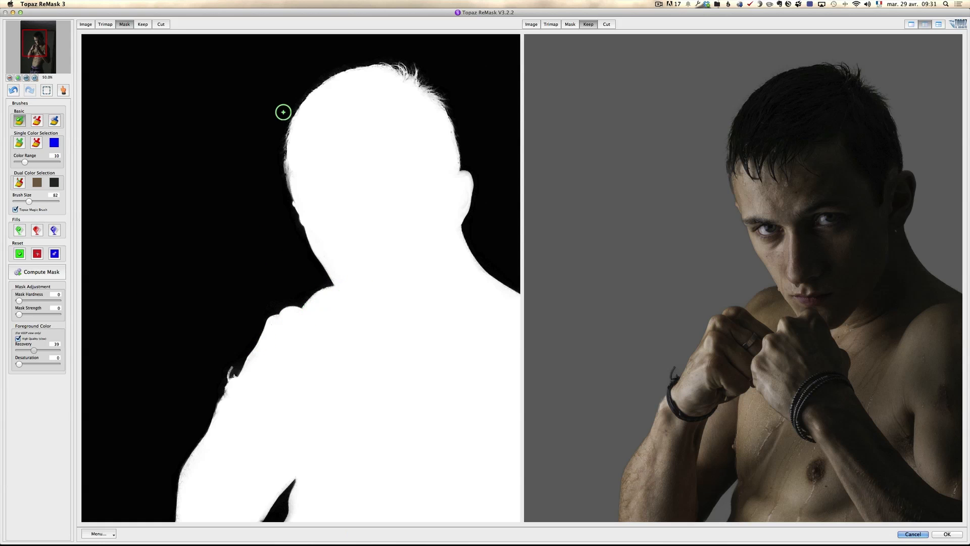
{"action": "mouse_move", "coordinate": [302, 191]}
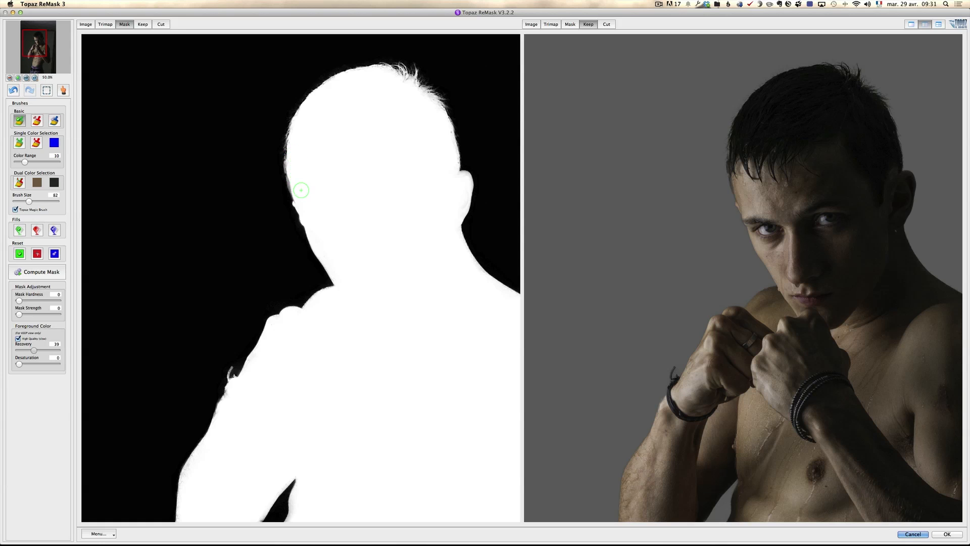
{"action": "mouse_move", "coordinate": [398, 89]}
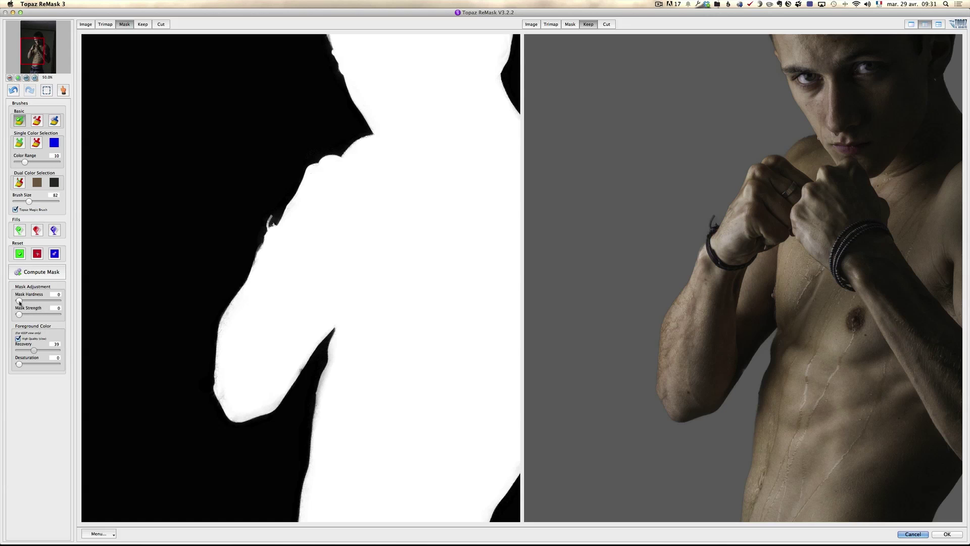
Set Mask Hardness to 18 and Mask Strength to 12 in Mask Adjustment.
{"action": "left_click_drag", "start_coordinate": [19, 300], "coordinate": [33, 300]}
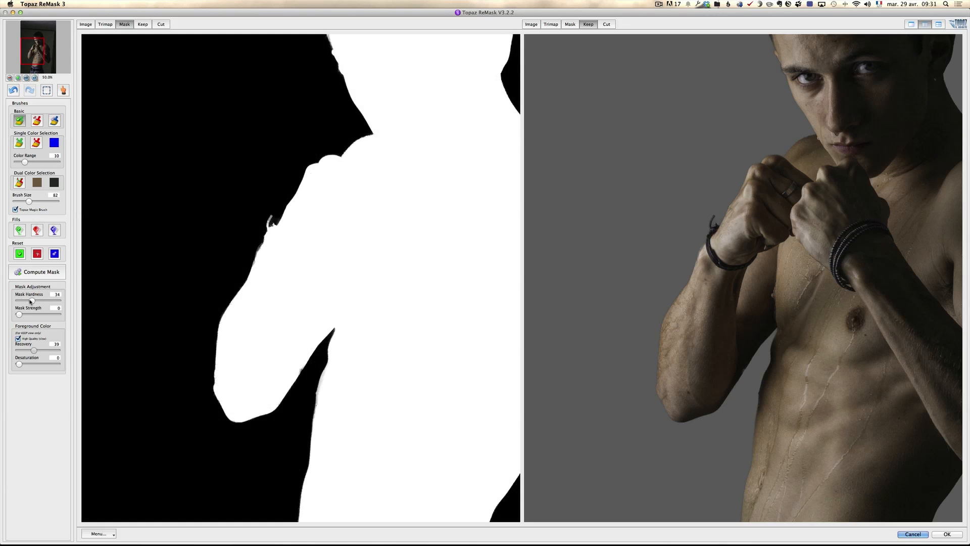
{"action": "left_click_drag", "start_coordinate": [32, 301], "coordinate": [23, 301]}
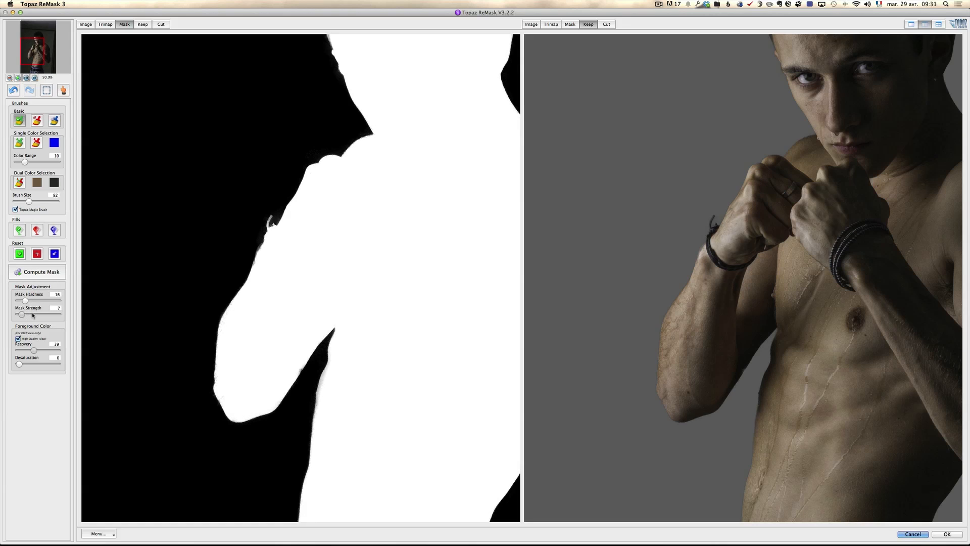
{"action": "left_click_drag", "start_coordinate": [23, 314], "coordinate": [33, 315]}
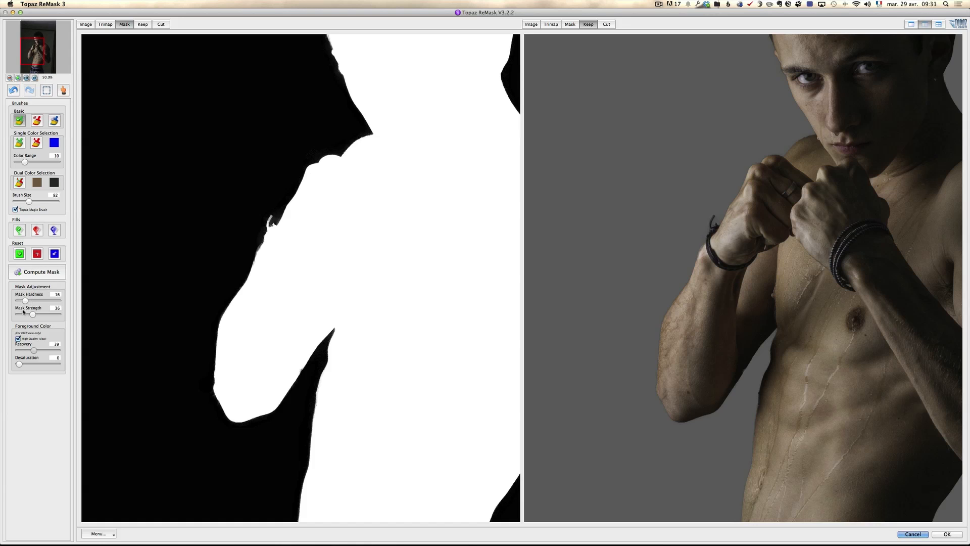
{"action": "left_click_drag", "start_coordinate": [32, 313], "coordinate": [23, 313]}
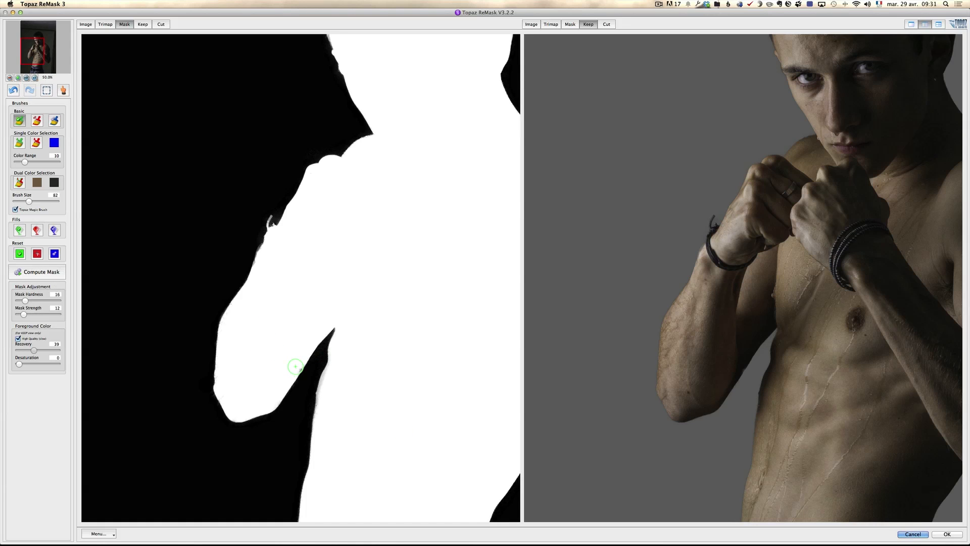
{"action": "mouse_move", "coordinate": [285, 248]}
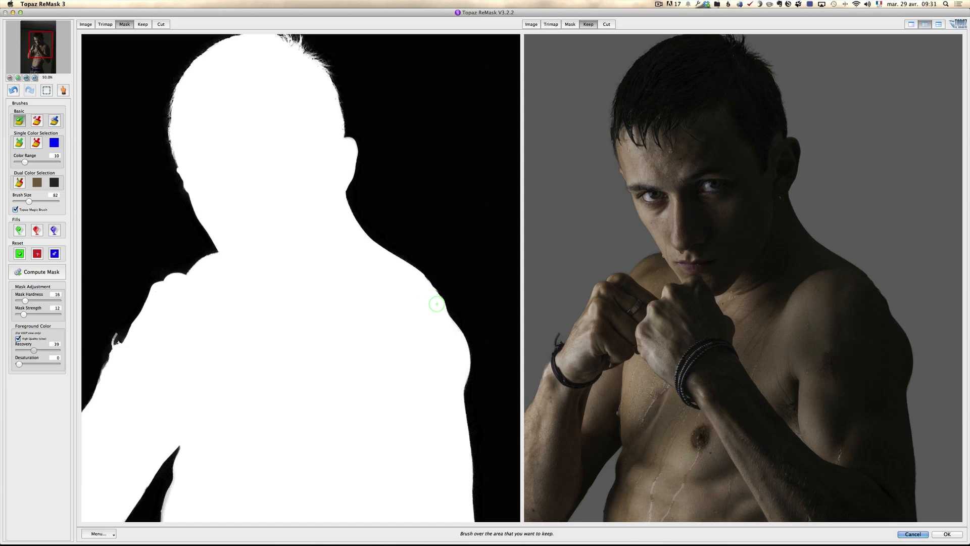
{"action": "mouse_move", "coordinate": [714, 248]}
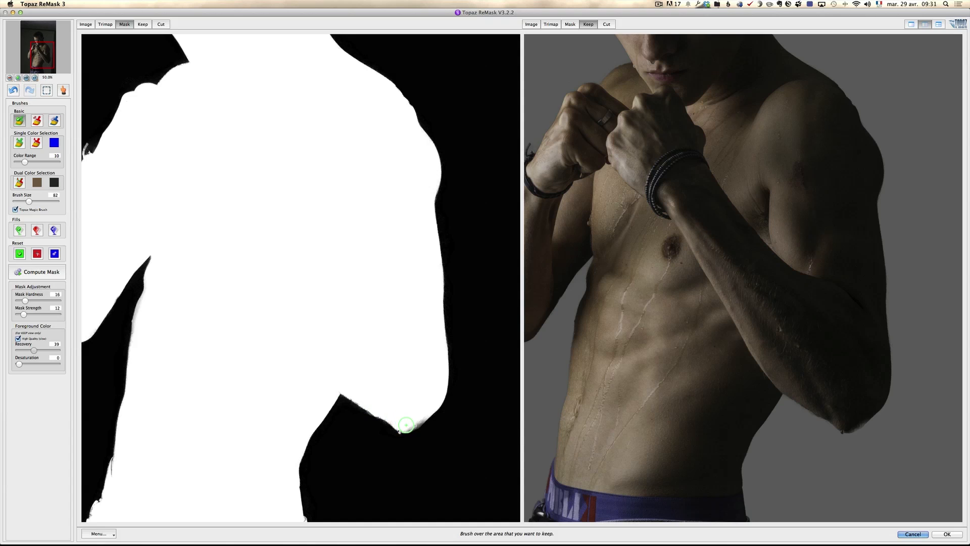
{"action": "mouse_move", "coordinate": [409, 421]}
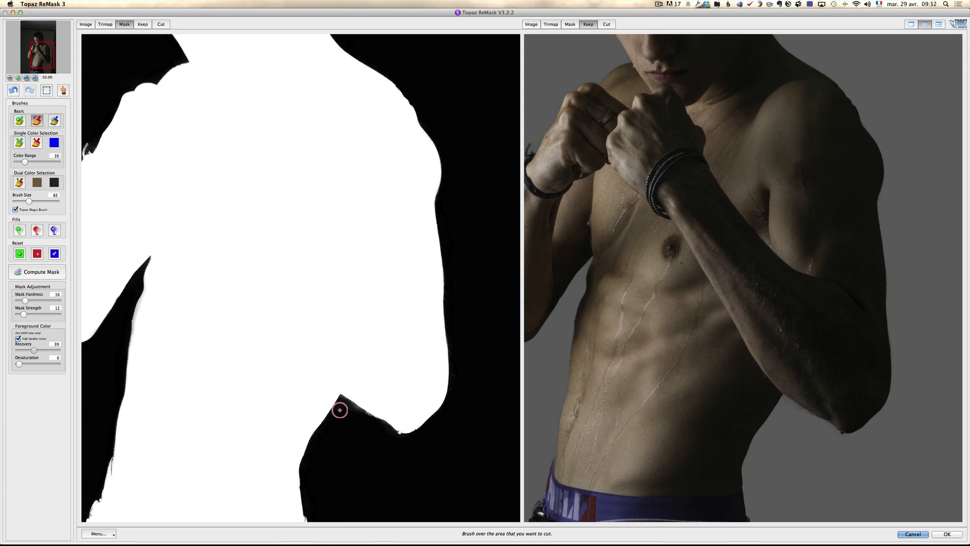
{"action": "mouse_move", "coordinate": [352, 413]}
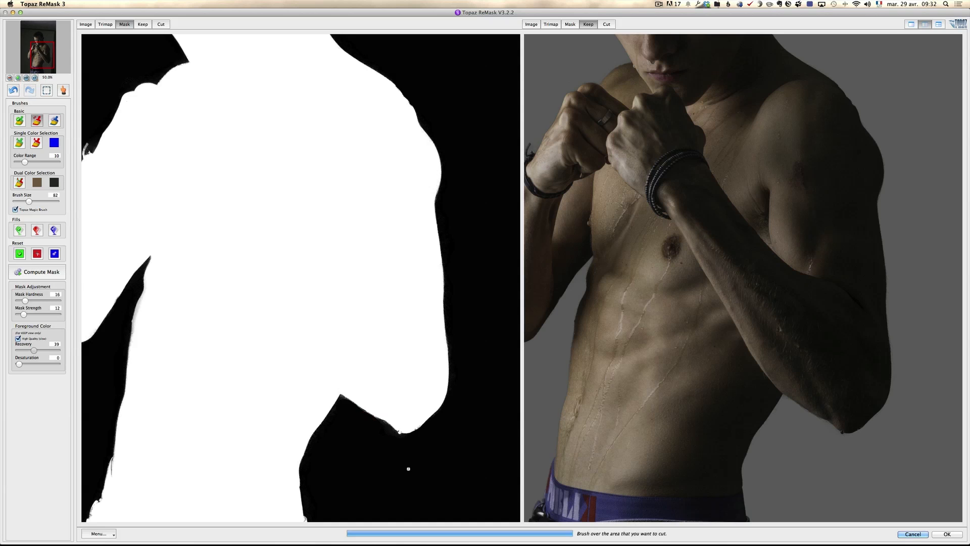
{"action": "mouse_move", "coordinate": [294, 333]}
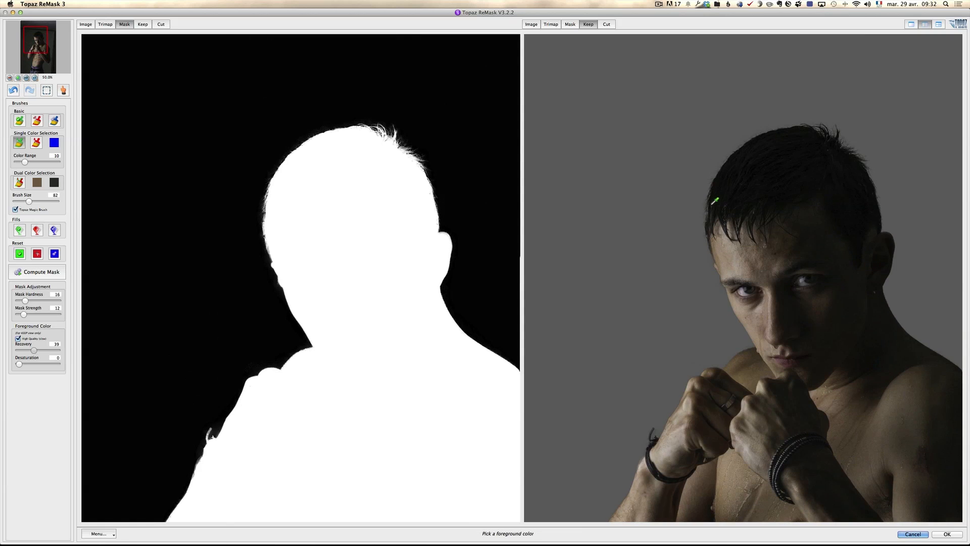
Sample the black hair as a foreground colour, then begin picking a background colour.
{"action": "left_click", "coordinate": [54, 144]}
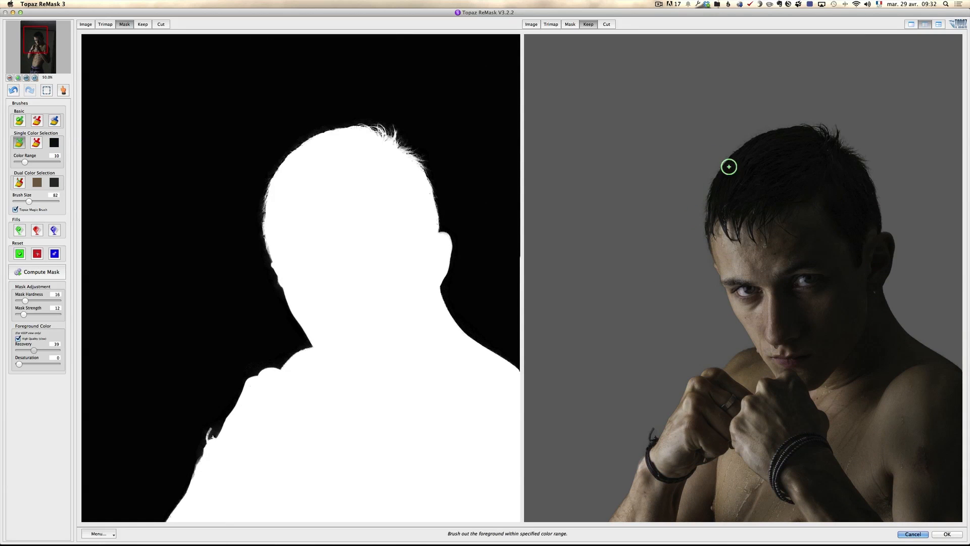
{"action": "mouse_move", "coordinate": [706, 233]}
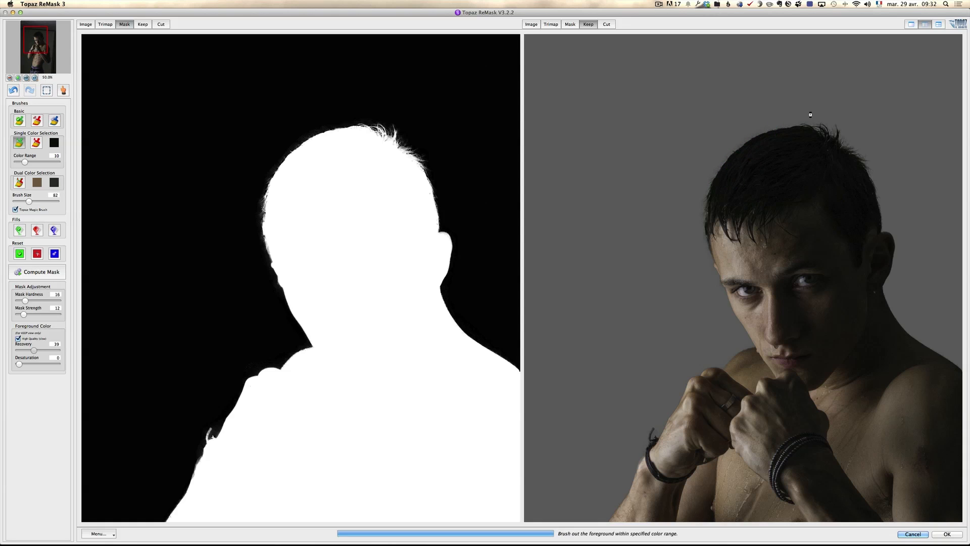
{"action": "left_click", "coordinate": [770, 294]}
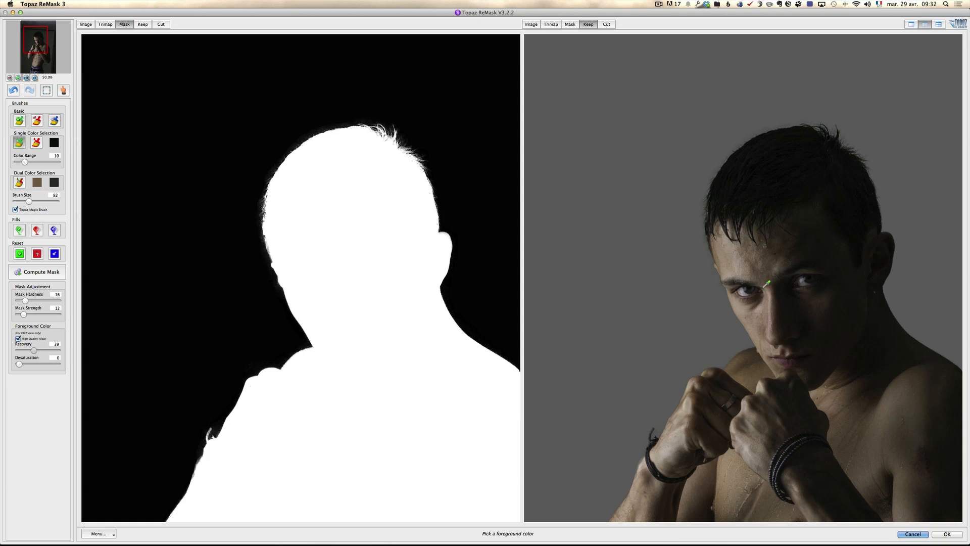
{"action": "left_click", "coordinate": [39, 146]}
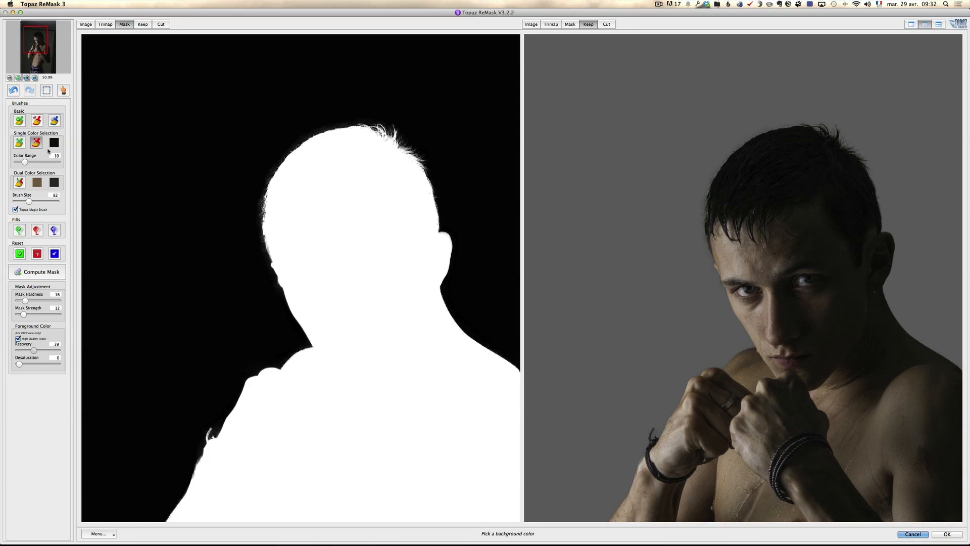
{"action": "mouse_move", "coordinate": [723, 156]}
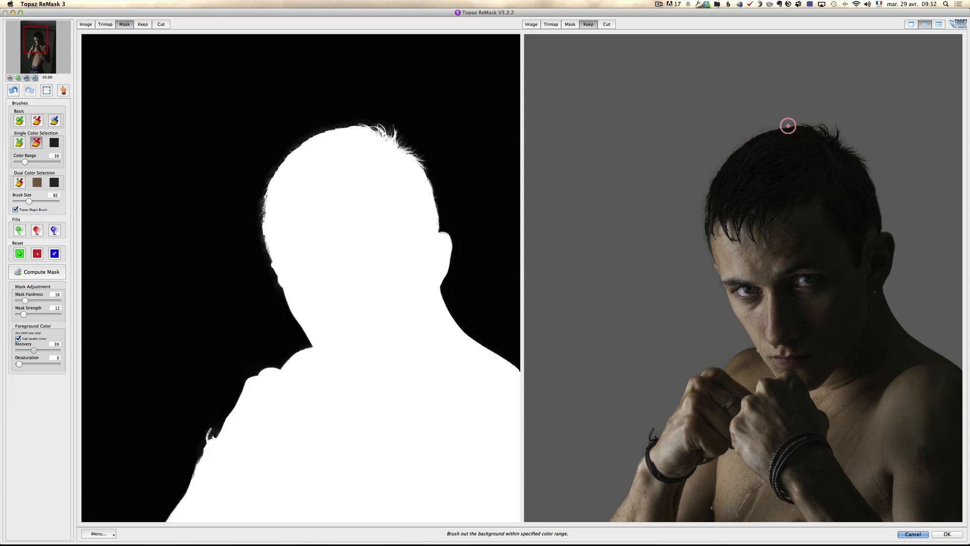
{"action": "mouse_move", "coordinate": [747, 177]}
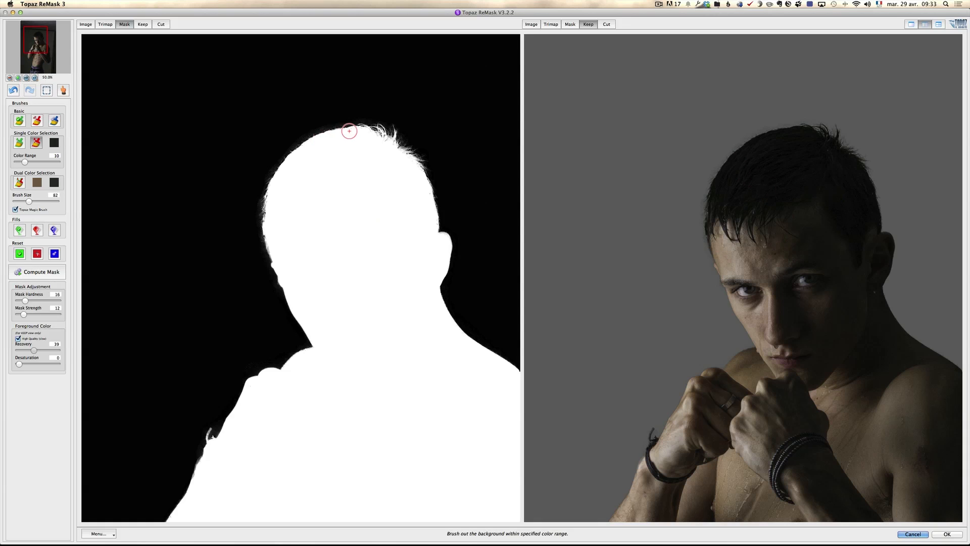
{"action": "mouse_move", "coordinate": [297, 151]}
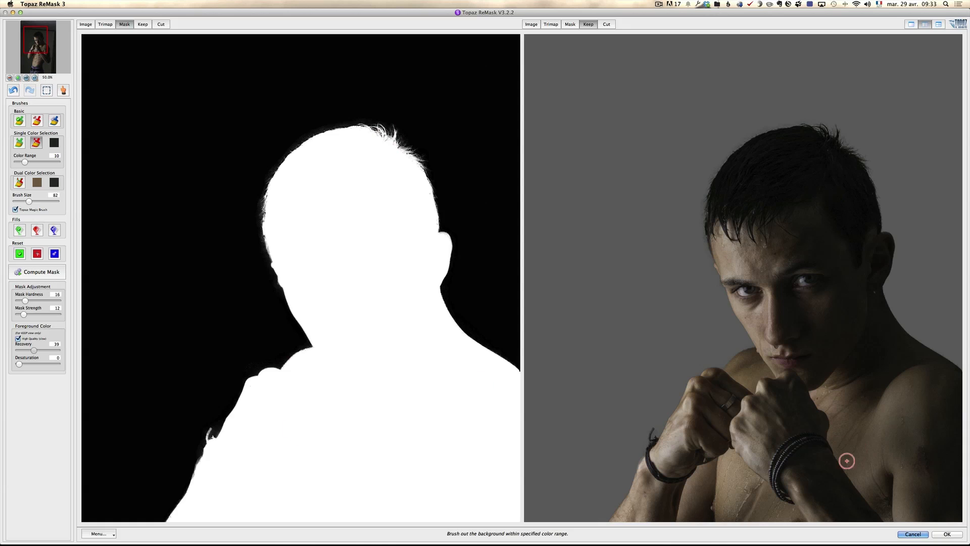
{"action": "mouse_move", "coordinate": [786, 455]}
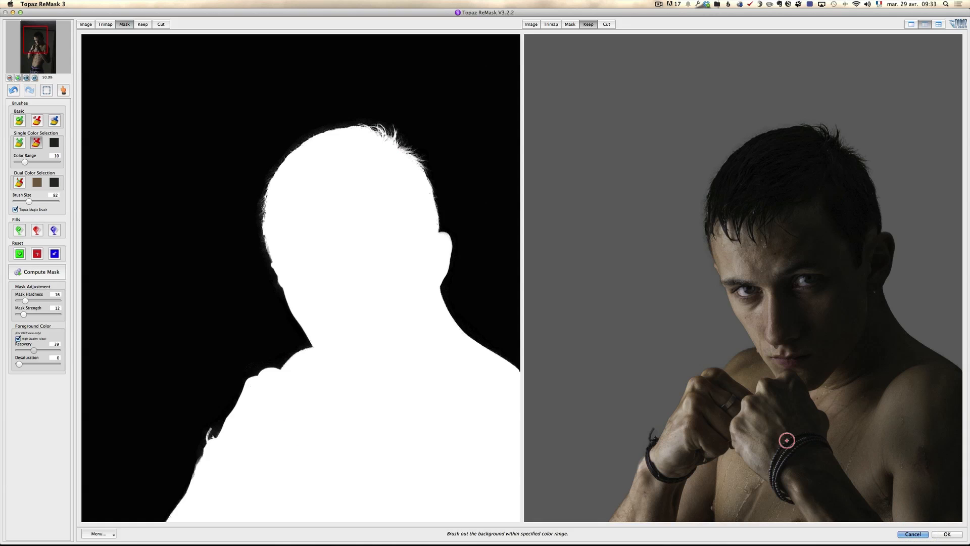
{"action": "mouse_move", "coordinate": [946, 534]}
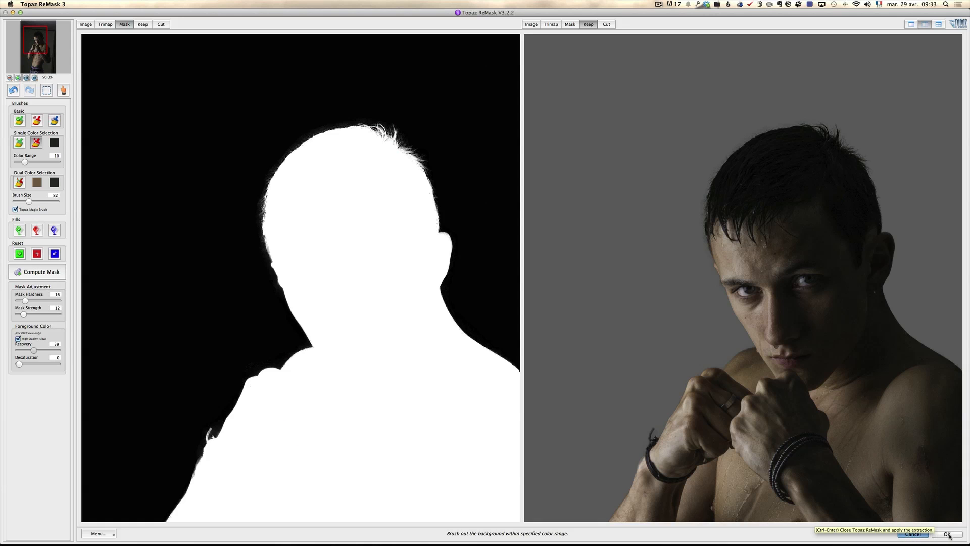
Apply the ReMask extraction and open the concrete wall photo from Lightroom as a copy with adjustments.
{"action": "left_click", "coordinate": [946, 536]}
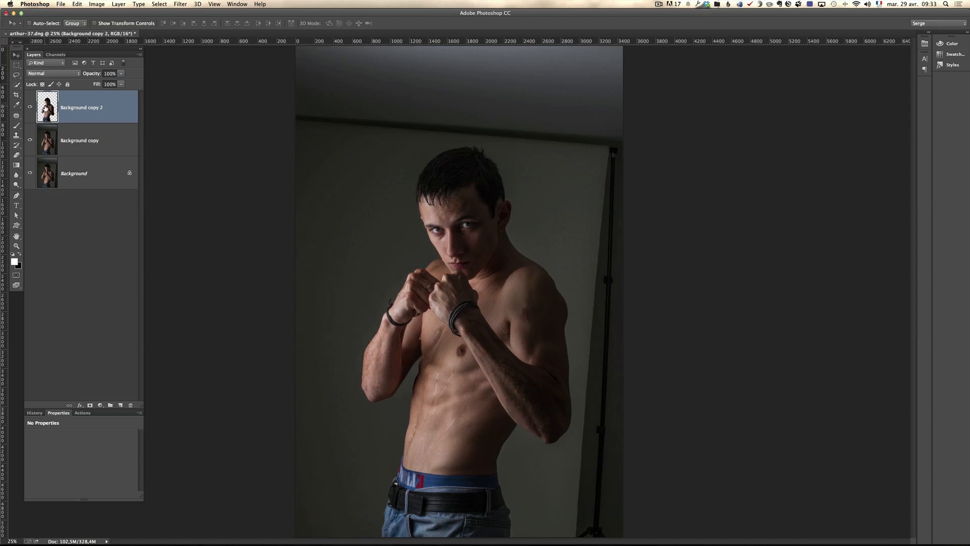
{"action": "mouse_move", "coordinate": [46, 107]}
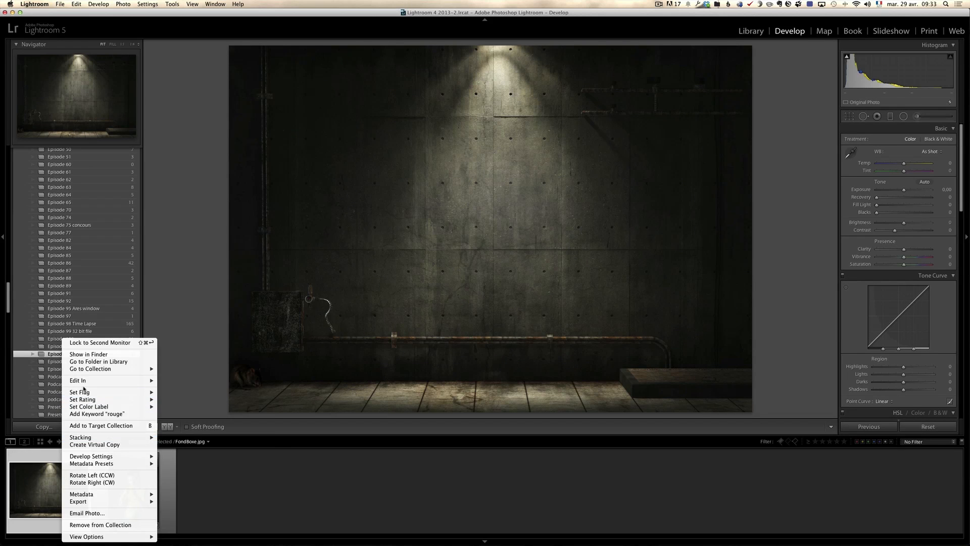
{"action": "left_click", "coordinate": [78, 380]}
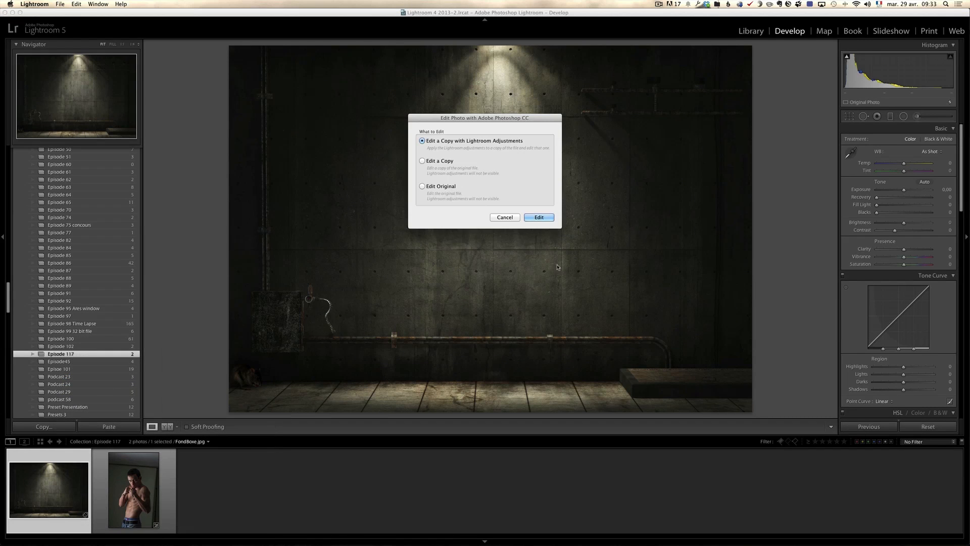
{"action": "left_click", "coordinate": [538, 217]}
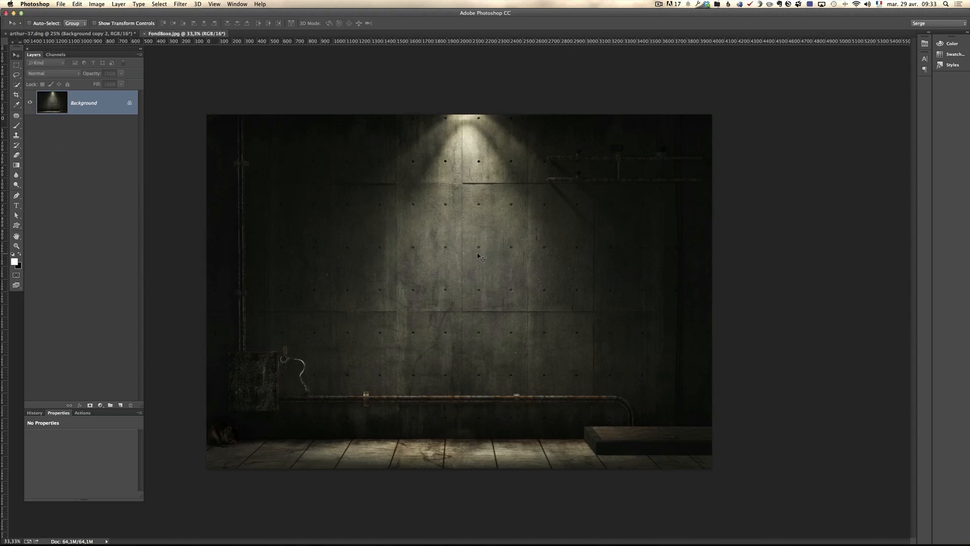
Bring the cut-out boxer into FondBoxe.jpg, scale him down and stand him right of the spotlight.
{"action": "left_click", "coordinate": [56, 35]}
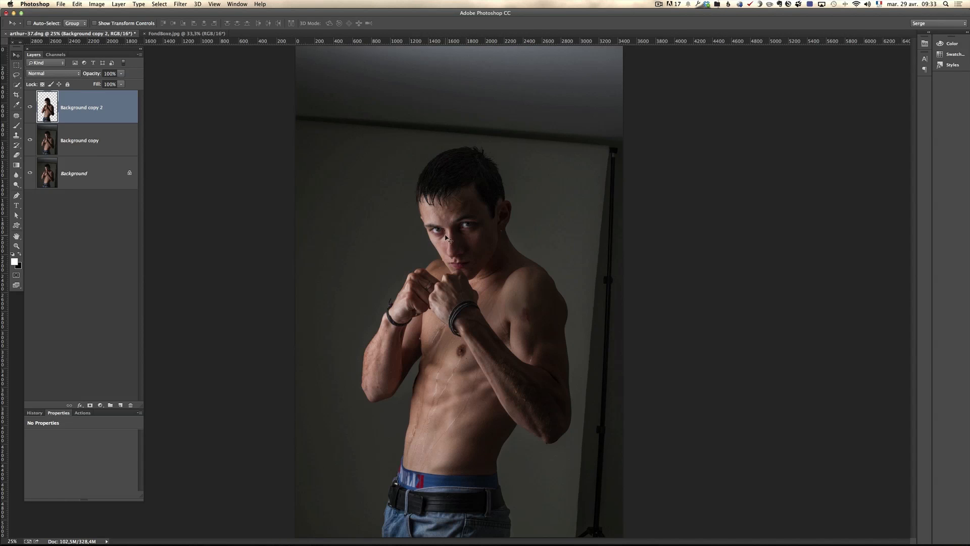
{"action": "left_click", "coordinate": [172, 33]}
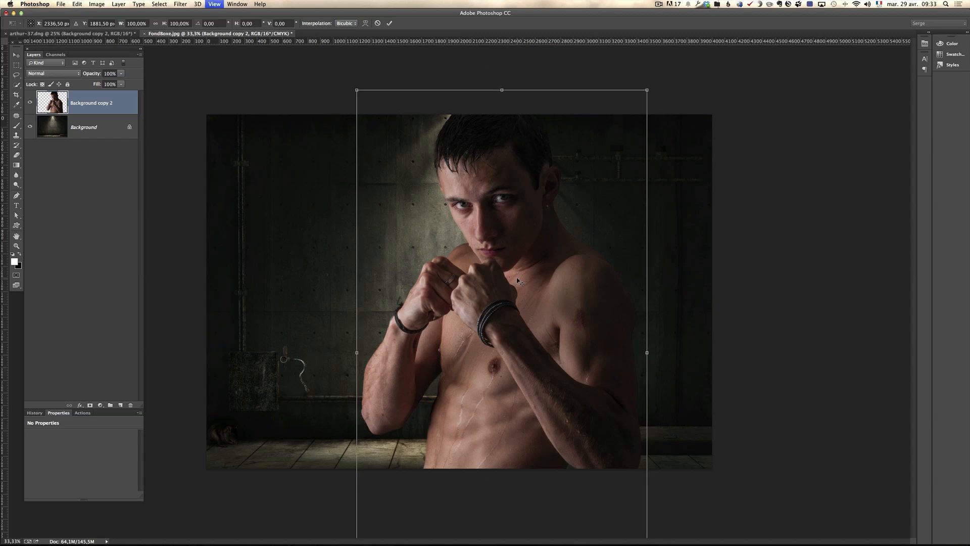
{"action": "left_click_drag", "start_coordinate": [646, 90], "coordinate": [628, 122]}
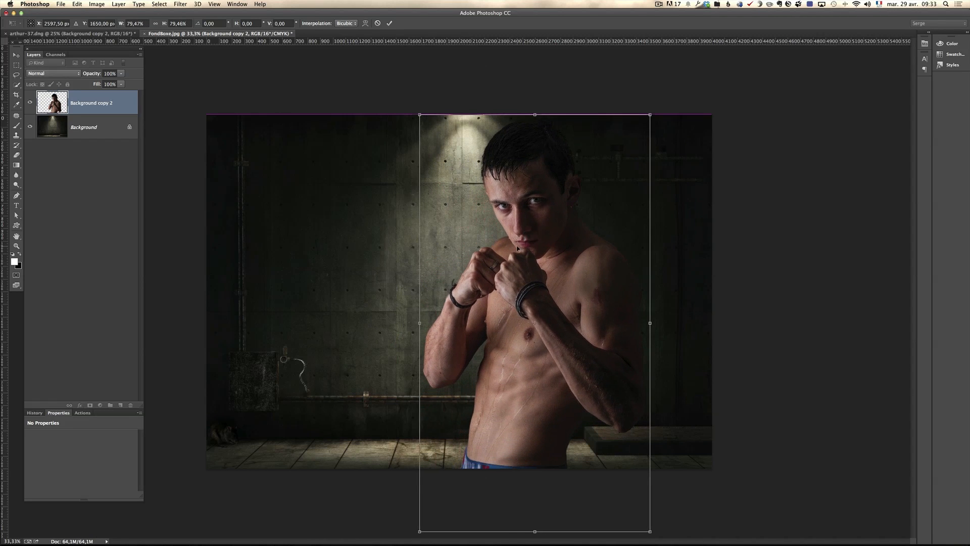
{"action": "left_click_drag", "start_coordinate": [650, 115], "coordinate": [636, 138]}
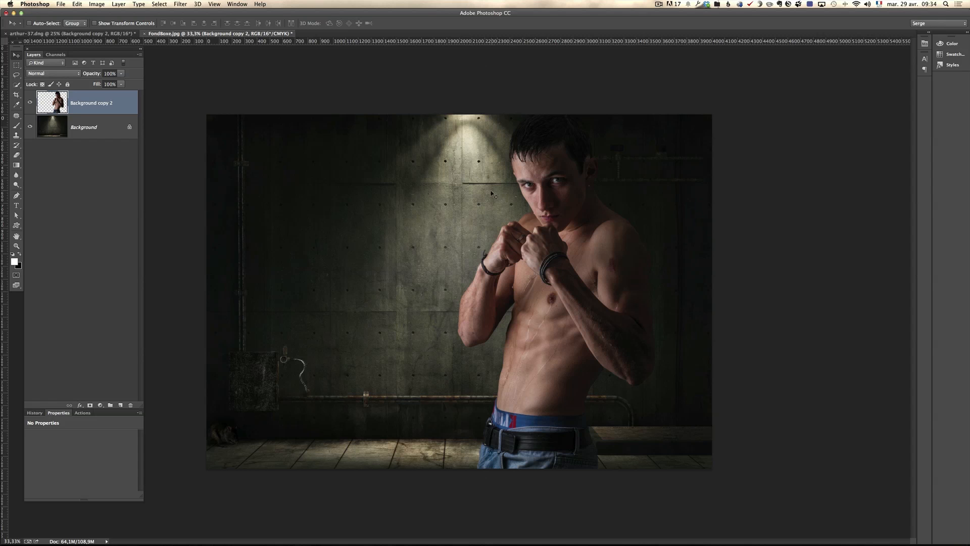
{"action": "left_click", "coordinate": [86, 128]}
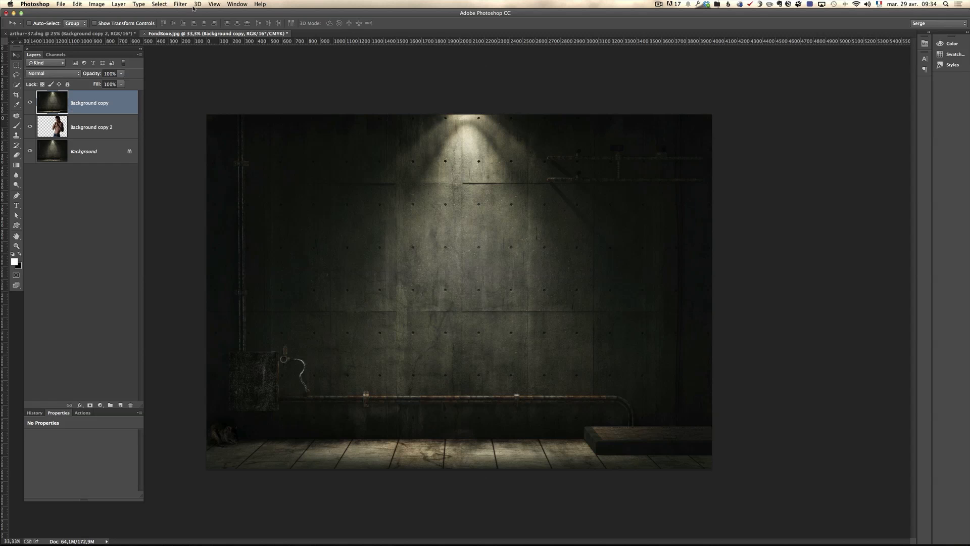
Average-blur the top wall copy and blend it as Color at 48% over the boxer.
{"action": "left_click", "coordinate": [182, 4]}
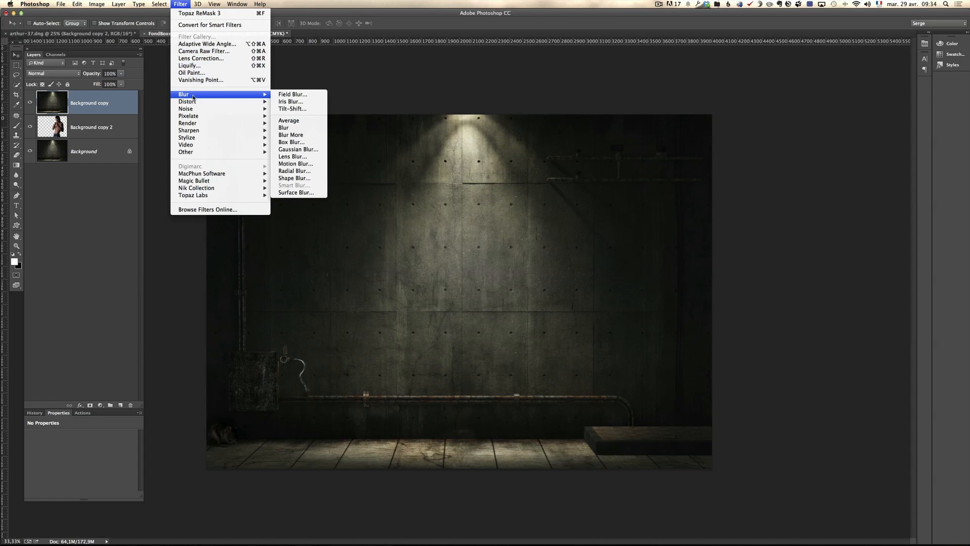
{"action": "mouse_move", "coordinate": [295, 142]}
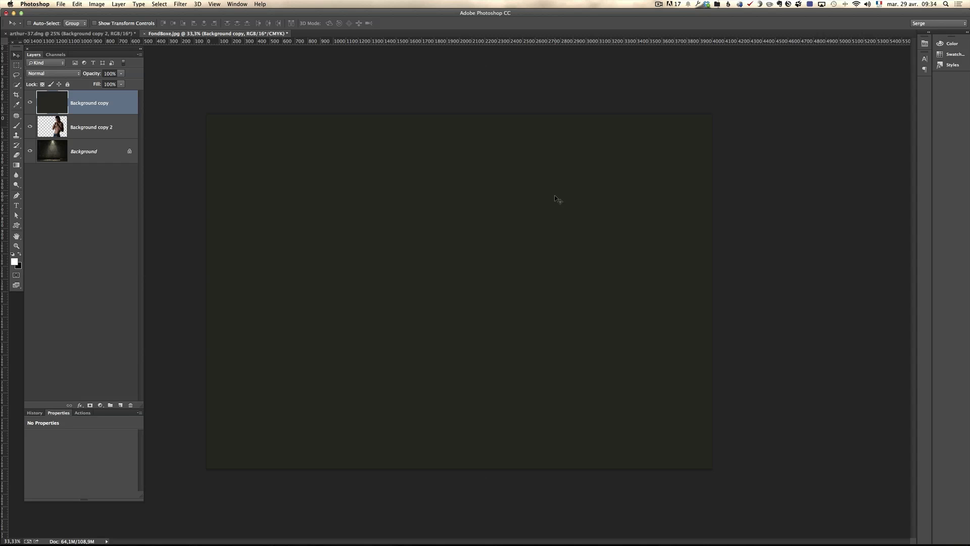
{"action": "left_click", "coordinate": [45, 73]}
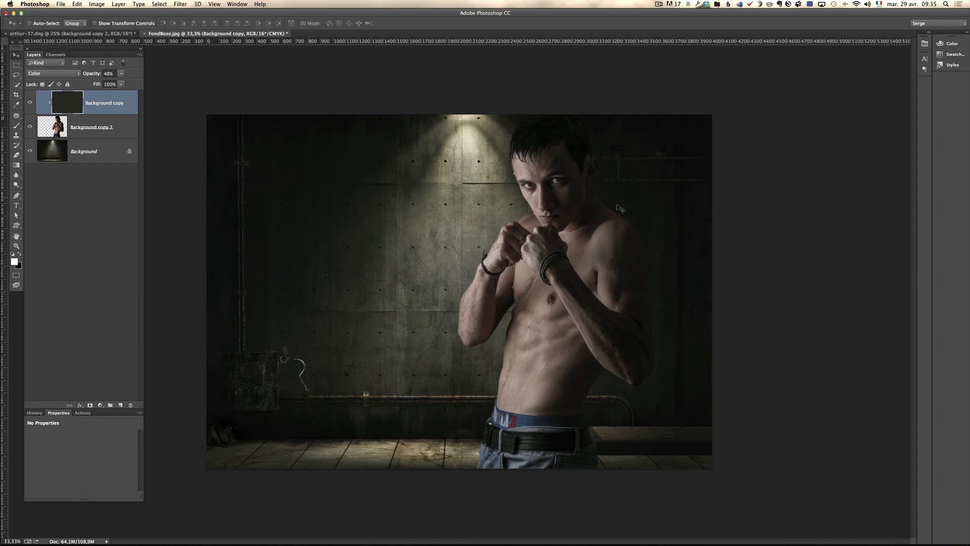
{"action": "mouse_move", "coordinate": [533, 278]}
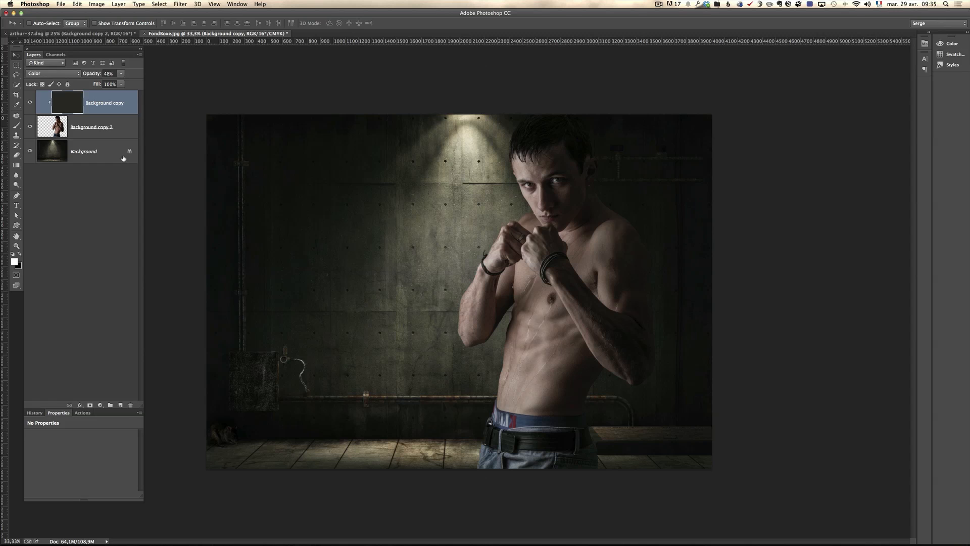
{"action": "mouse_move", "coordinate": [105, 139]}
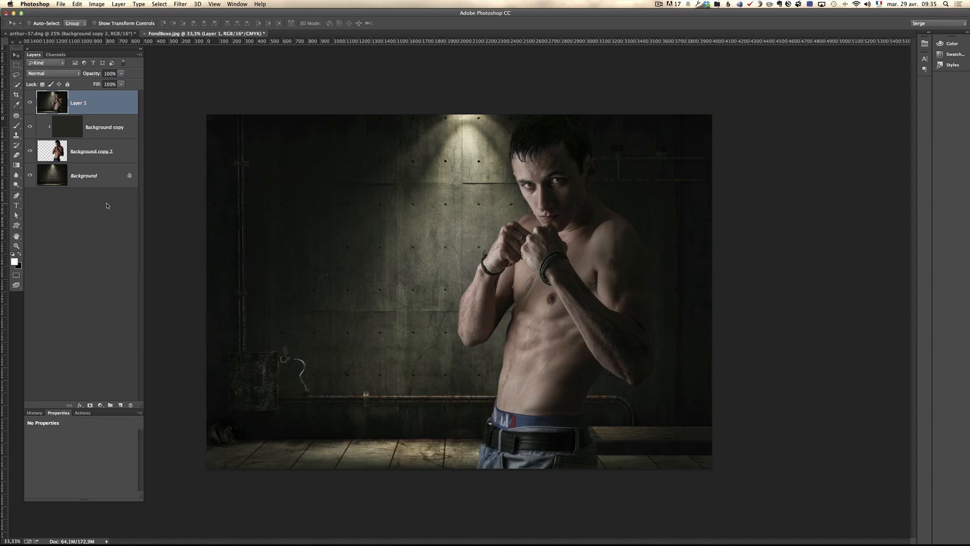
{"action": "mouse_move", "coordinate": [91, 166]}
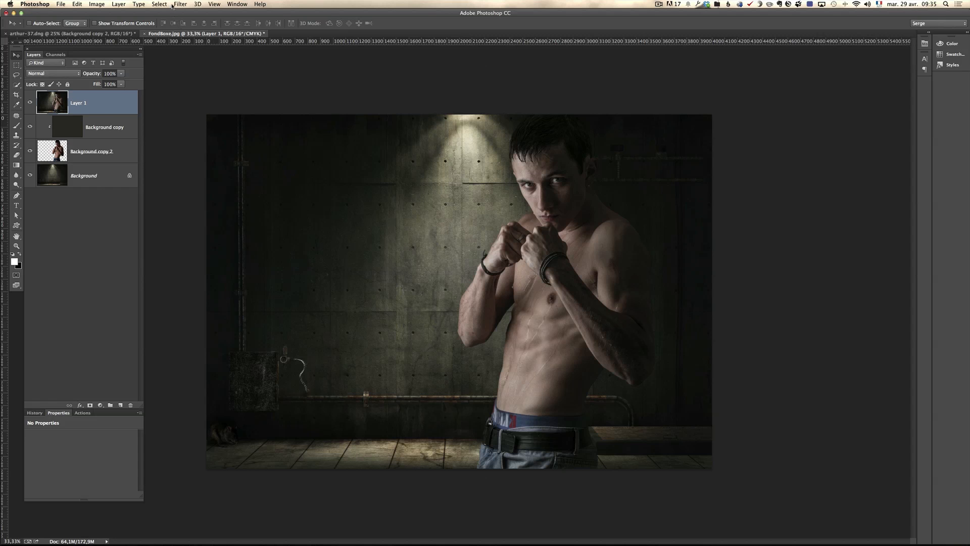
Launch Topaz Simplify 4 from Filter > Topaz Labs on the merged composite layer.
{"action": "left_click", "coordinate": [181, 4]}
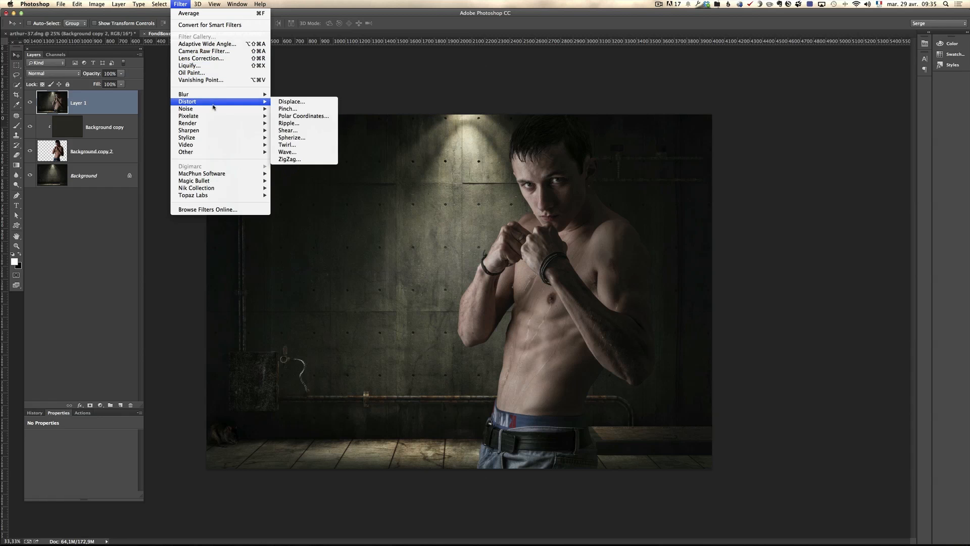
{"action": "mouse_move", "coordinate": [193, 195]}
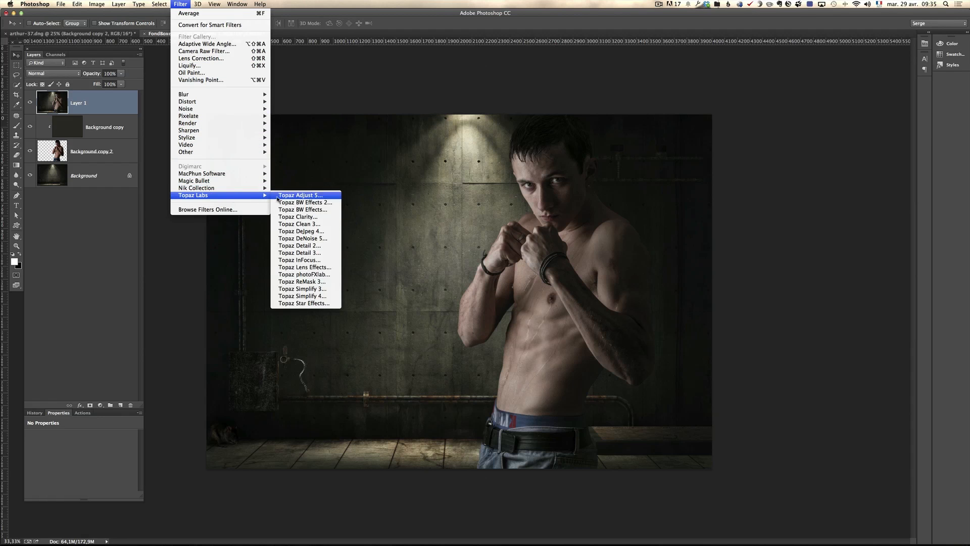
{"action": "mouse_move", "coordinate": [303, 295]}
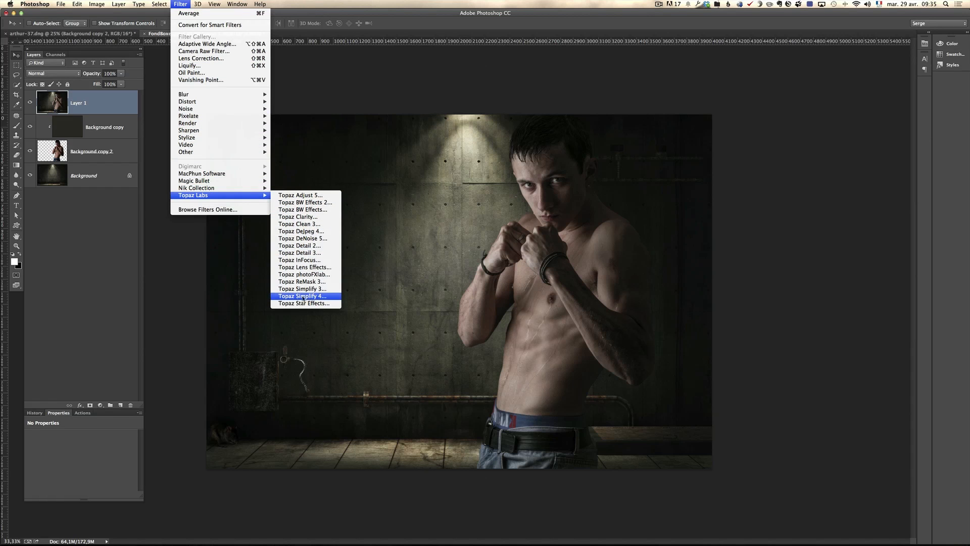
{"action": "left_click", "coordinate": [303, 295]}
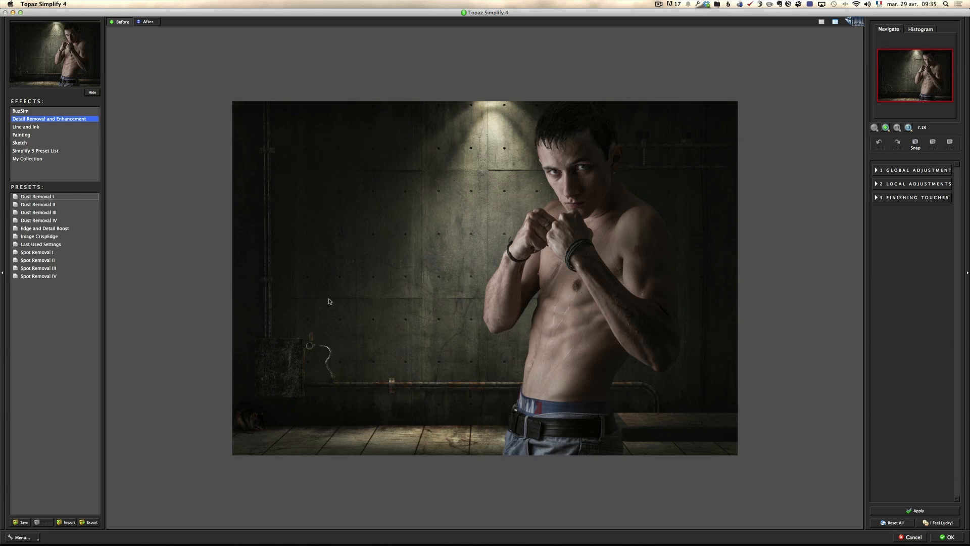
{"action": "mouse_move", "coordinate": [103, 216]}
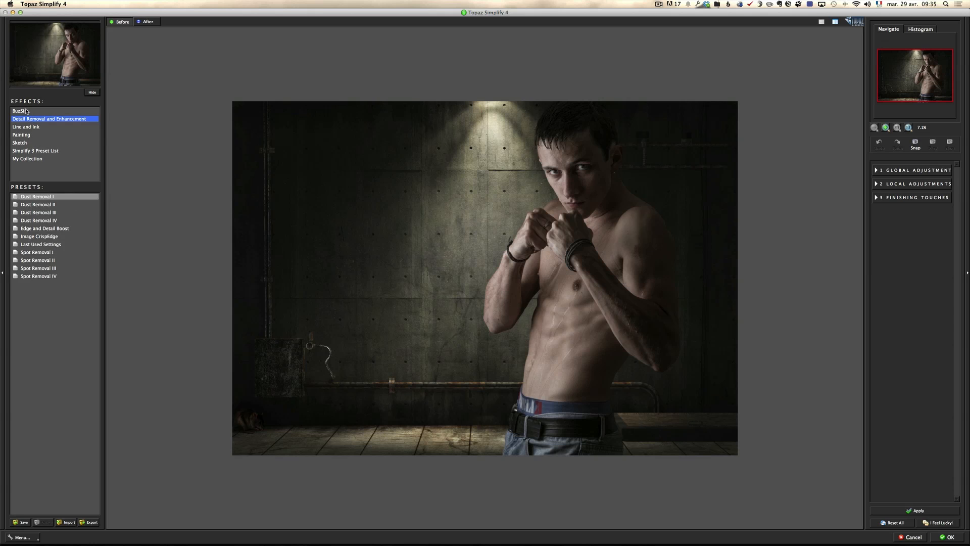
Preview BuzSim, BuzSim Black and White and Black and White II, then show Detail Removal and Enhancement presets.
{"action": "left_click", "coordinate": [21, 111]}
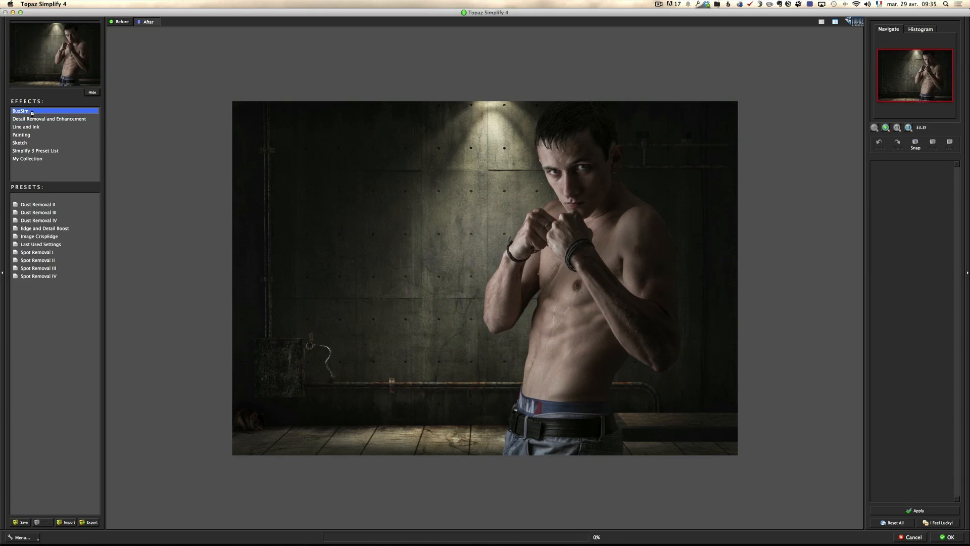
{"action": "left_click", "coordinate": [20, 111]}
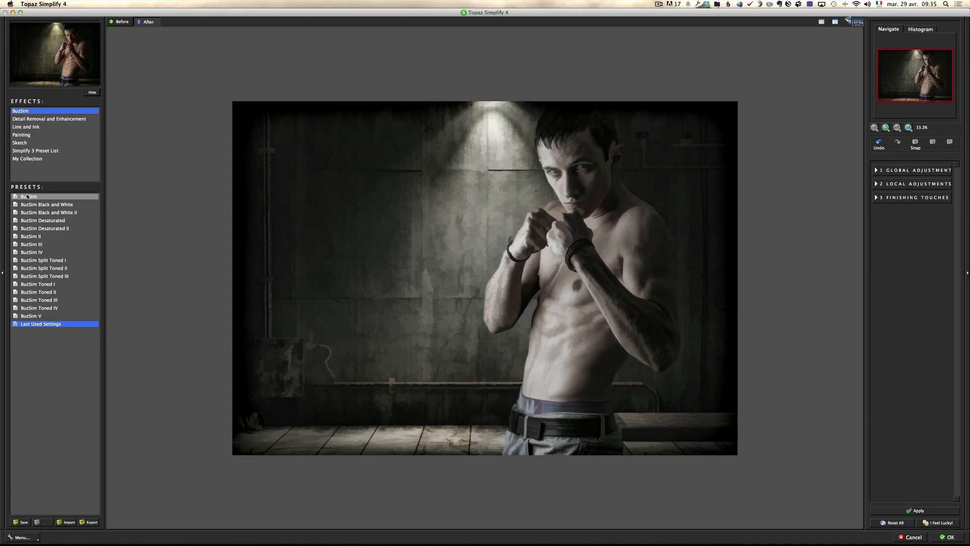
{"action": "left_click", "coordinate": [28, 196]}
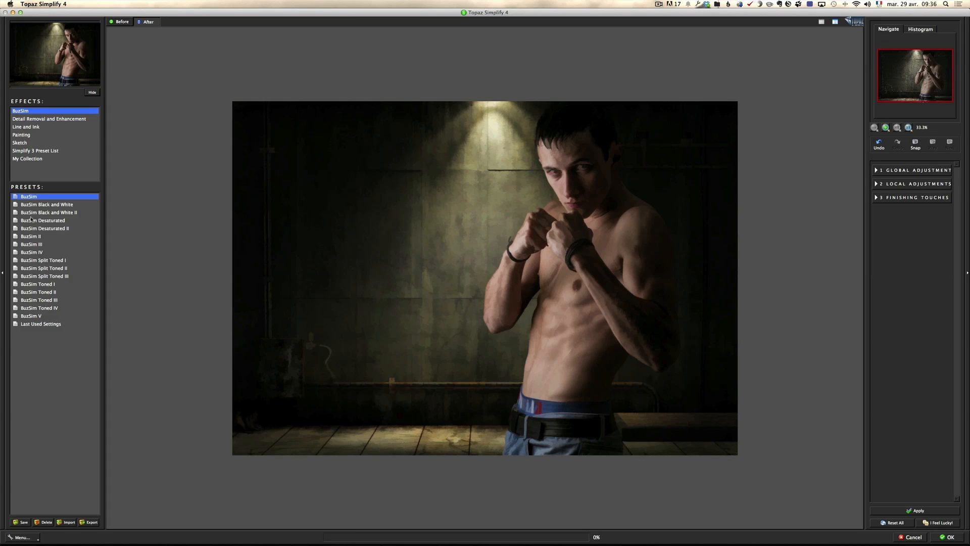
{"action": "left_click", "coordinate": [46, 205]}
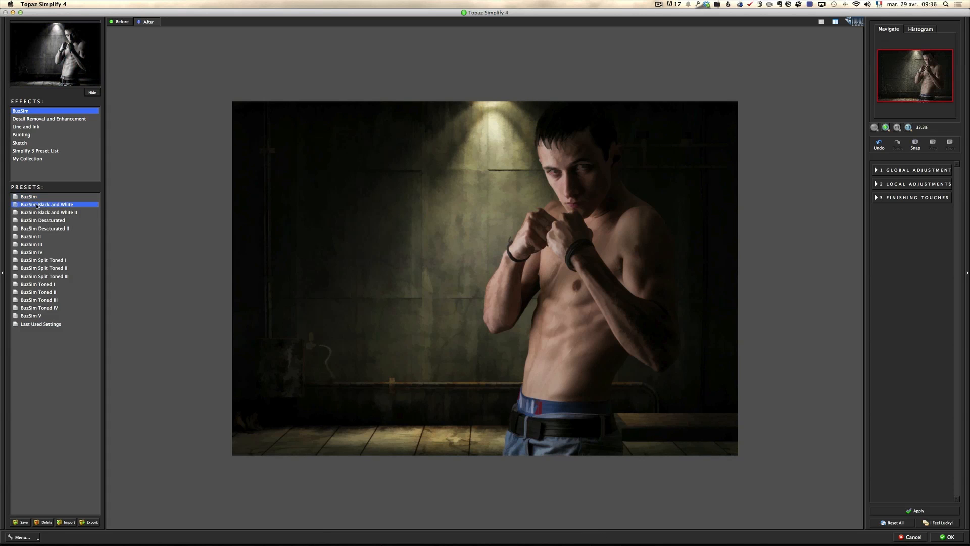
{"action": "left_click", "coordinate": [46, 204]}
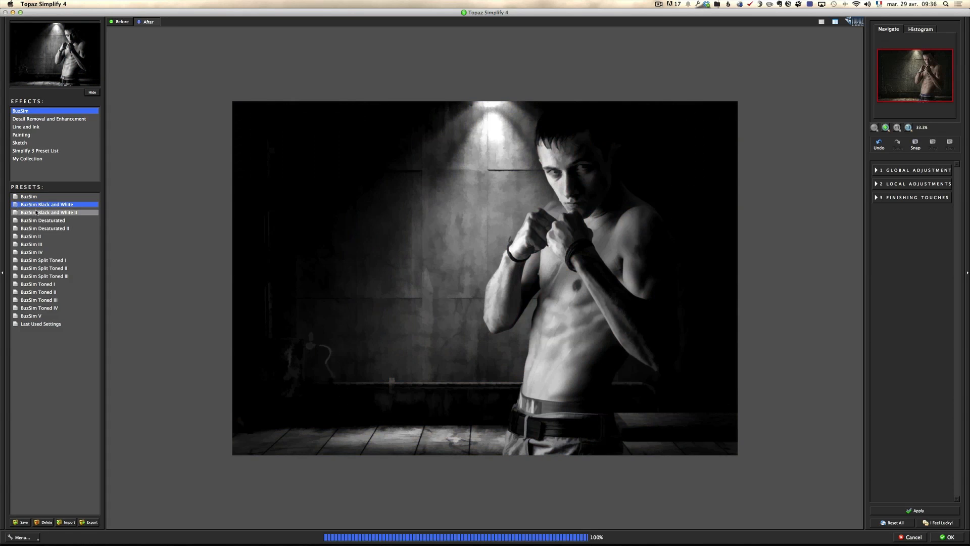
{"action": "left_click", "coordinate": [45, 212]}
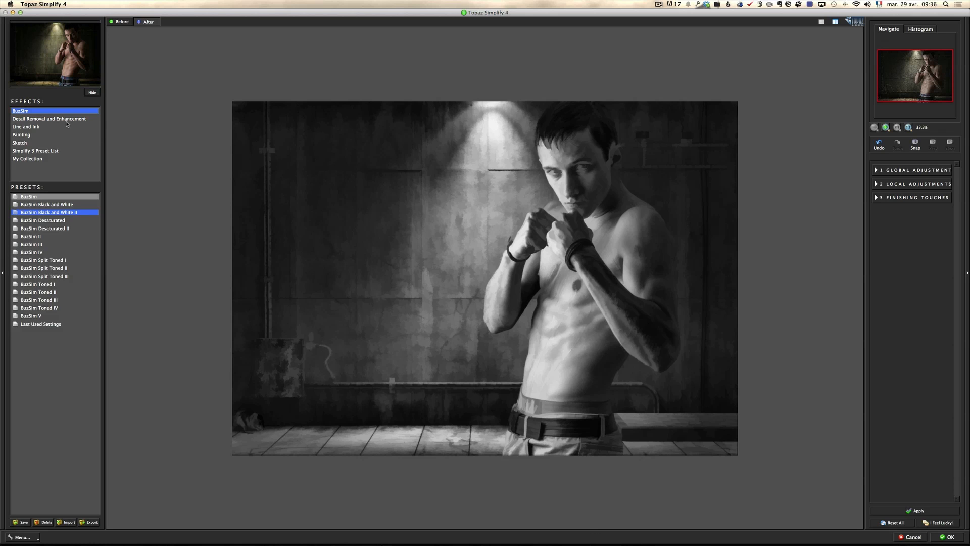
{"action": "left_click", "coordinate": [48, 119]}
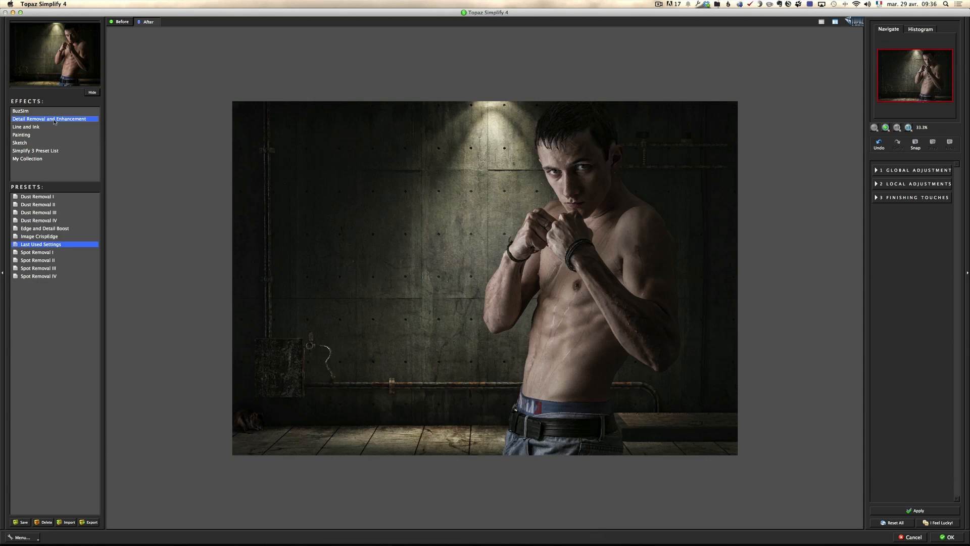
{"action": "mouse_move", "coordinate": [50, 120]}
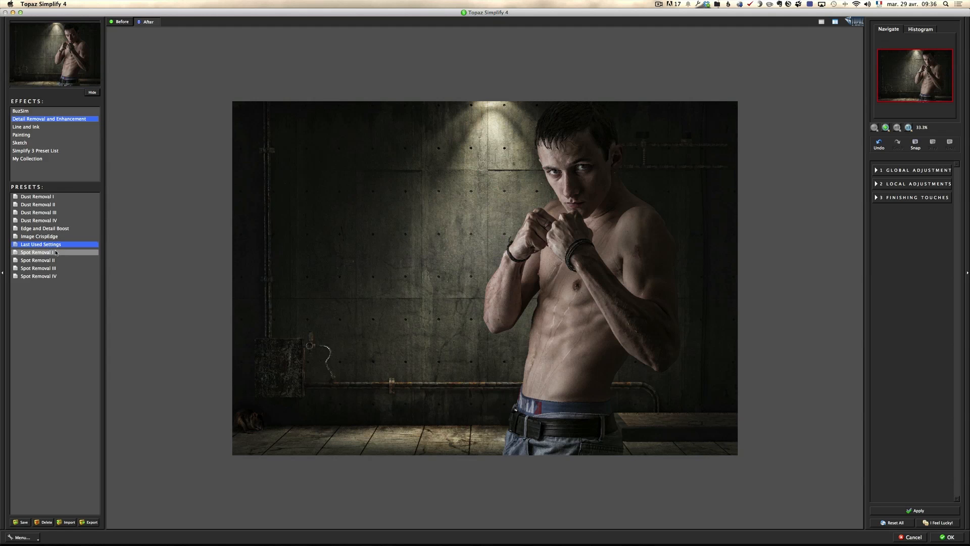
Preview the Spot Removal I-IV and Dust Removal I-IV presets on the composite.
{"action": "left_click", "coordinate": [37, 253]}
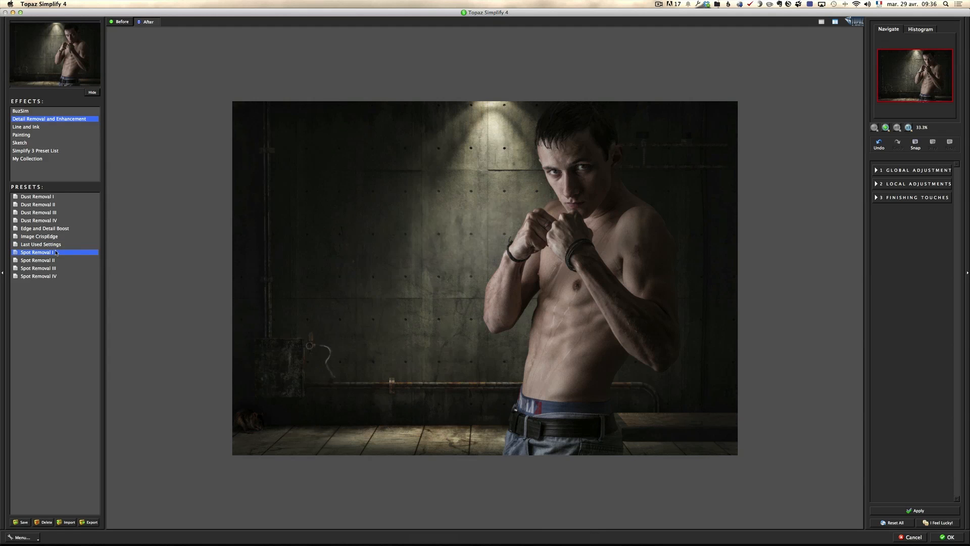
{"action": "left_click", "coordinate": [35, 260]}
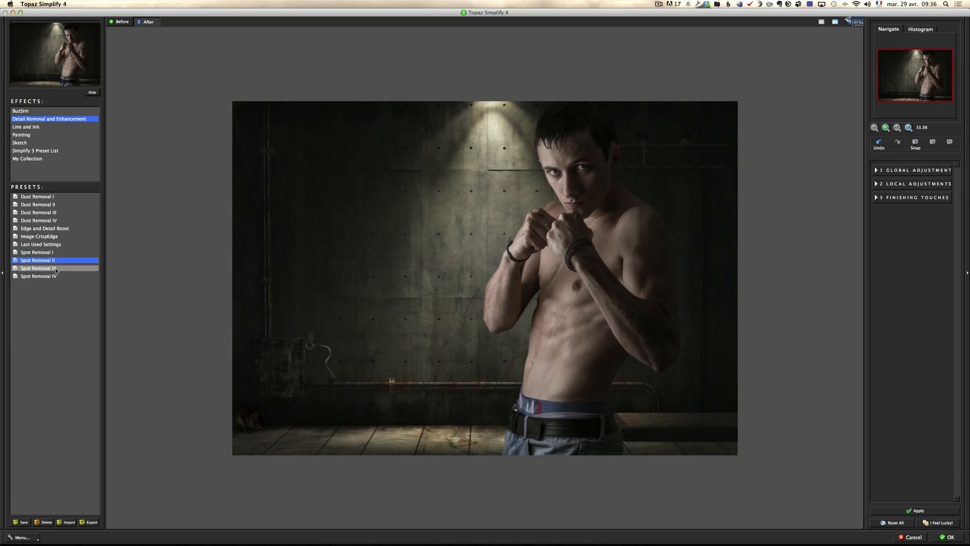
{"action": "left_click", "coordinate": [38, 268]}
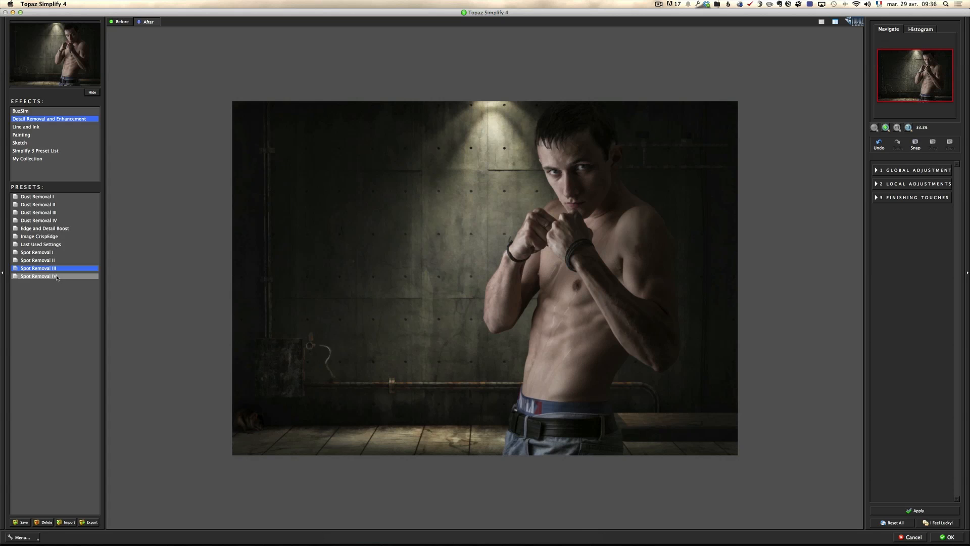
{"action": "left_click", "coordinate": [39, 276]}
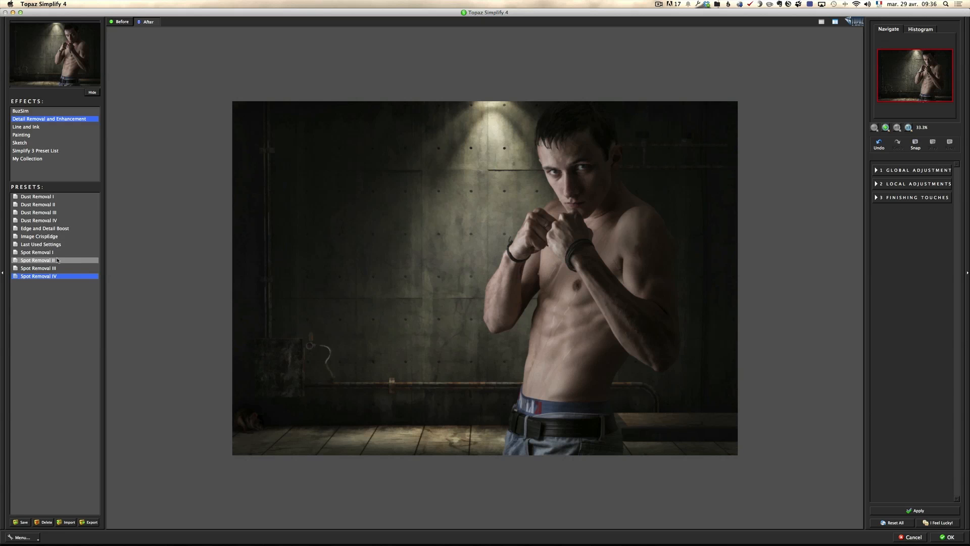
{"action": "left_click", "coordinate": [38, 196]}
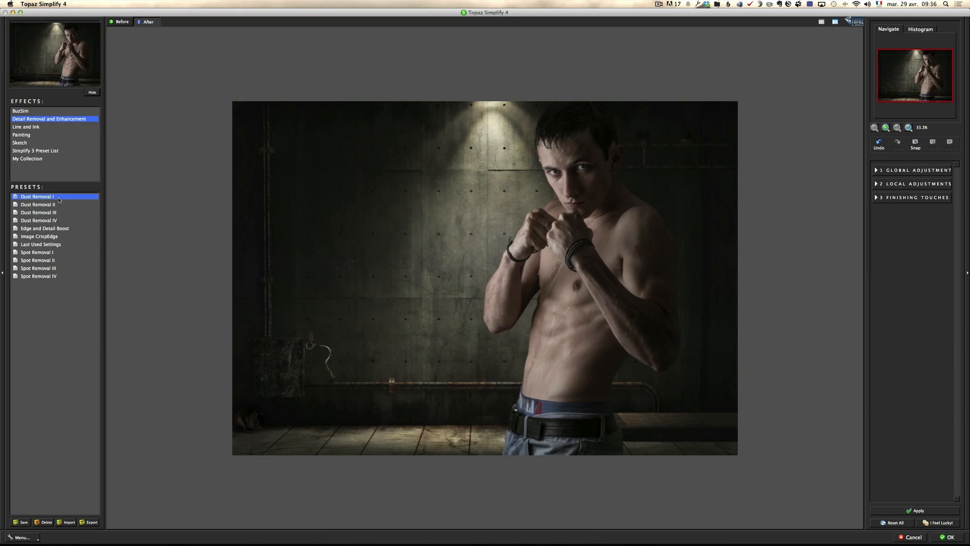
{"action": "left_click", "coordinate": [38, 205]}
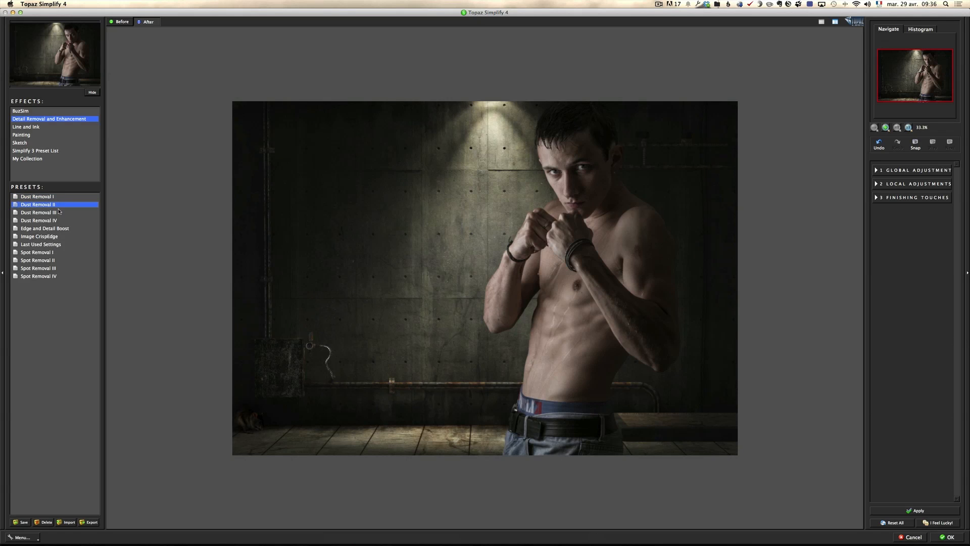
{"action": "left_click", "coordinate": [39, 213]}
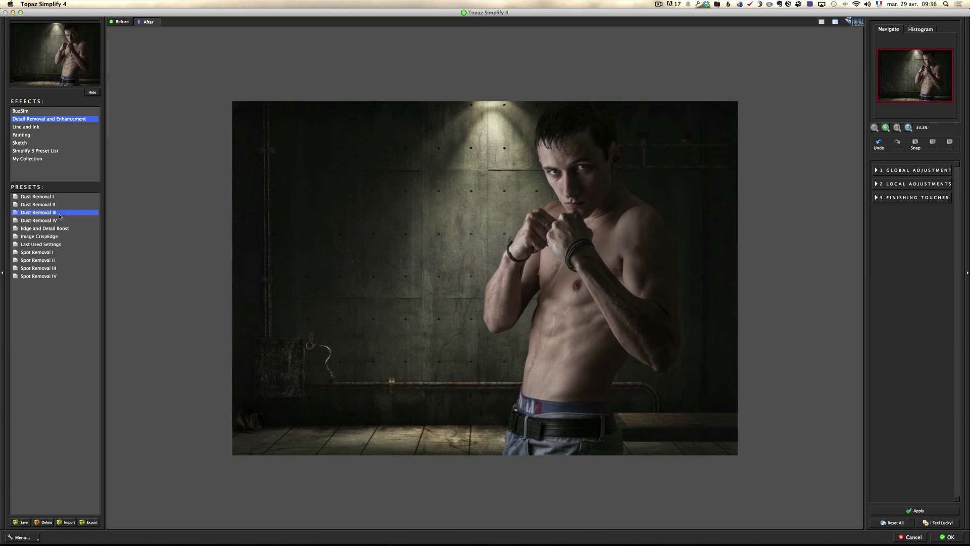
{"action": "left_click", "coordinate": [39, 221]}
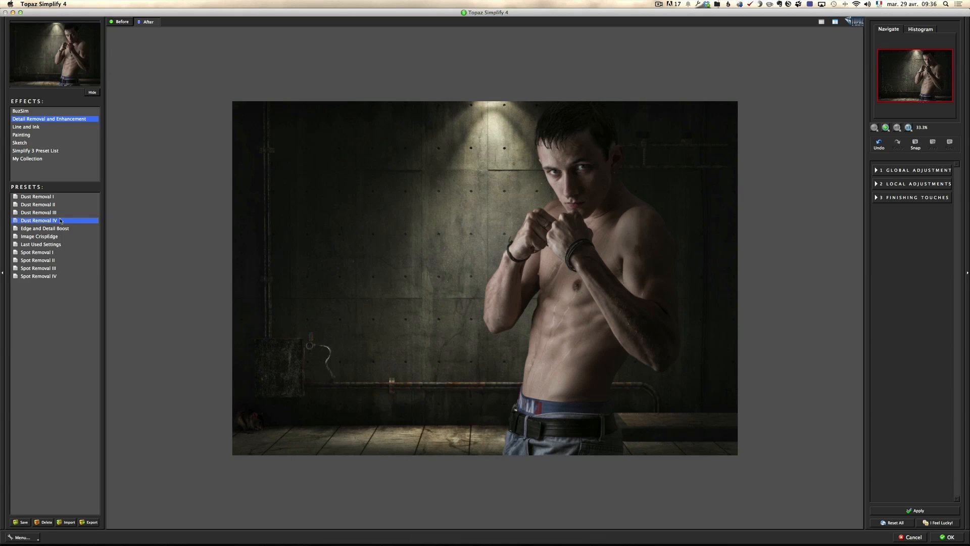
Apply the Edge and Detail Boost preset and return the result to Photoshop.
{"action": "left_click", "coordinate": [45, 229]}
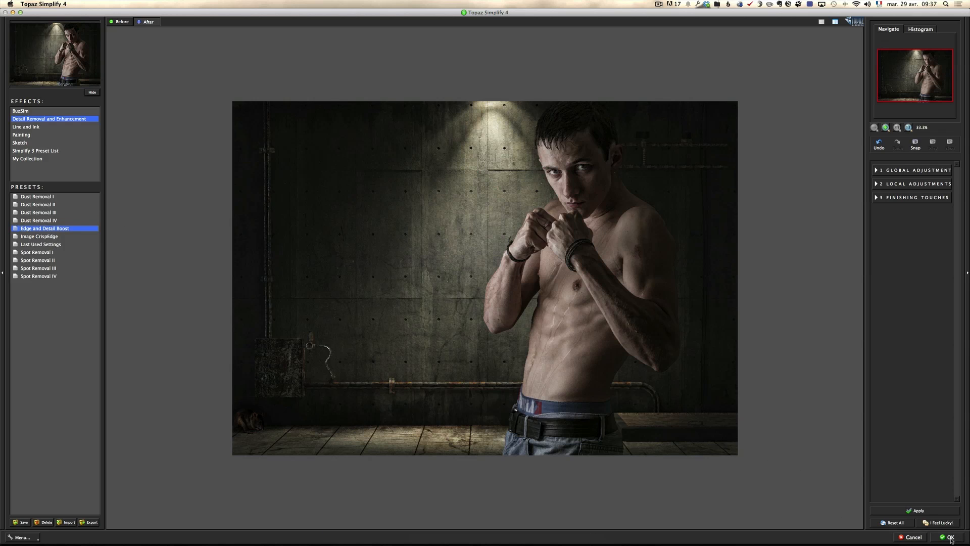
{"action": "mouse_move", "coordinate": [946, 538]}
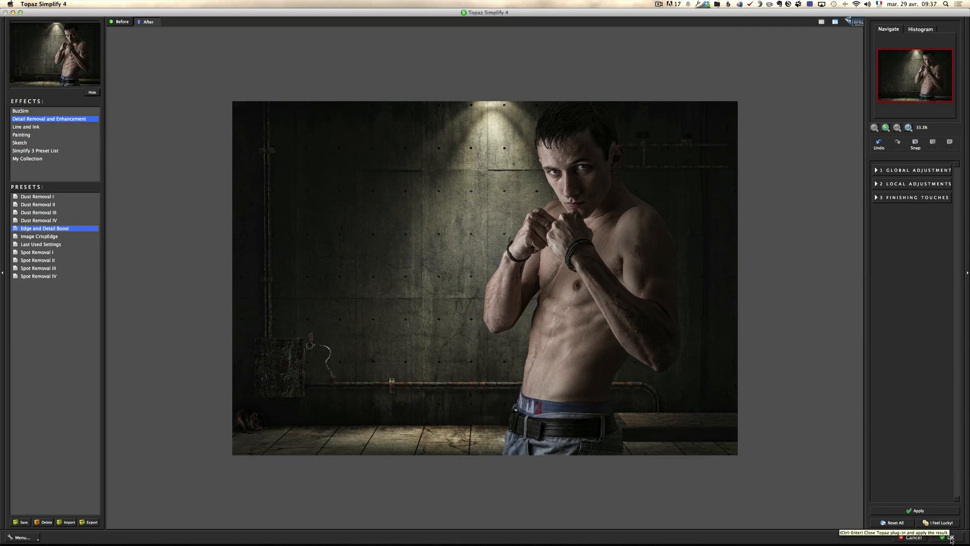
{"action": "left_click", "coordinate": [956, 542]}
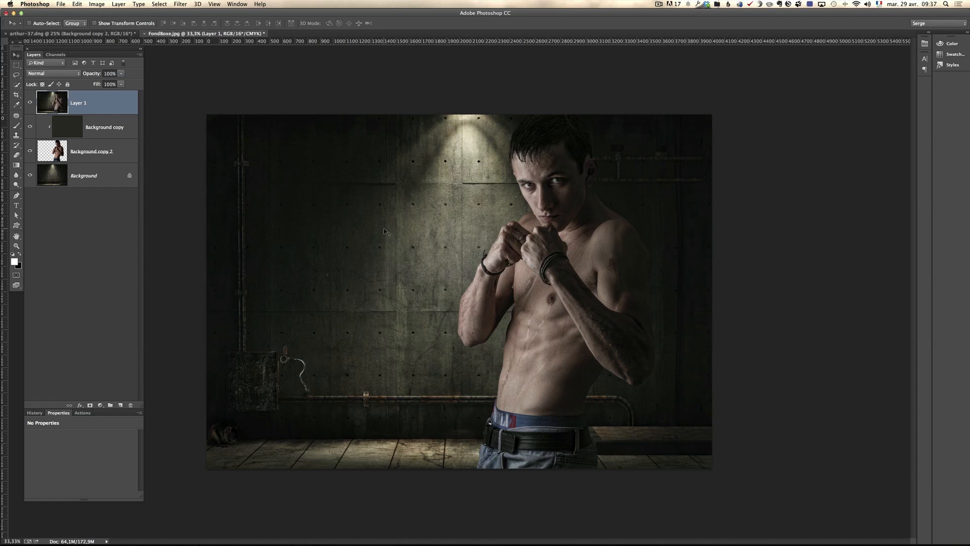
{"action": "left_click", "coordinate": [32, 103]}
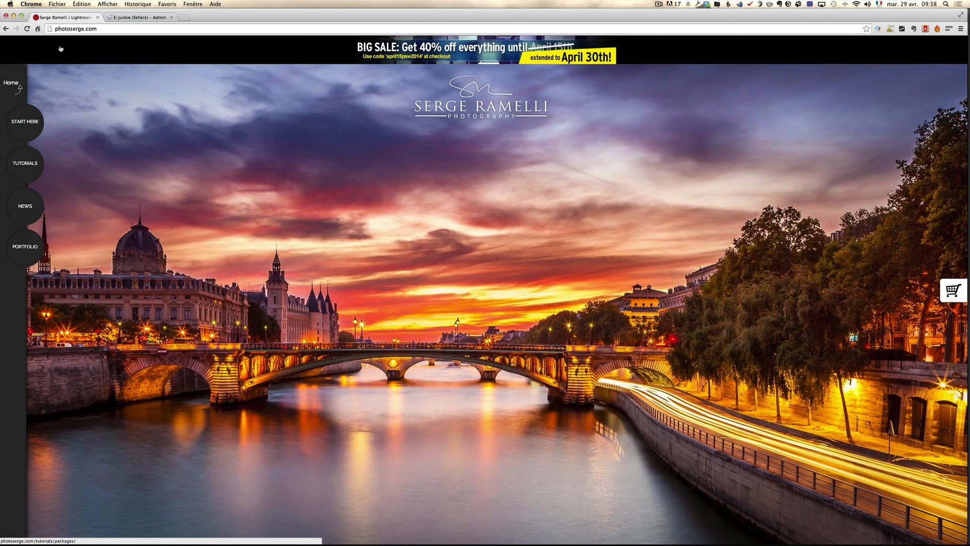
{"action": "mouse_move", "coordinate": [100, 39]}
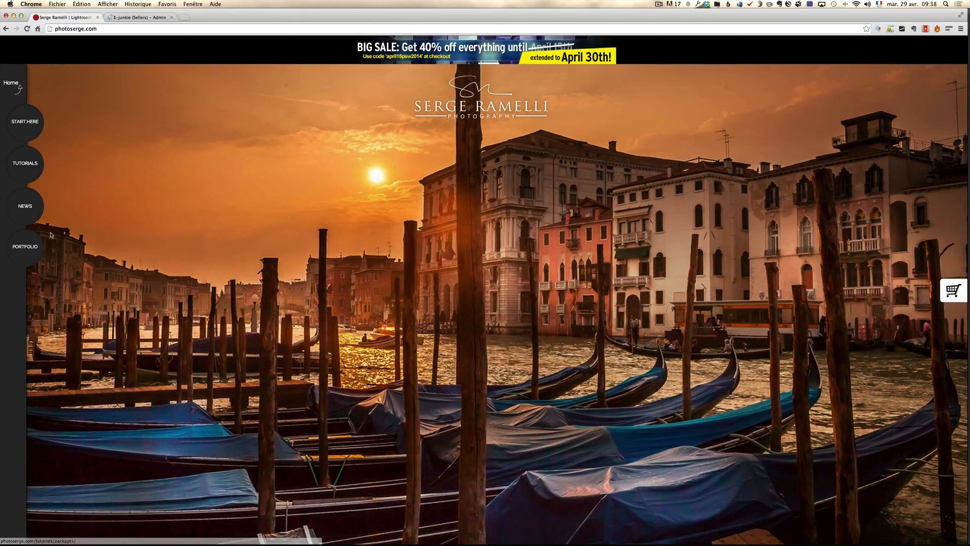
From photoserge.com's News > Topaz page, follow 'Click here to get started' to the Topaz Labs Store.
{"action": "left_click", "coordinate": [24, 206]}
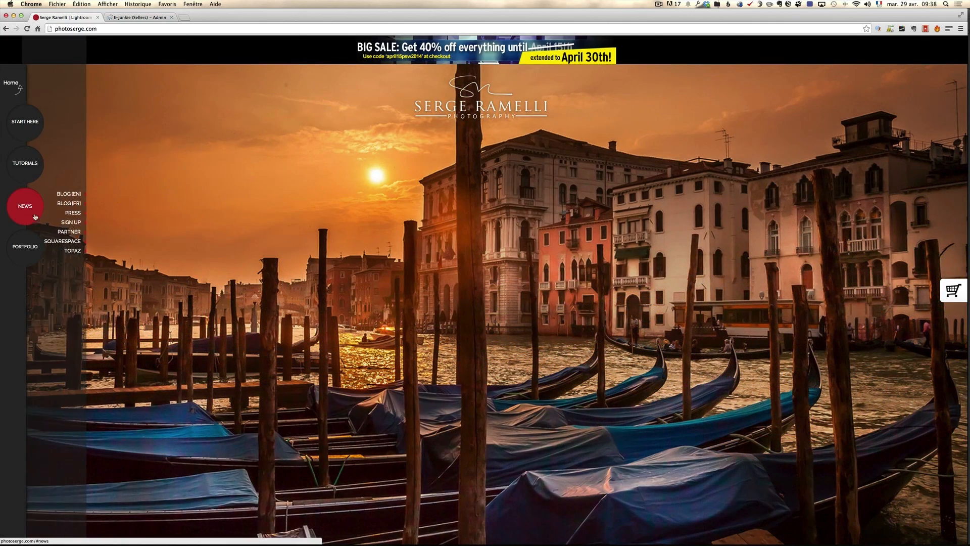
{"action": "left_click", "coordinate": [71, 253]}
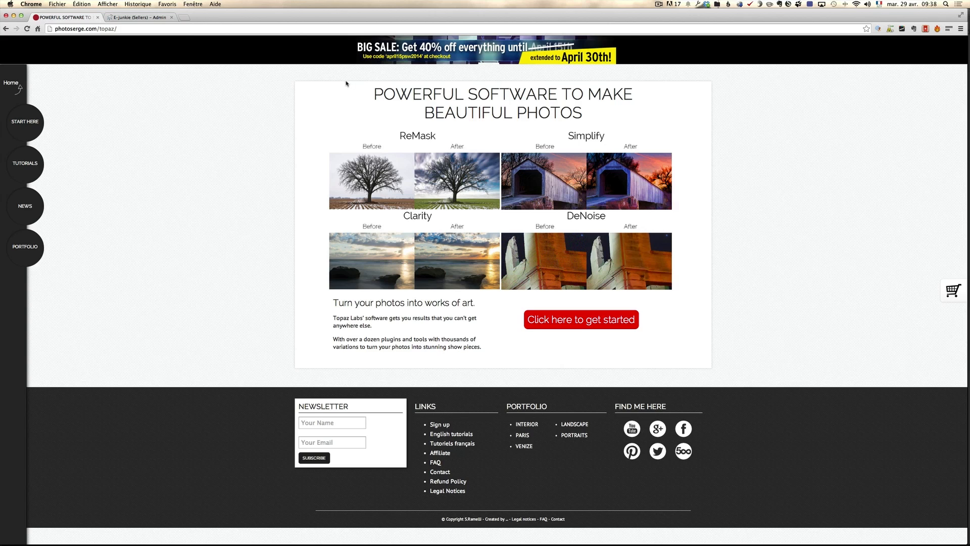
{"action": "mouse_move", "coordinate": [576, 323]}
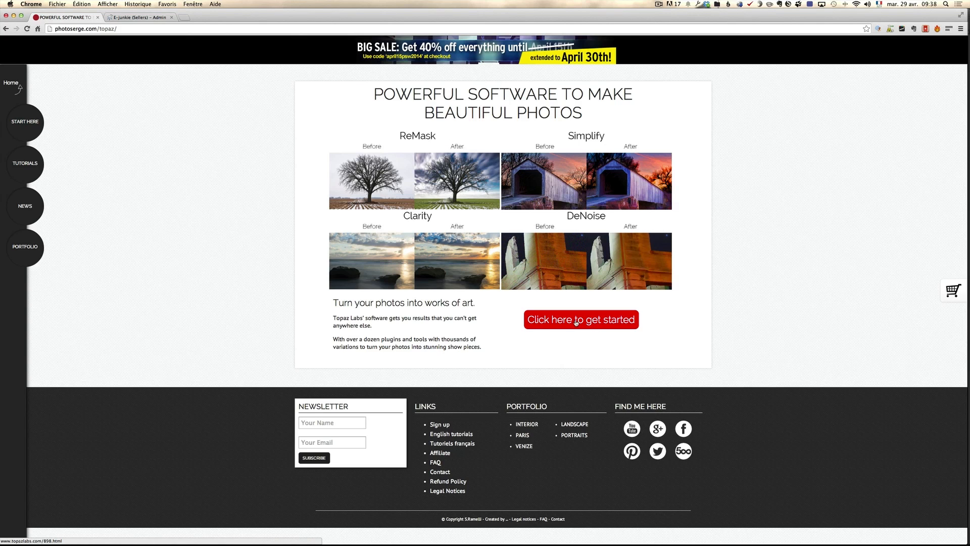
{"action": "left_click", "coordinate": [581, 320]}
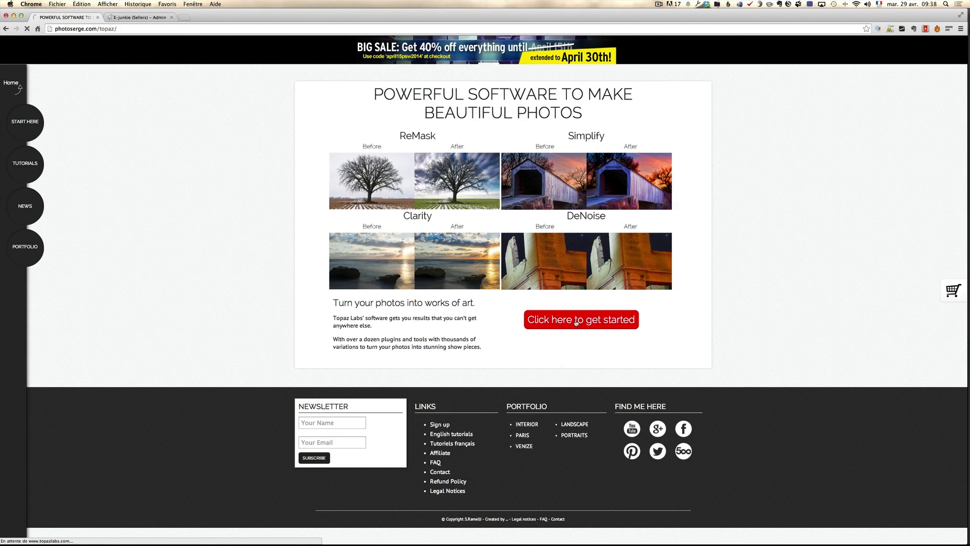
{"action": "left_click", "coordinate": [581, 320]}
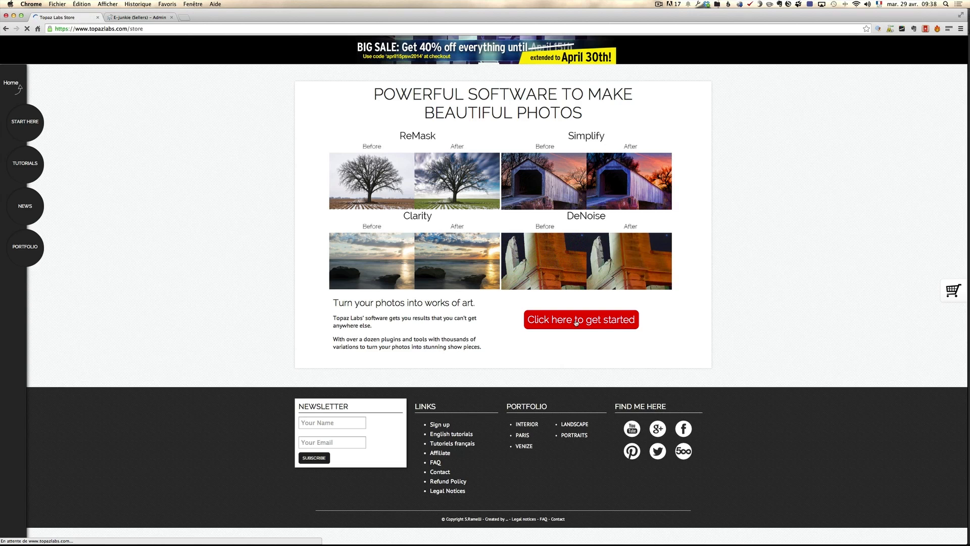
{"action": "left_click", "coordinate": [581, 319]}
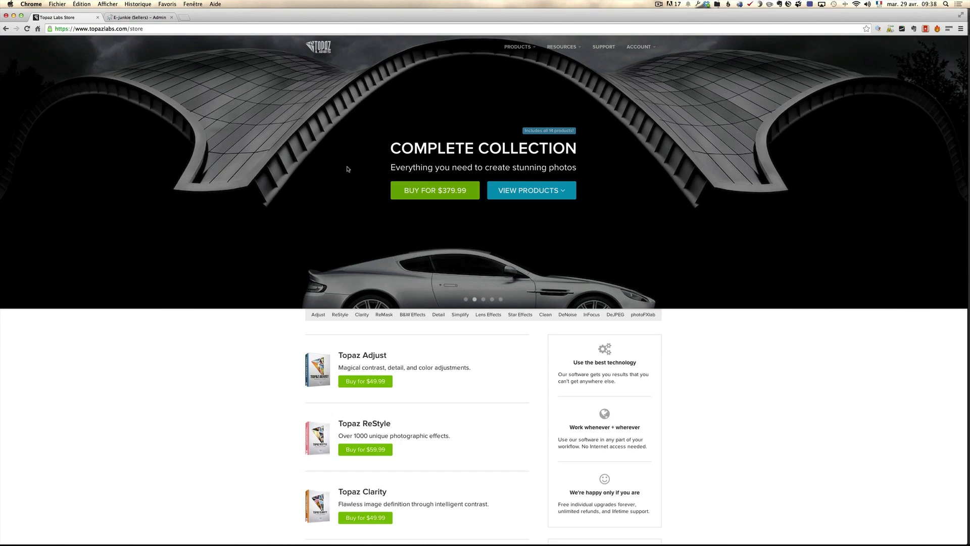
{"action": "mouse_move", "coordinate": [184, 208]}
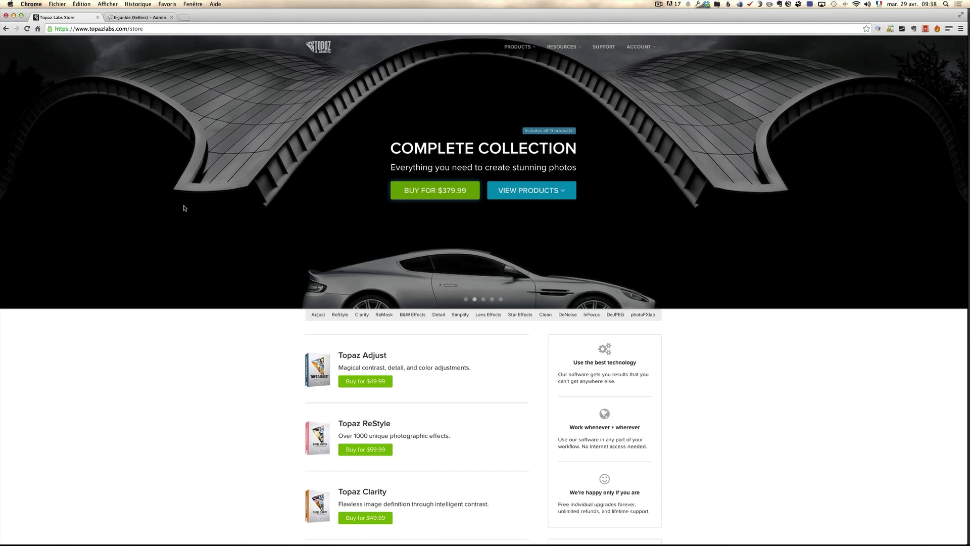
{"action": "mouse_move", "coordinate": [213, 214]}
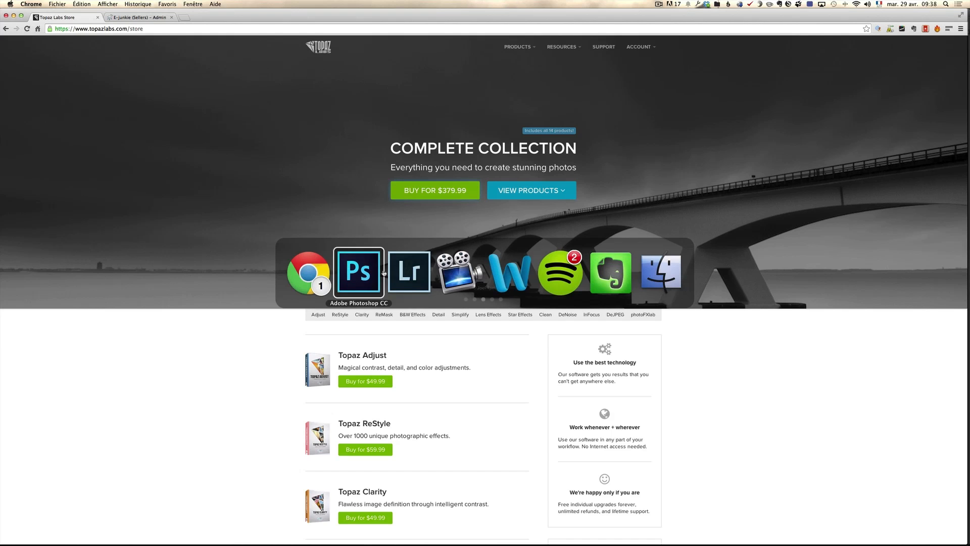
Switch from Chrome back to Photoshop with the detail-boosted boxer composite in front.
{"action": "left_click", "coordinate": [409, 272]}
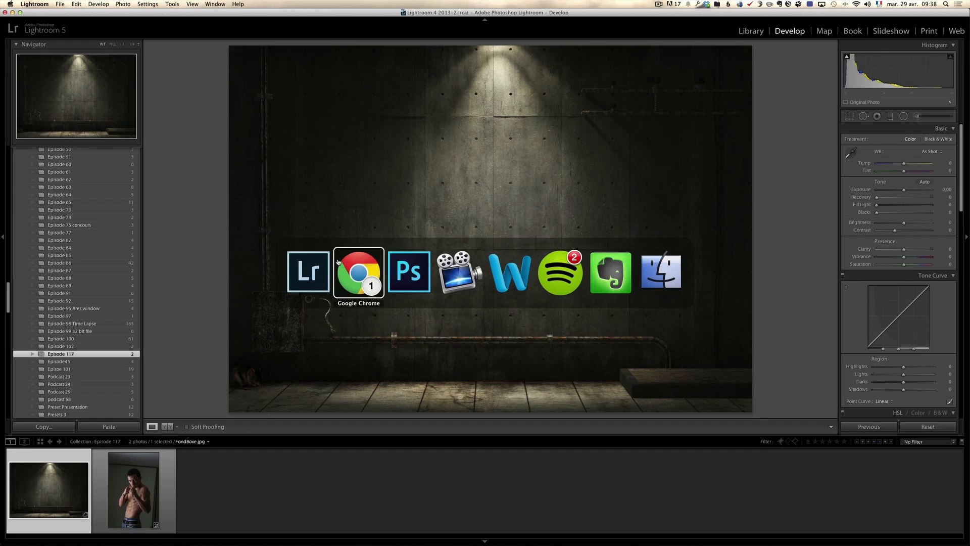
{"action": "left_click", "coordinate": [409, 272]}
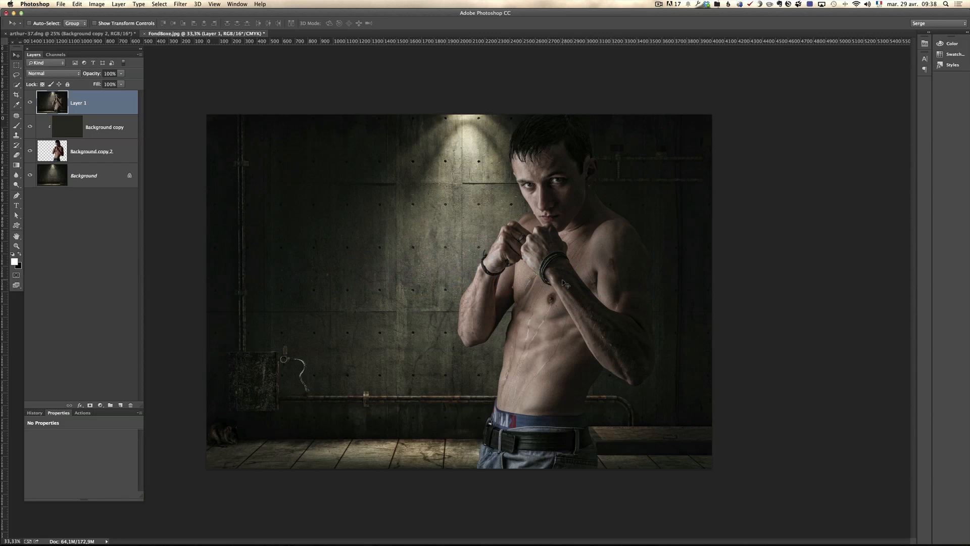